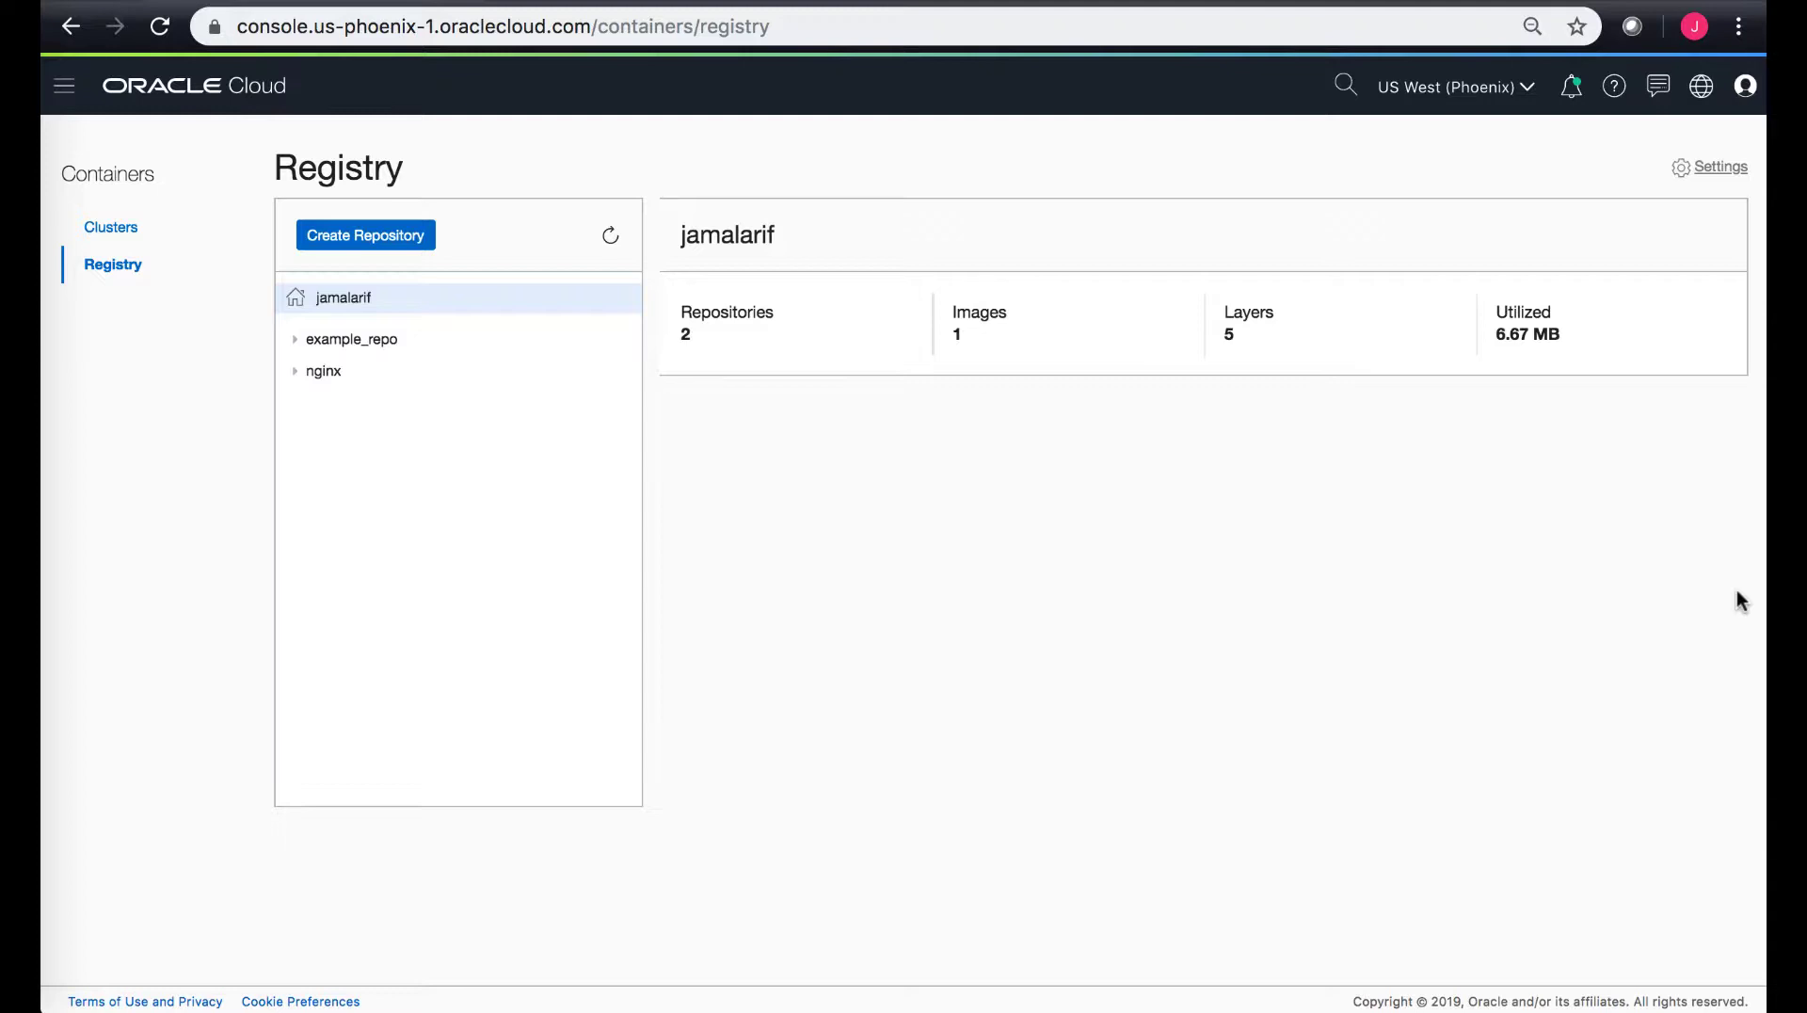
{"action": "mouse_move", "coordinate": [1502, 122]}
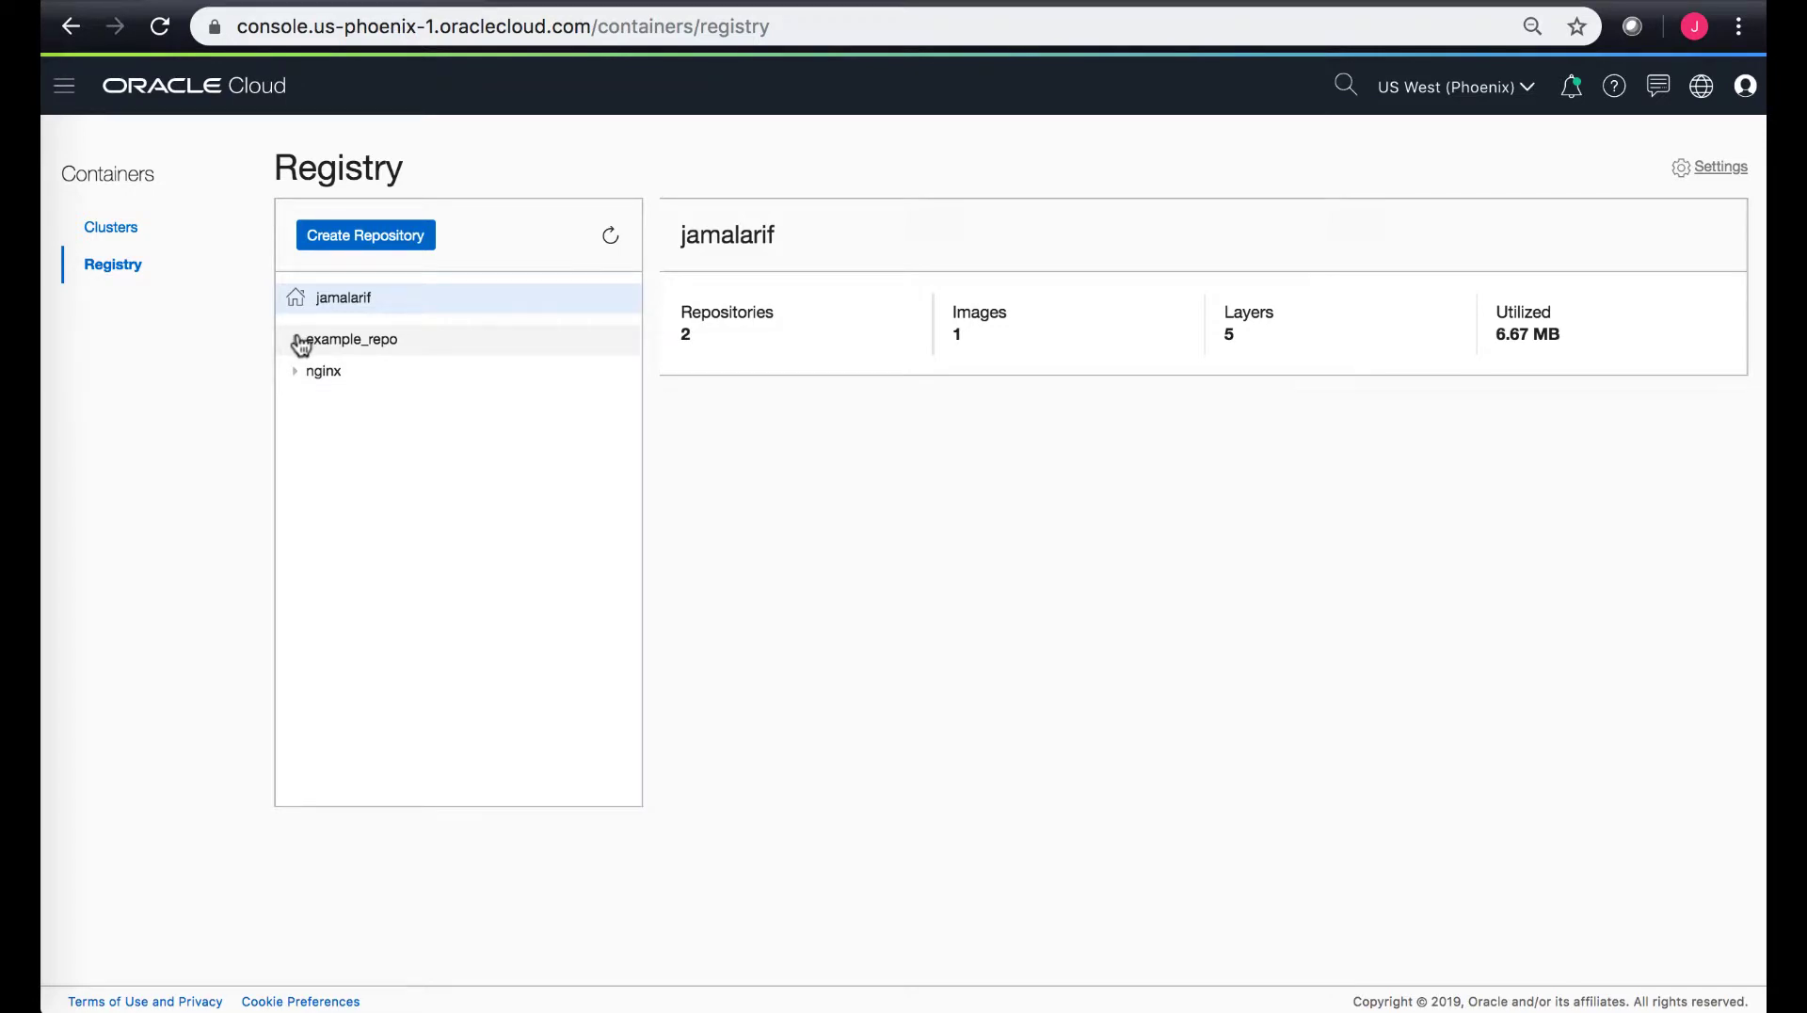
Expand example_repo (no images) and collapse it again in the Registry tree
{"action": "left_click", "coordinate": [350, 339]}
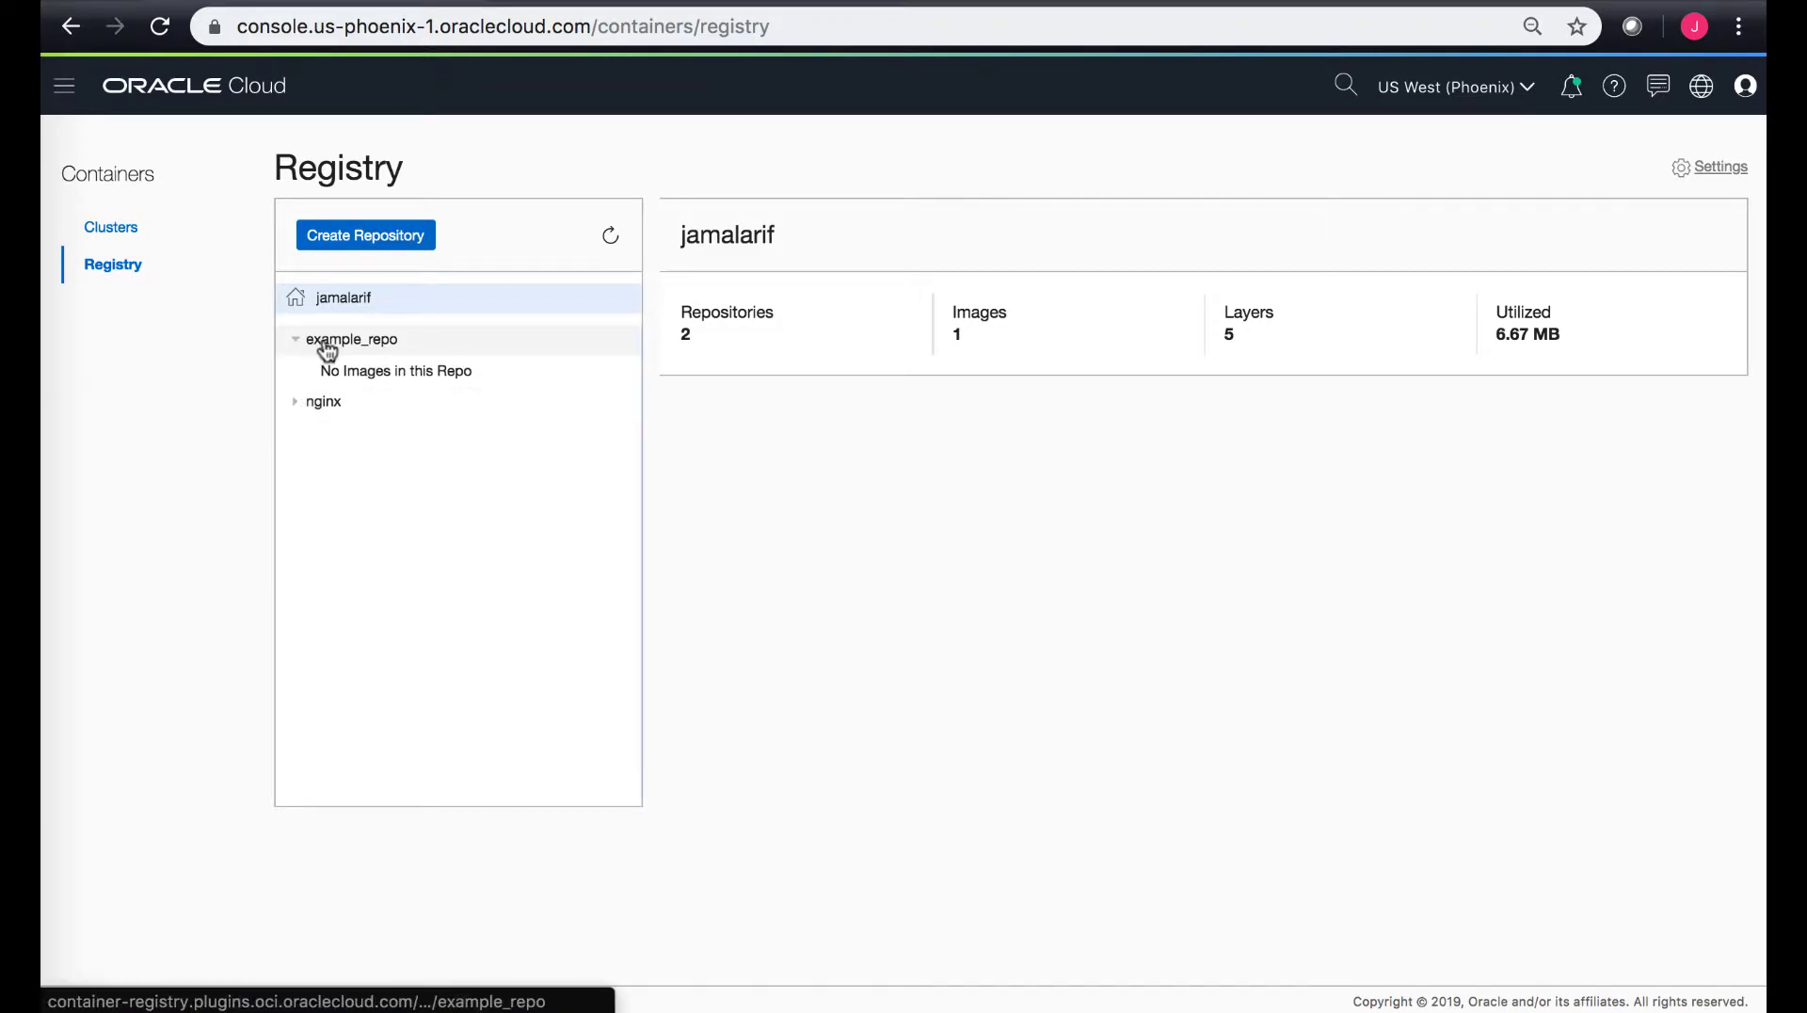
{"action": "left_click", "coordinate": [324, 401]}
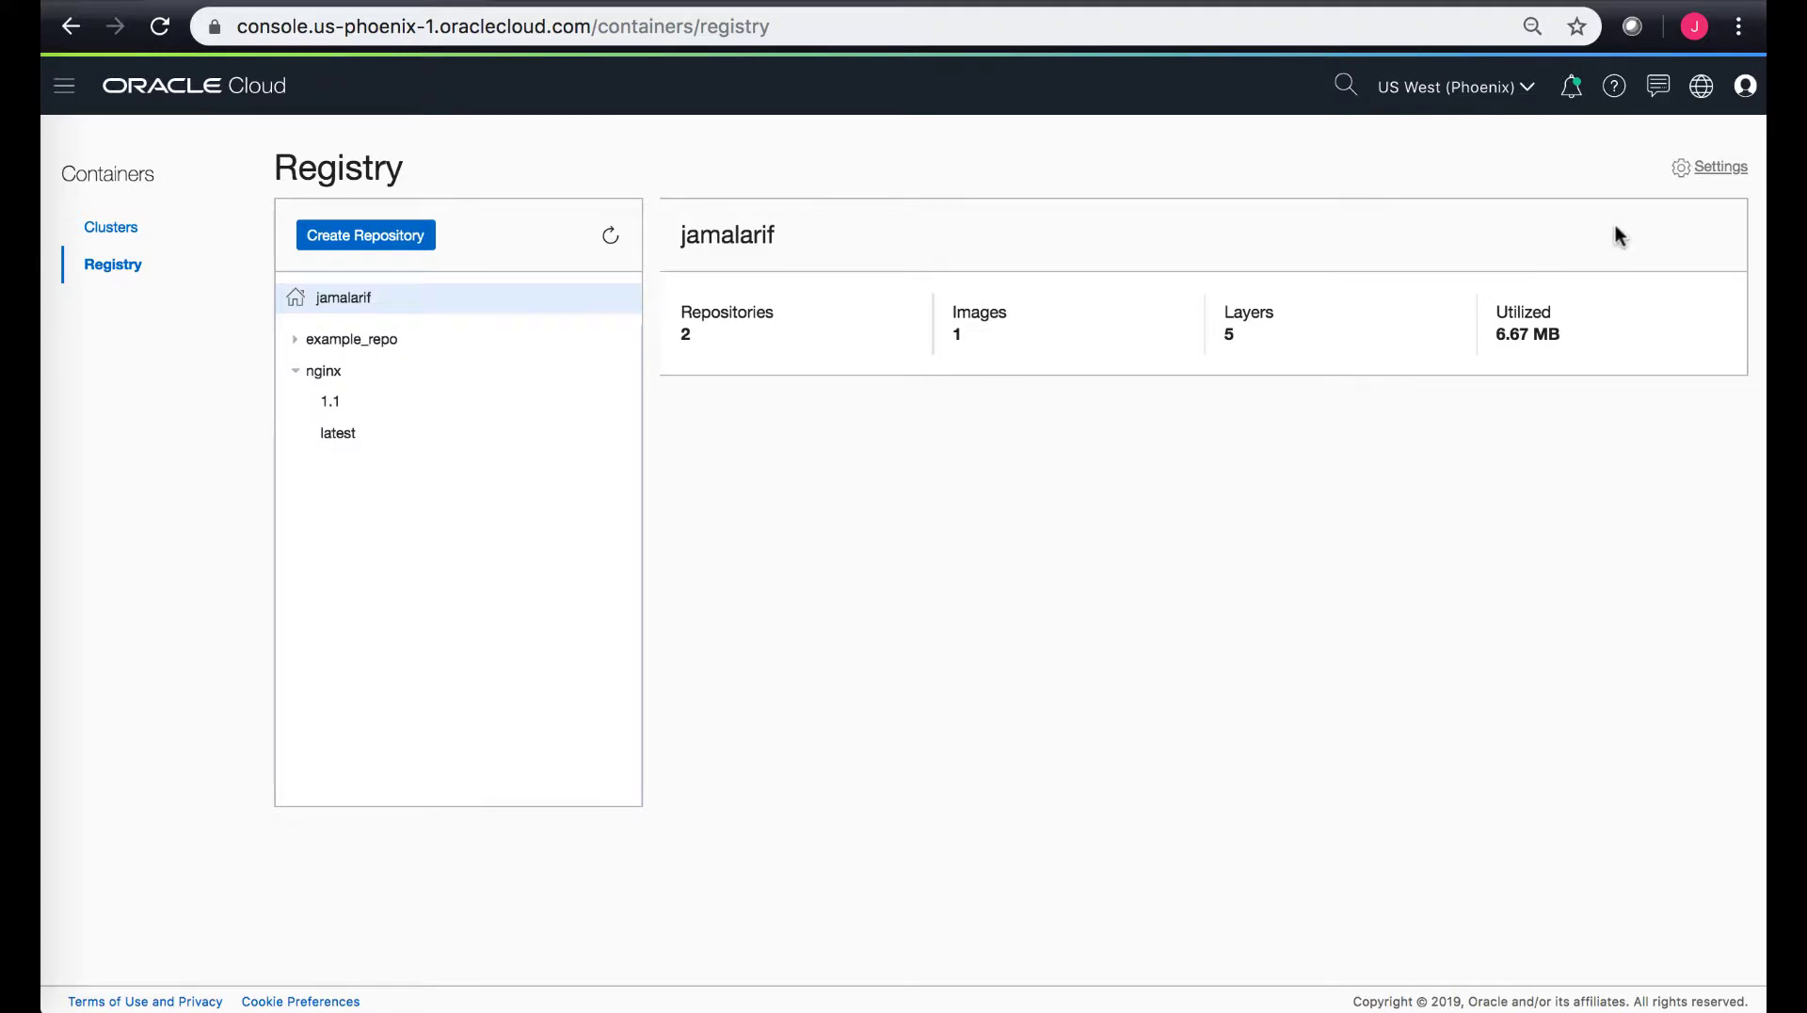
Show the registry's Image Retention Policies settings, currently with no overrides
{"action": "left_click", "coordinate": [1716, 168]}
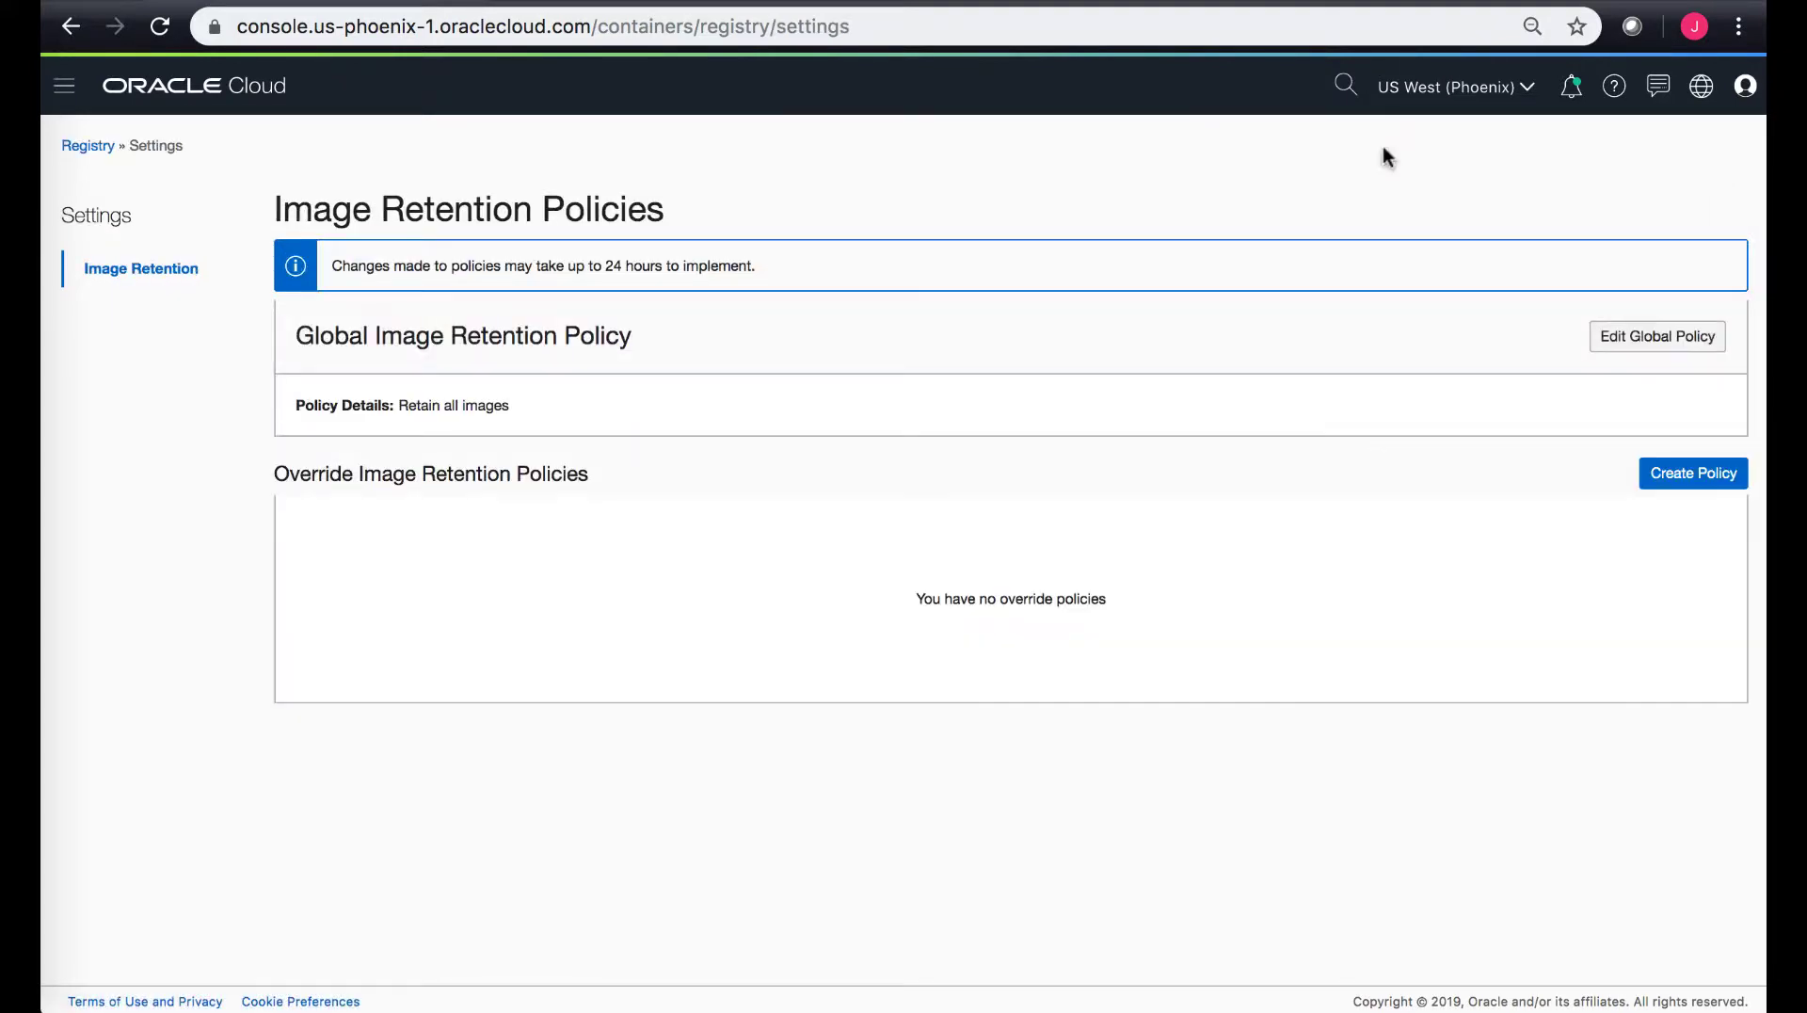
{"action": "mouse_move", "coordinate": [906, 357]}
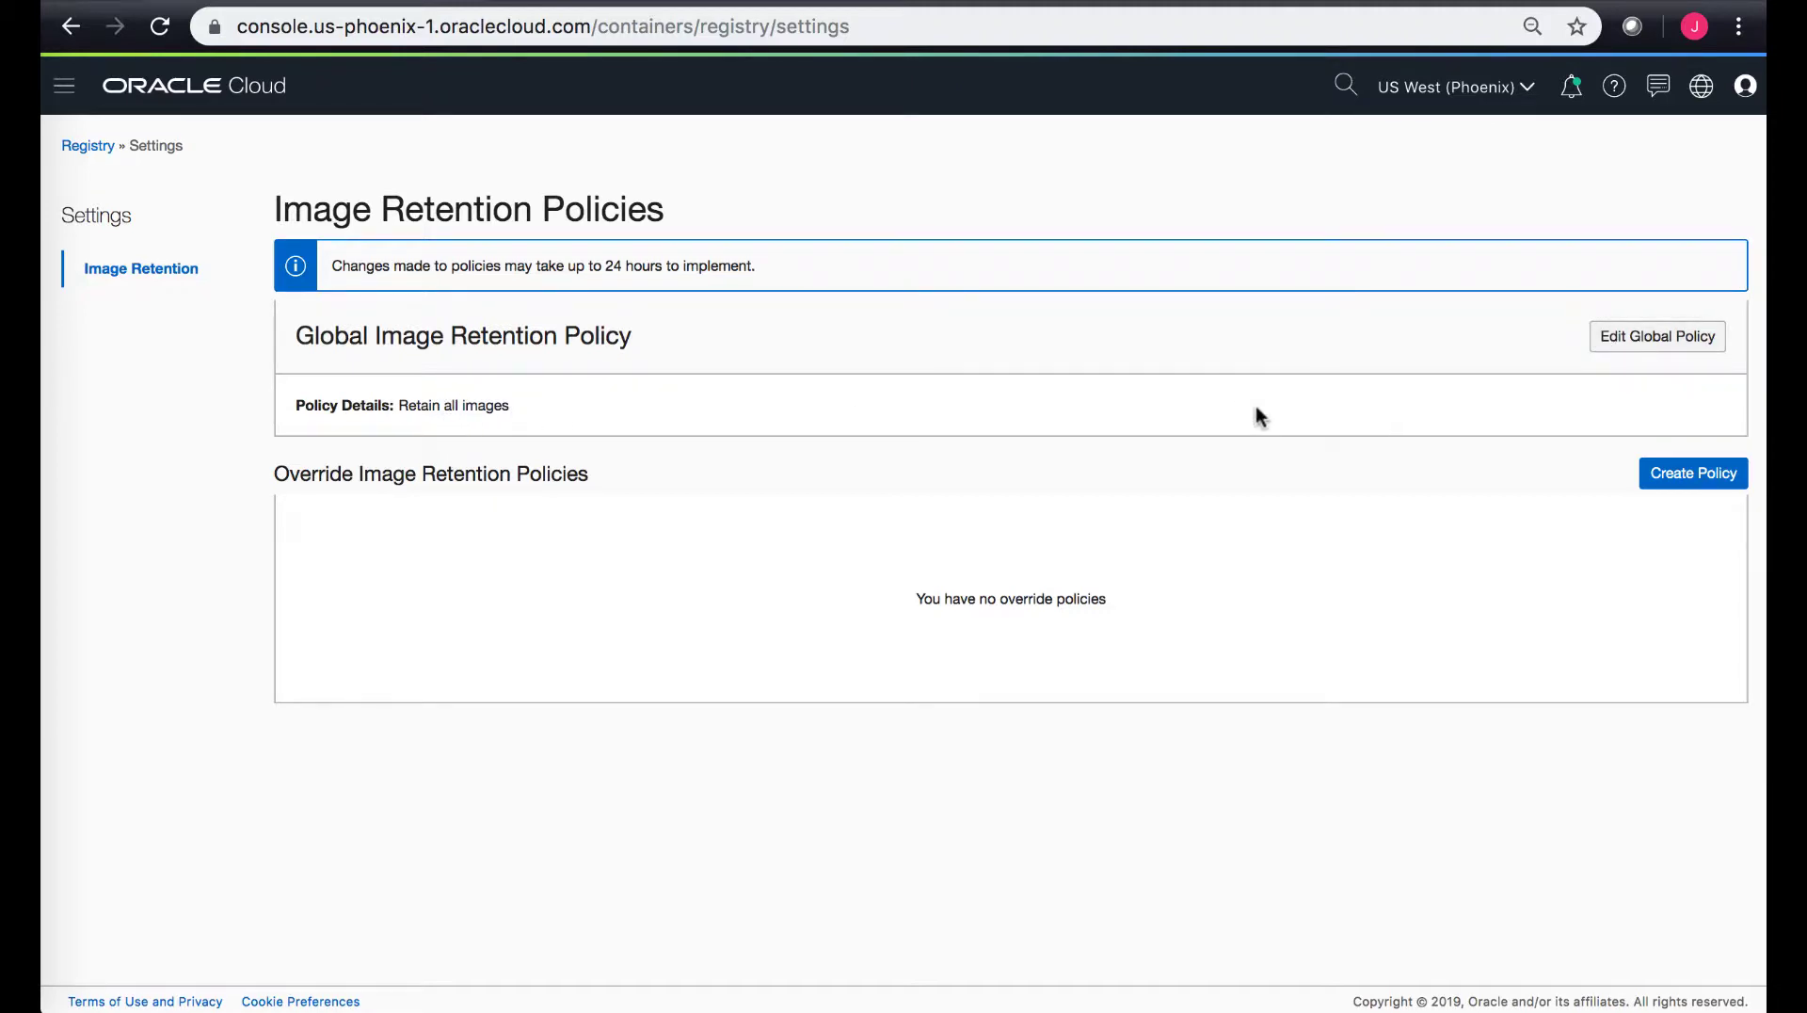
{"action": "mouse_move", "coordinate": [1543, 501]}
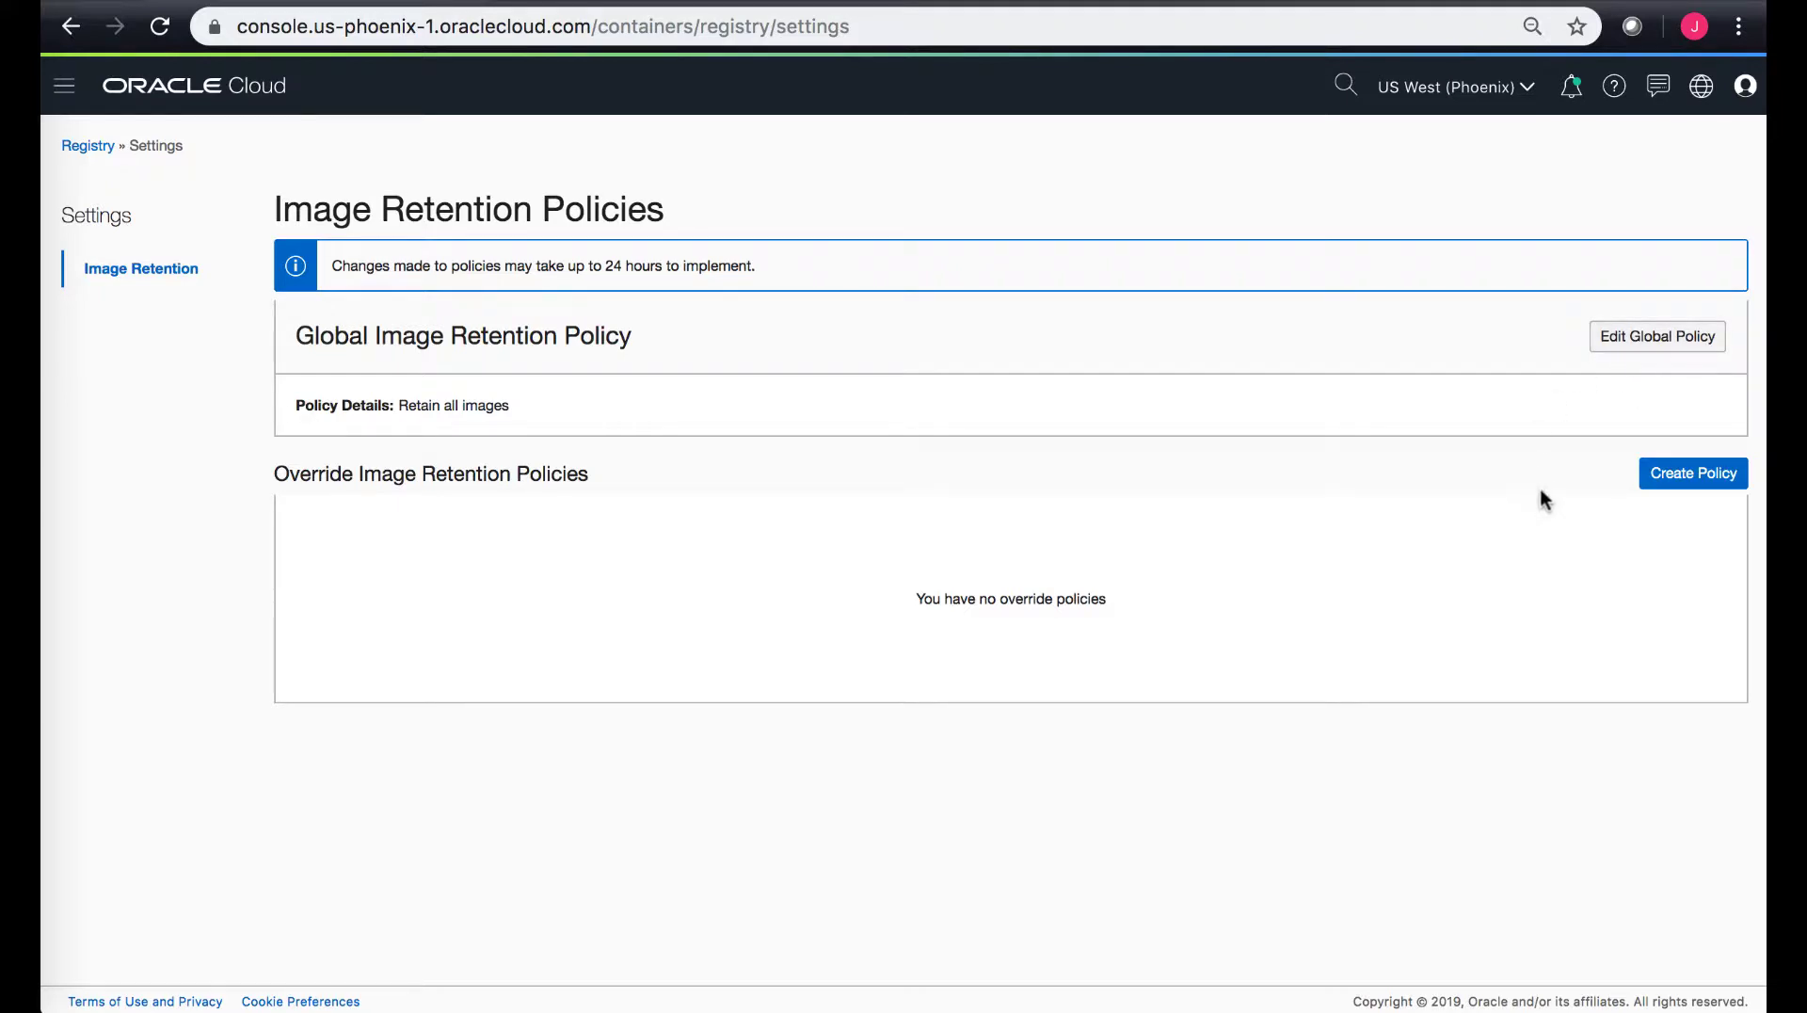
{"action": "mouse_move", "coordinate": [1620, 491]}
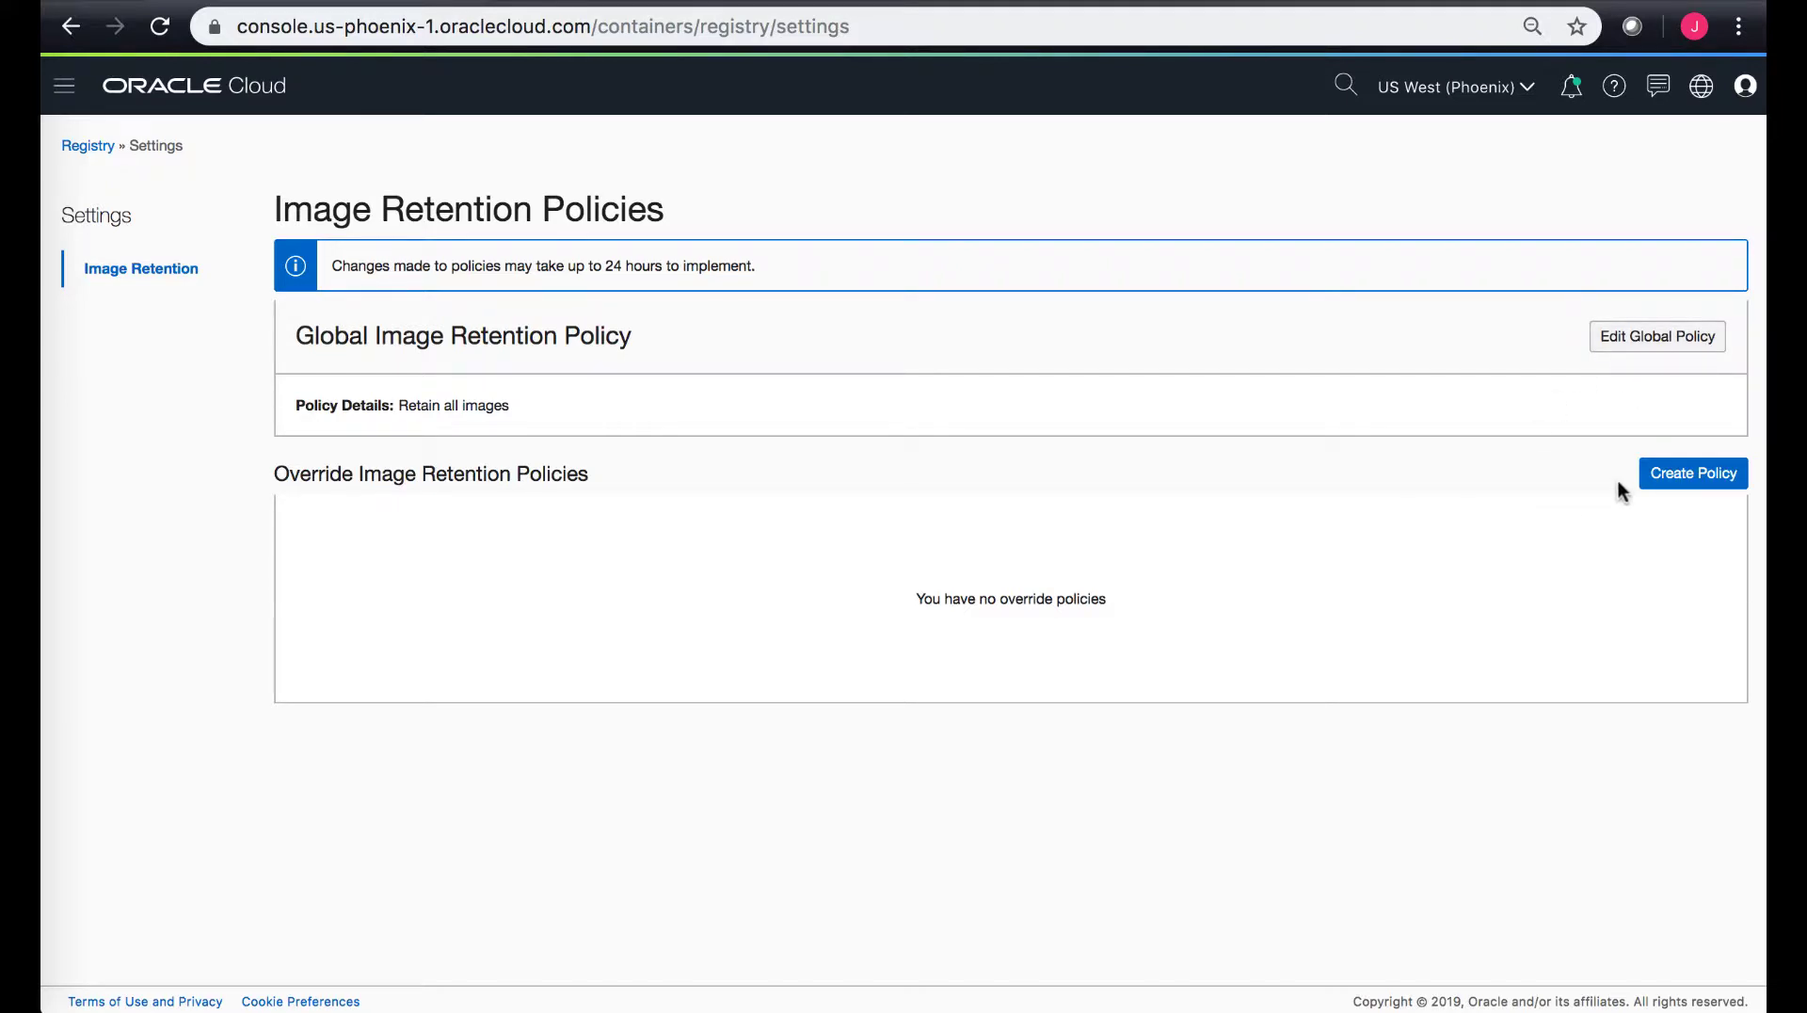
Start override policy Example_Policy with both 30-day rules for unpulled and untagged images enabled
{"action": "left_click", "coordinate": [1692, 472]}
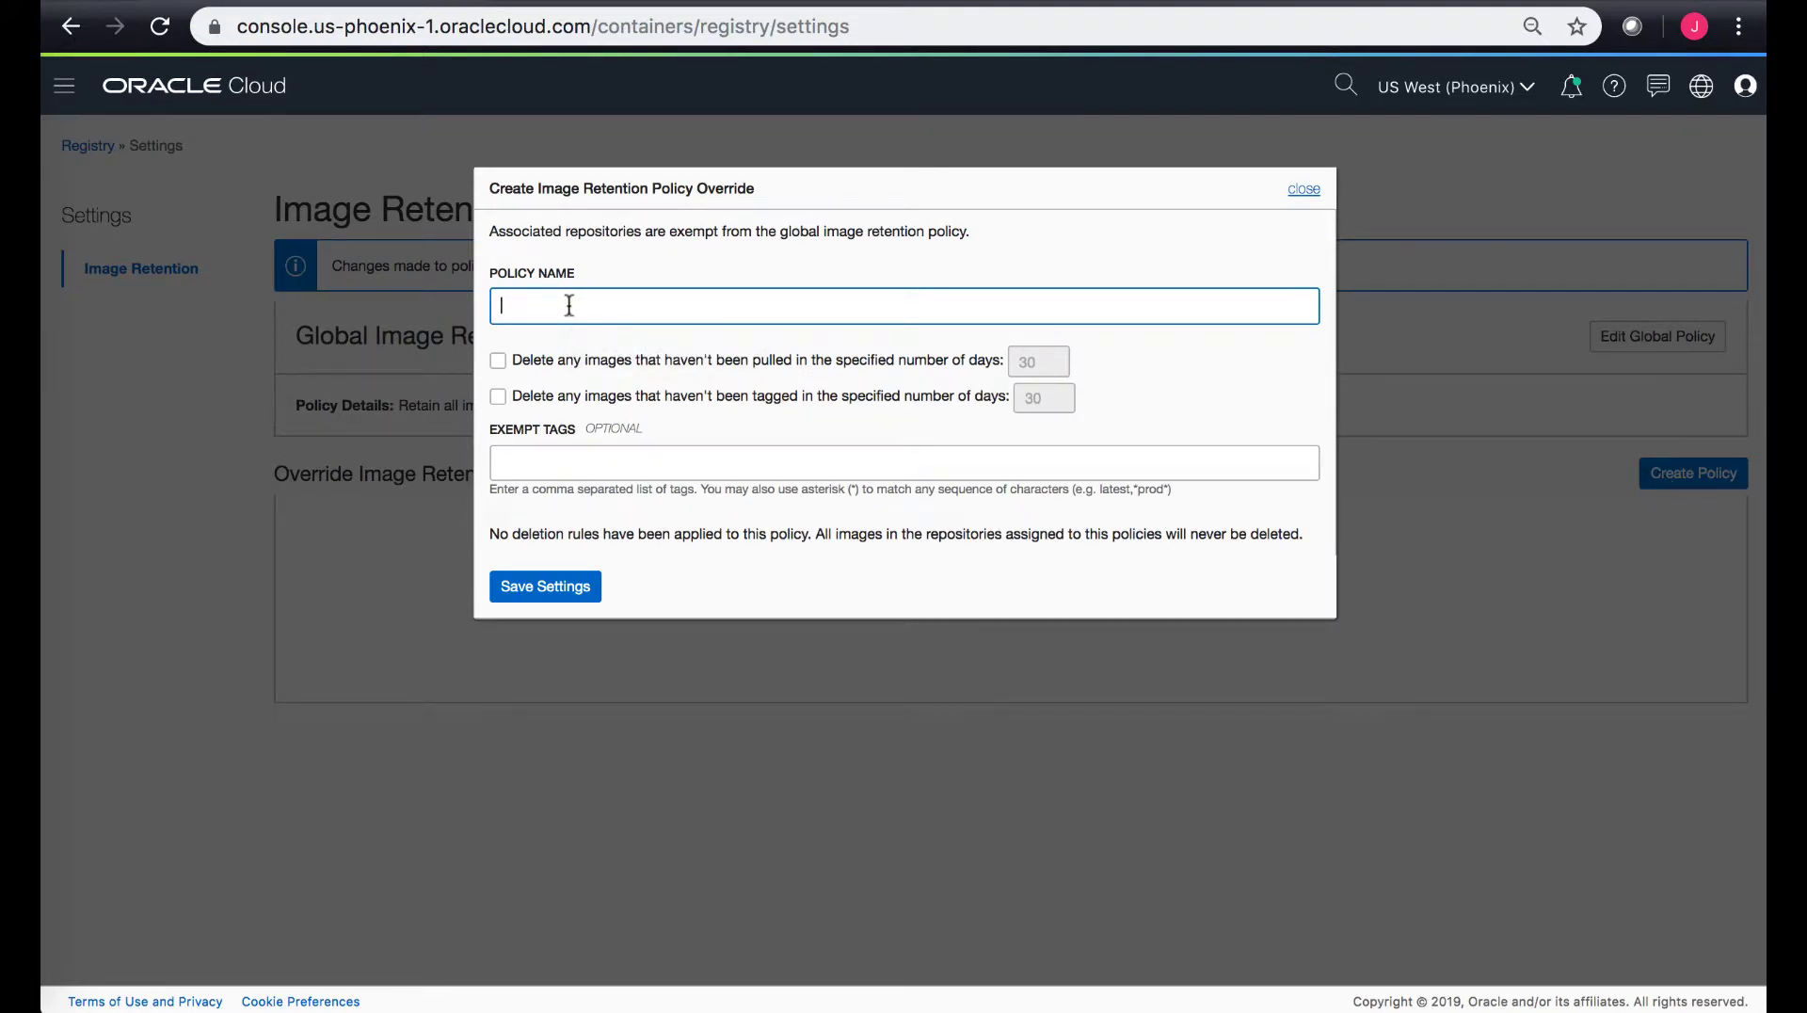
{"action": "type", "text": "Example_Polic"}
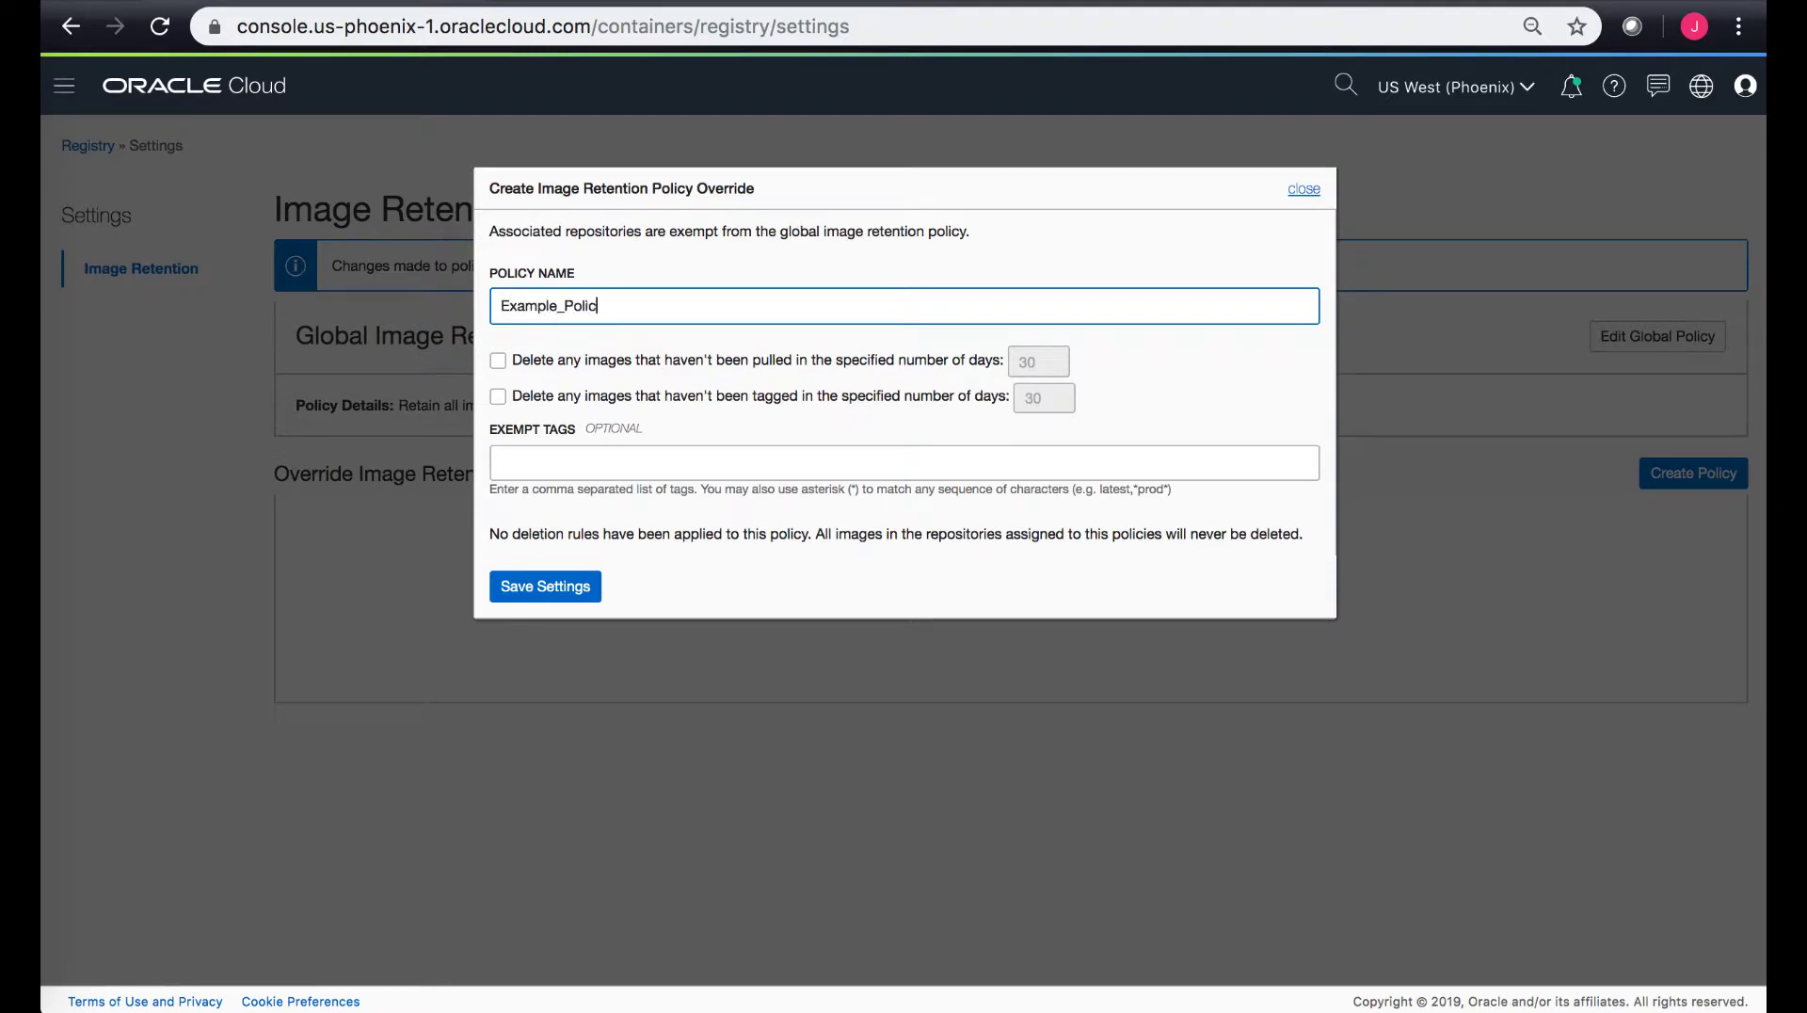
{"action": "type", "text": "y"}
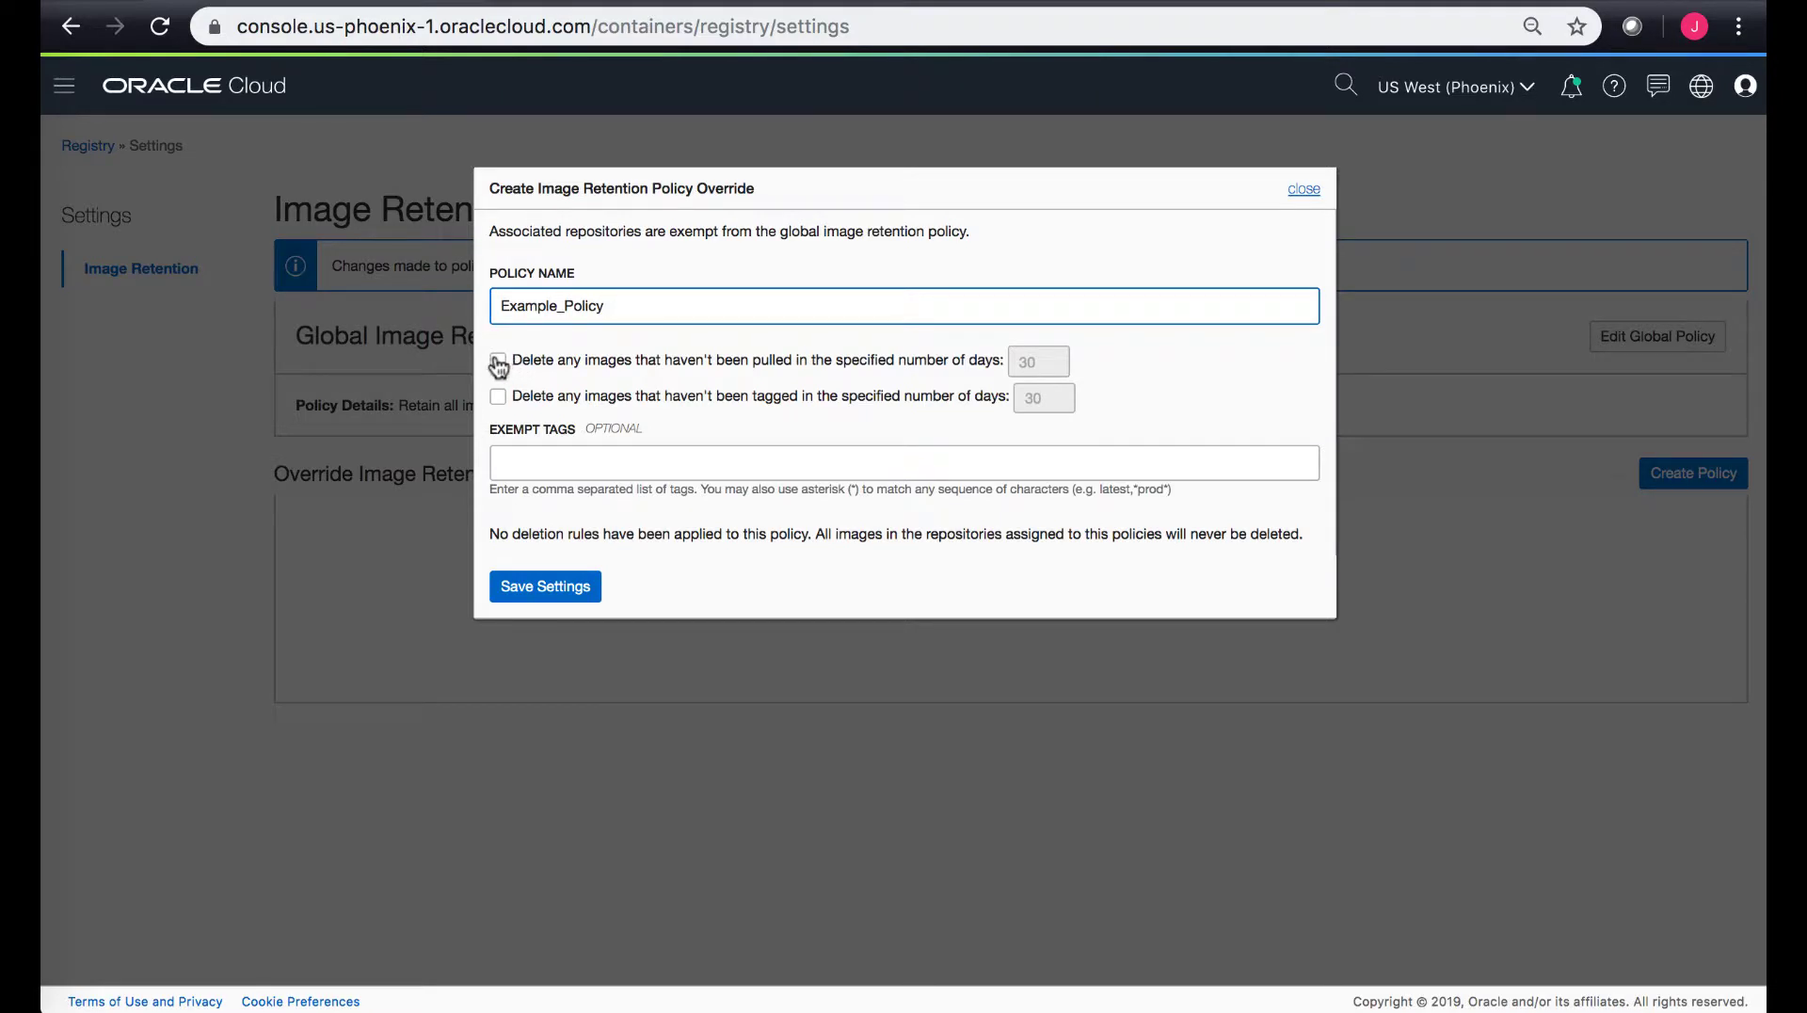
{"action": "left_click", "coordinate": [497, 359]}
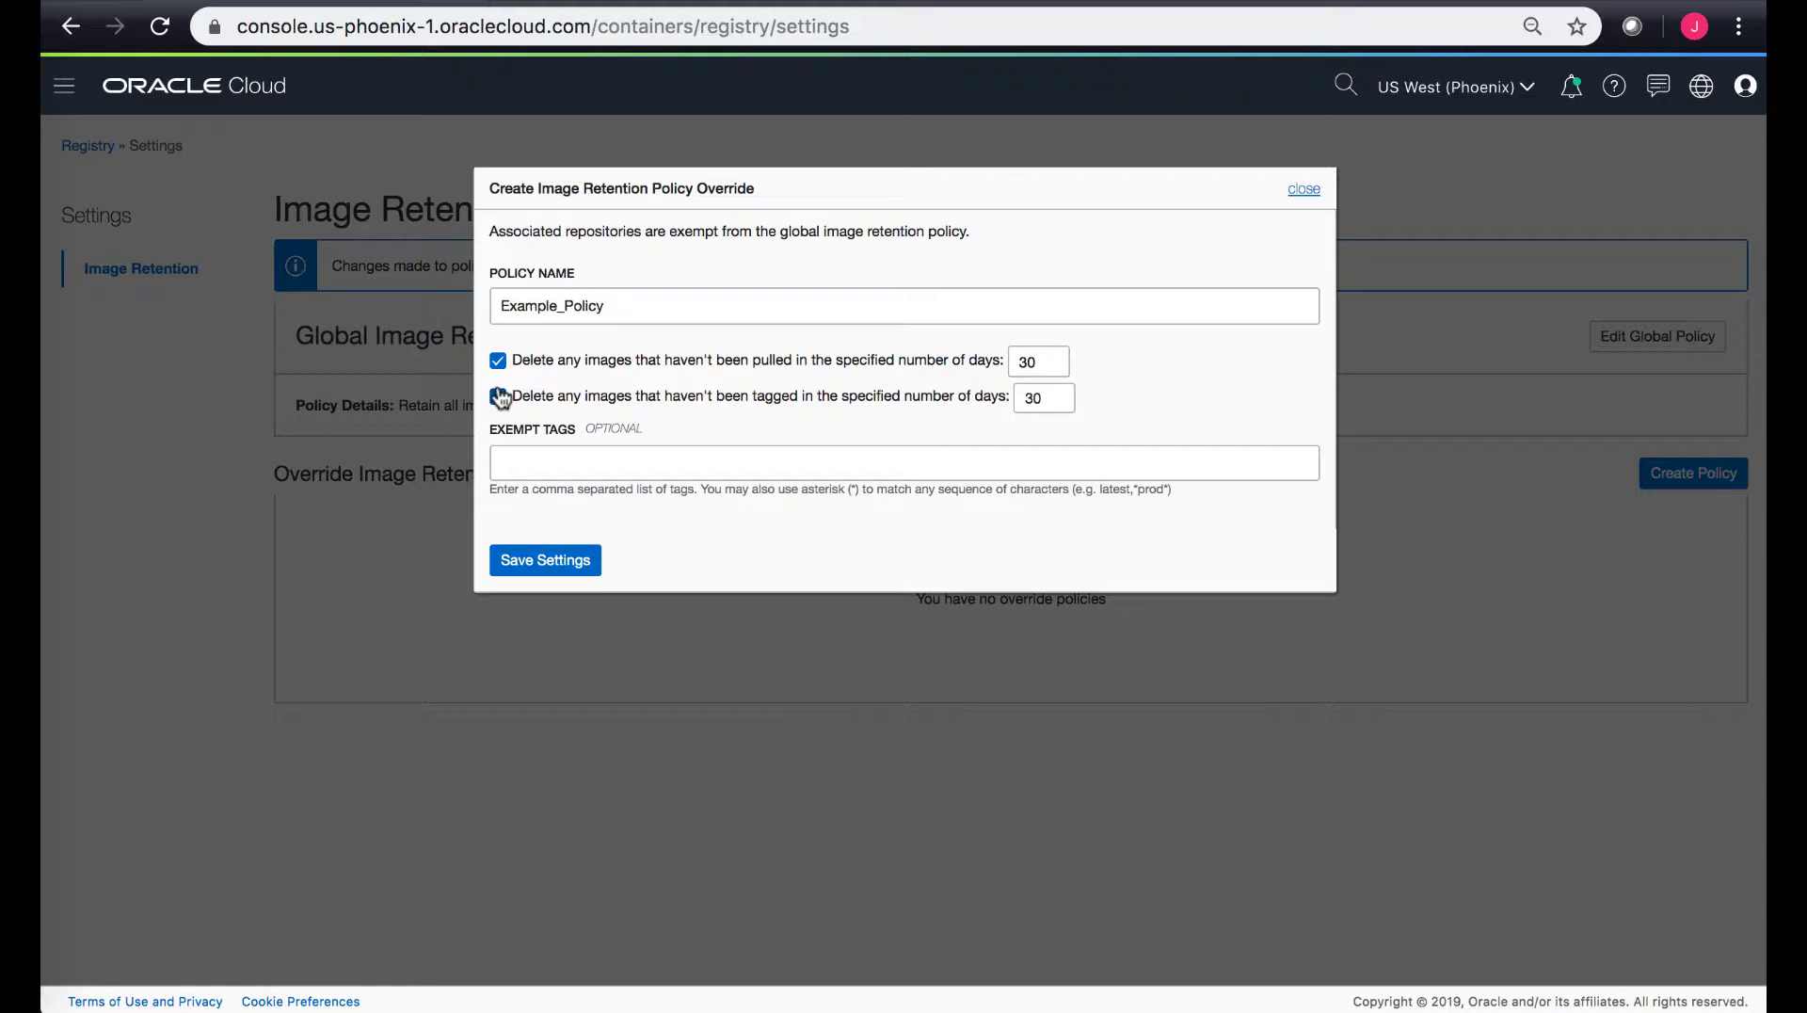
{"action": "left_click", "coordinate": [497, 395]}
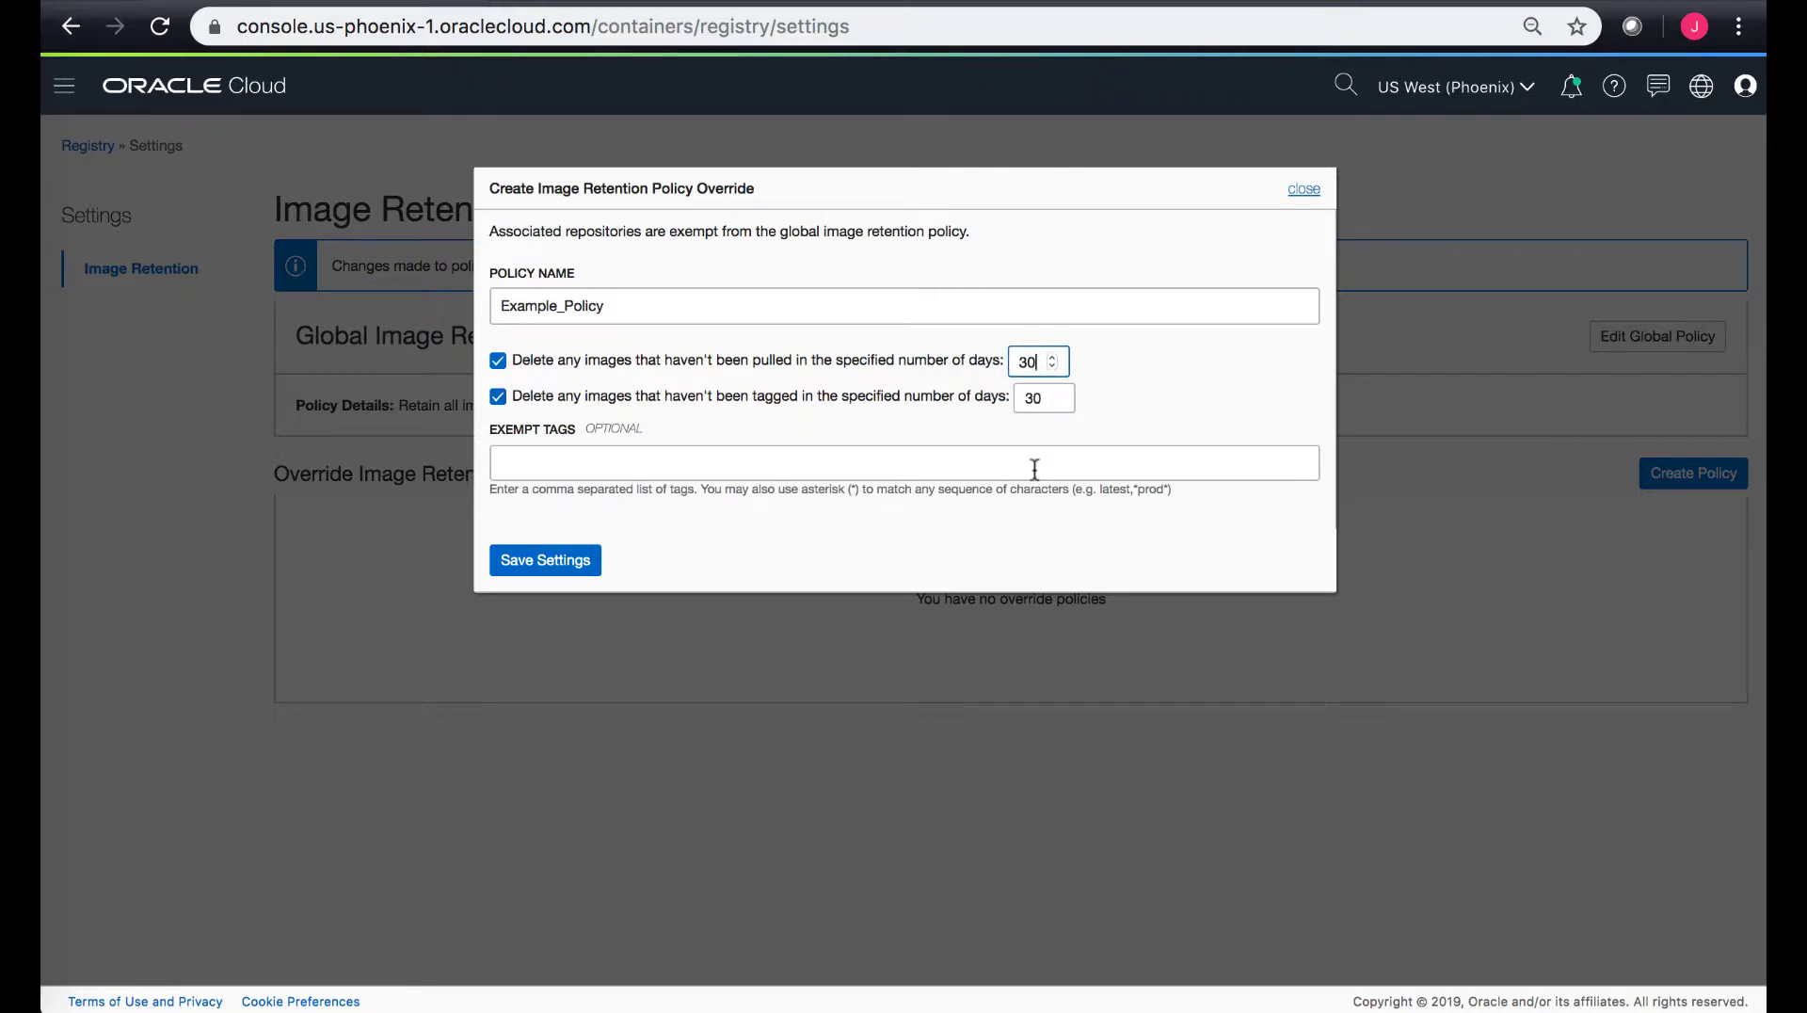
{"action": "mouse_move", "coordinate": [998, 391]}
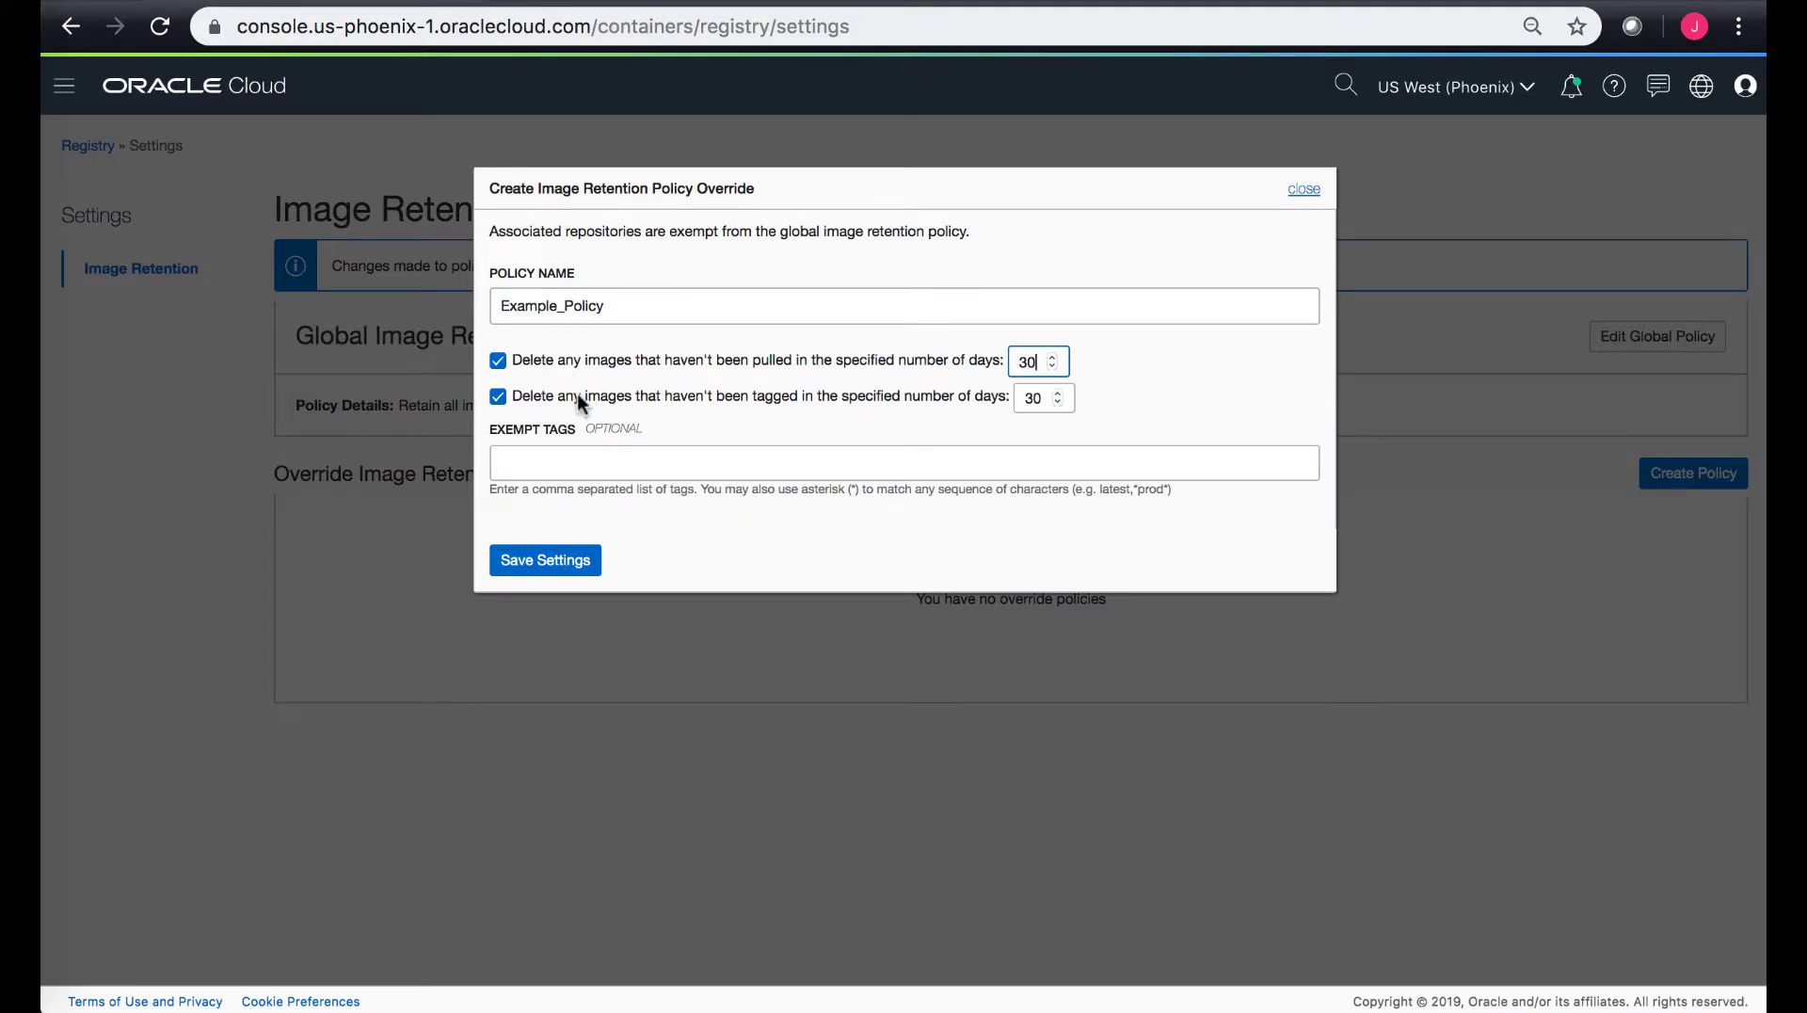
{"action": "mouse_move", "coordinate": [649, 406]}
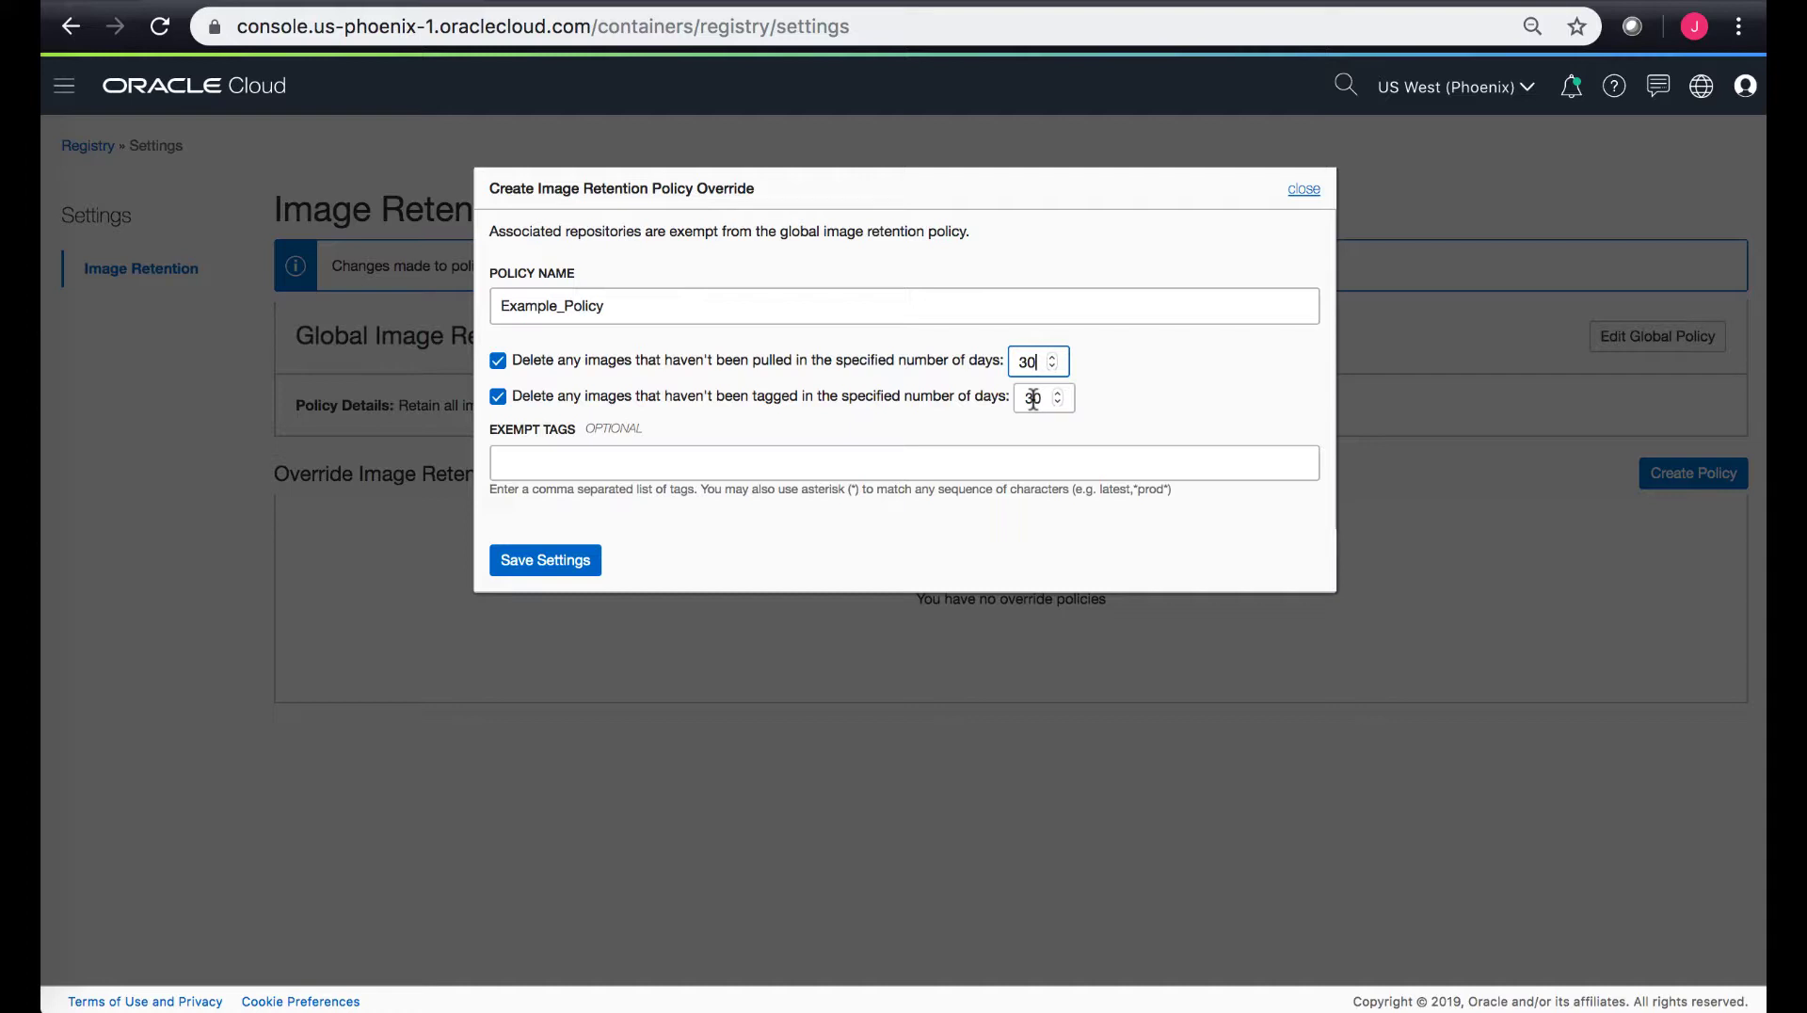
{"action": "left_click", "coordinate": [902, 461]}
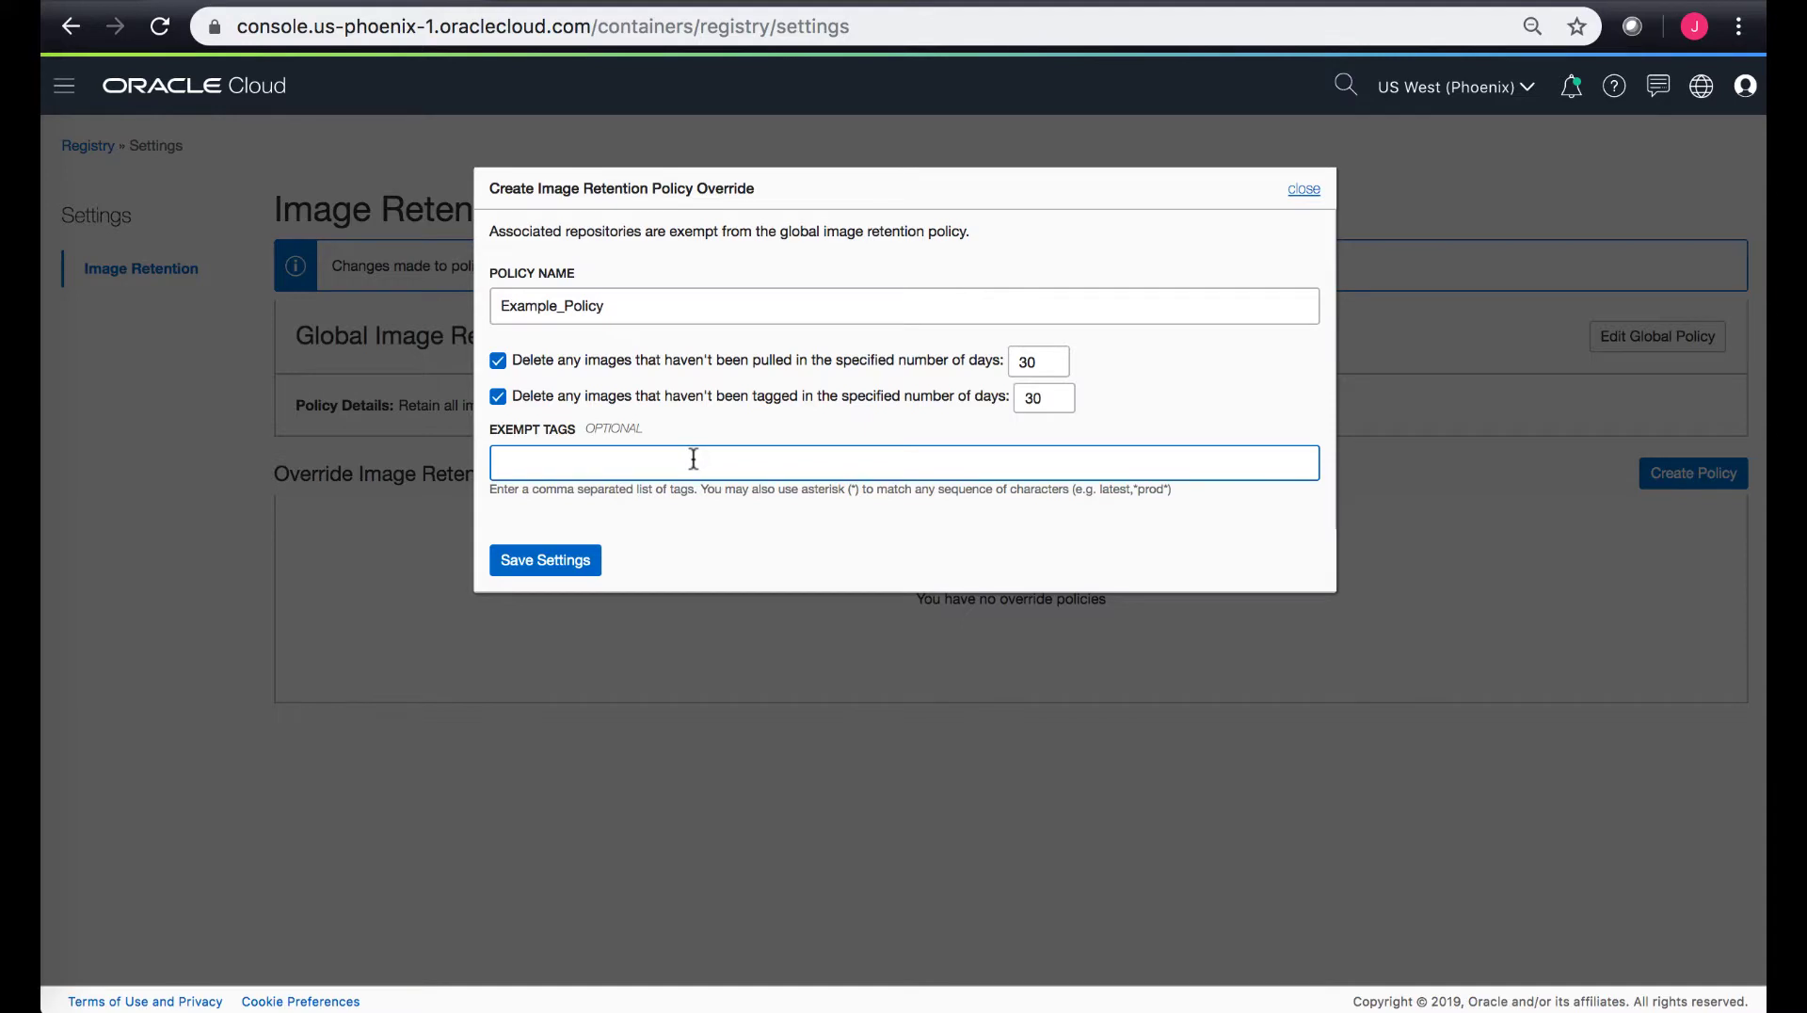
Enter 'Prod,project' as the exempt tags for Example_Policy
{"action": "type", "text": "Pro"}
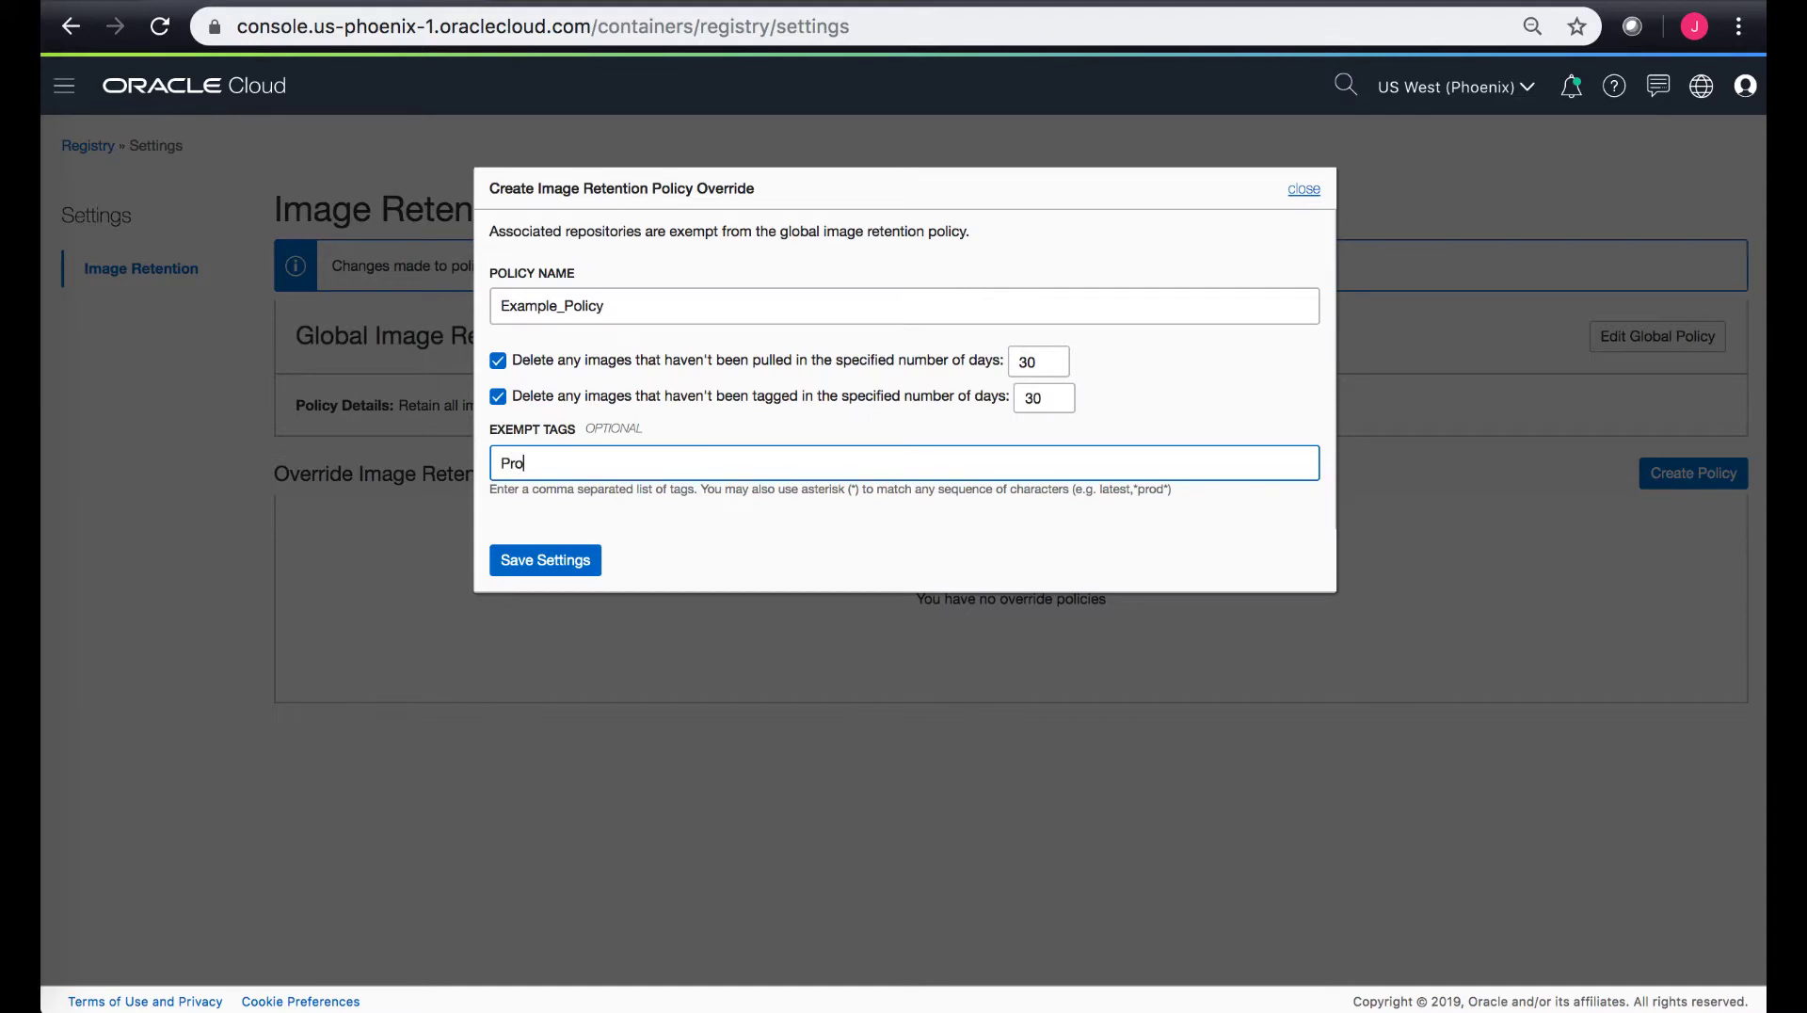
{"action": "type", "text": "d"}
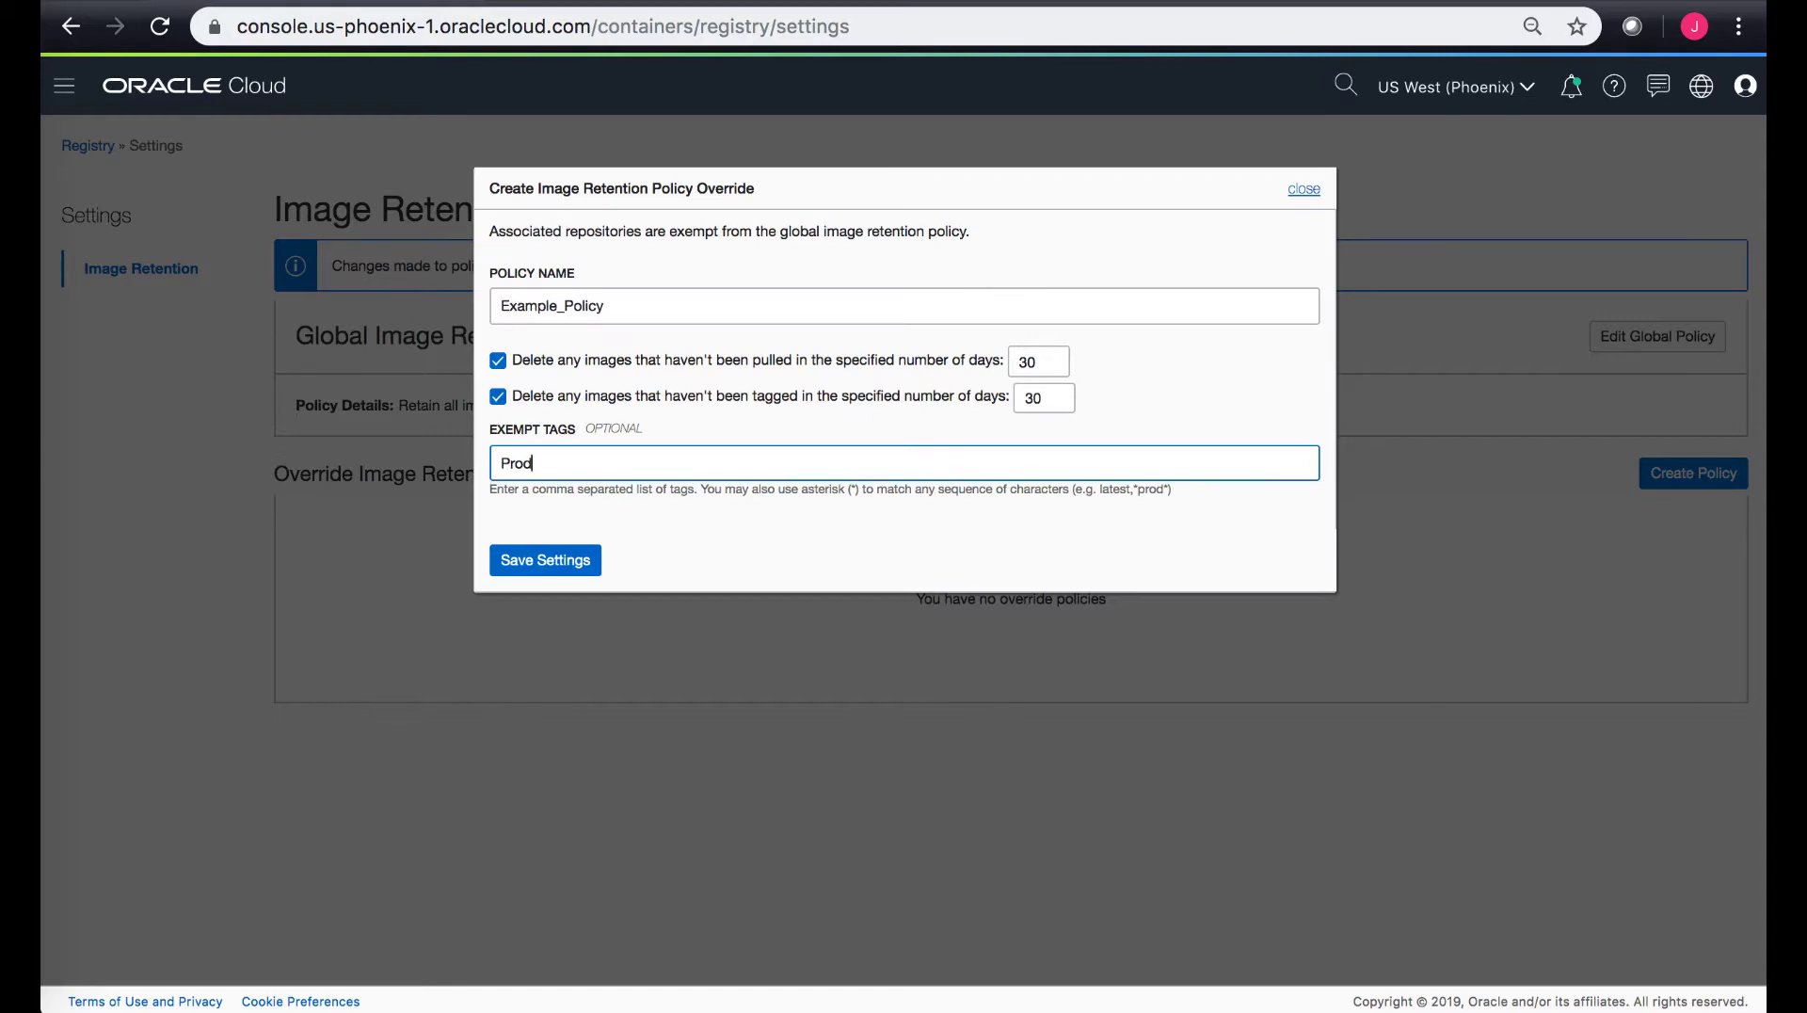
{"action": "type", "text": ","}
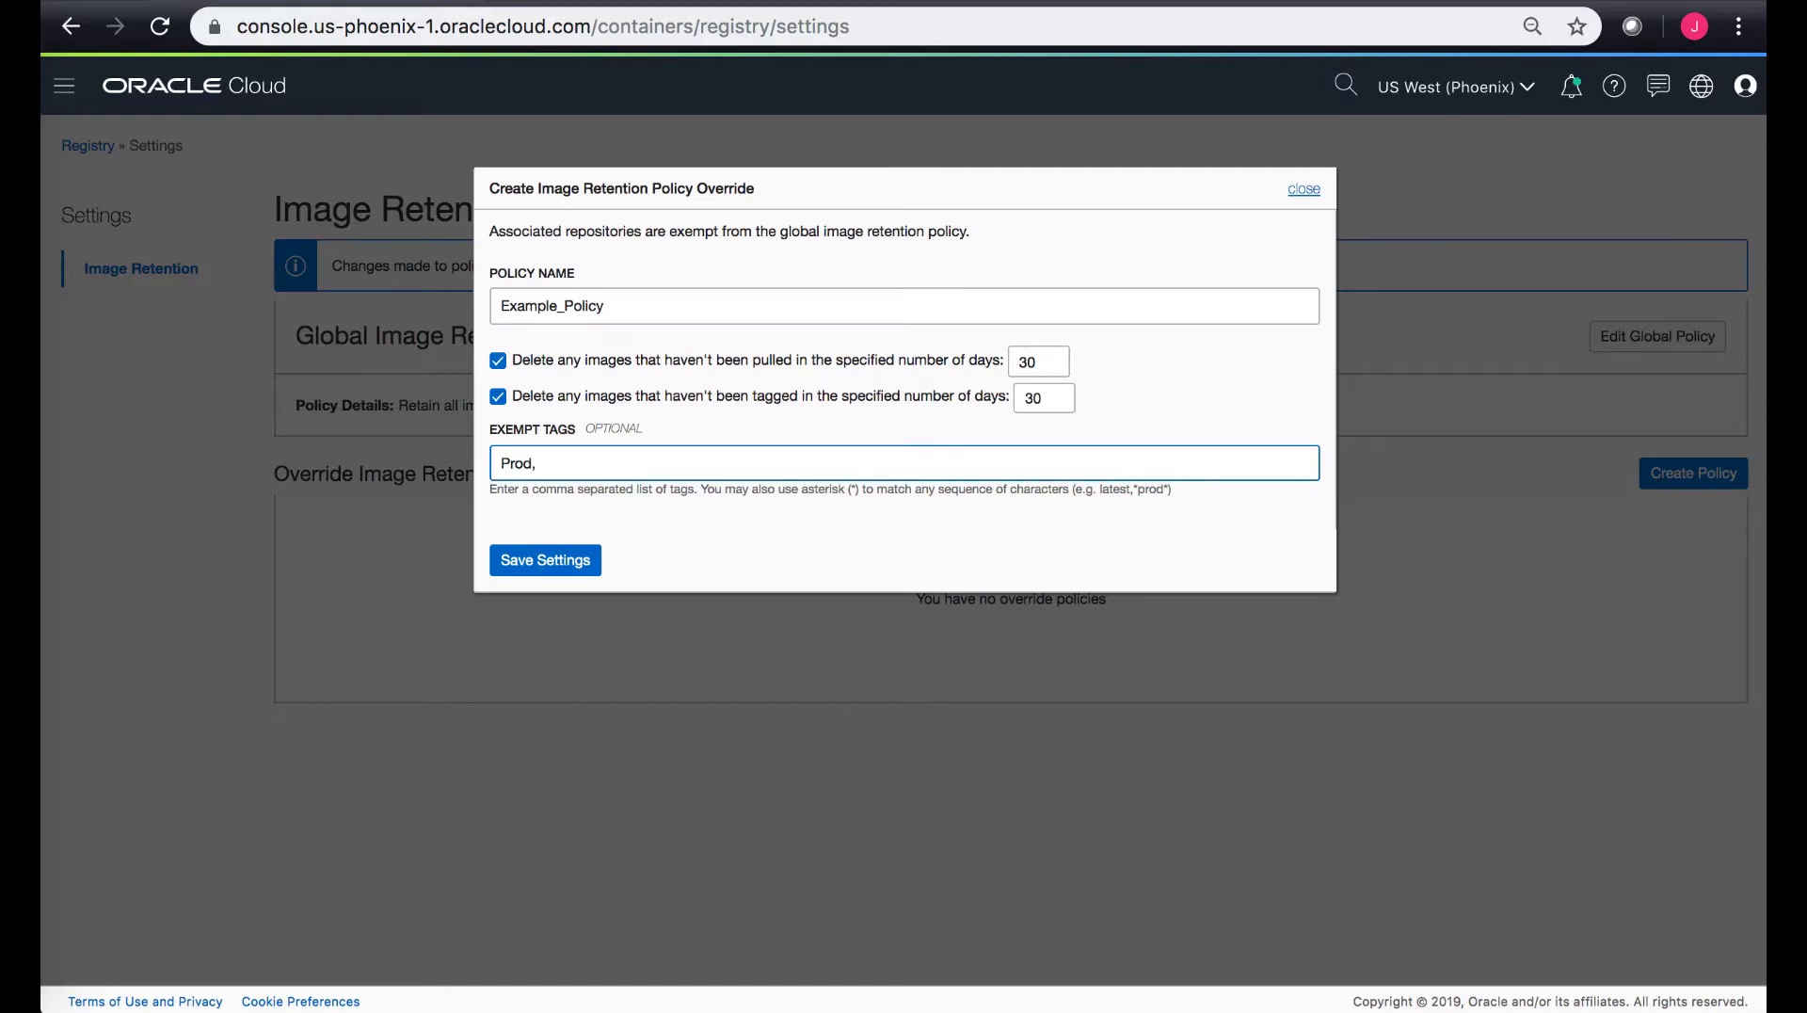
{"action": "type", "text": "p"}
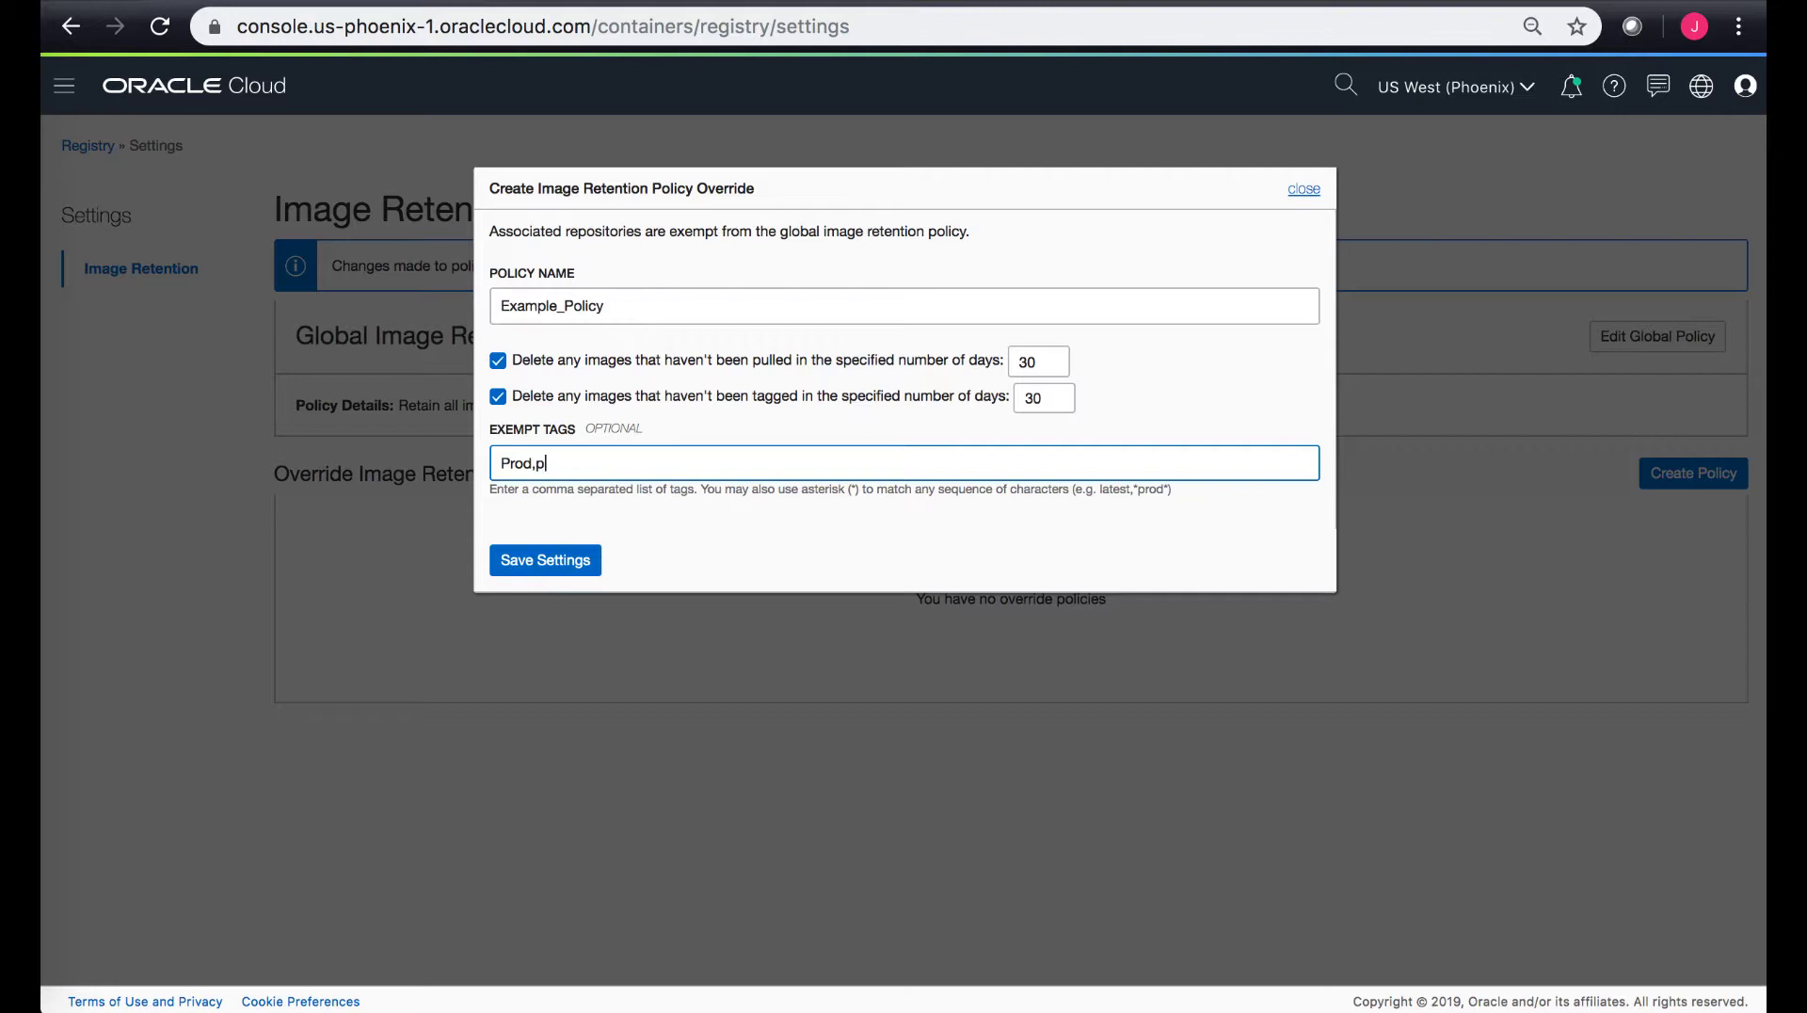
{"action": "type", "text": "roject"}
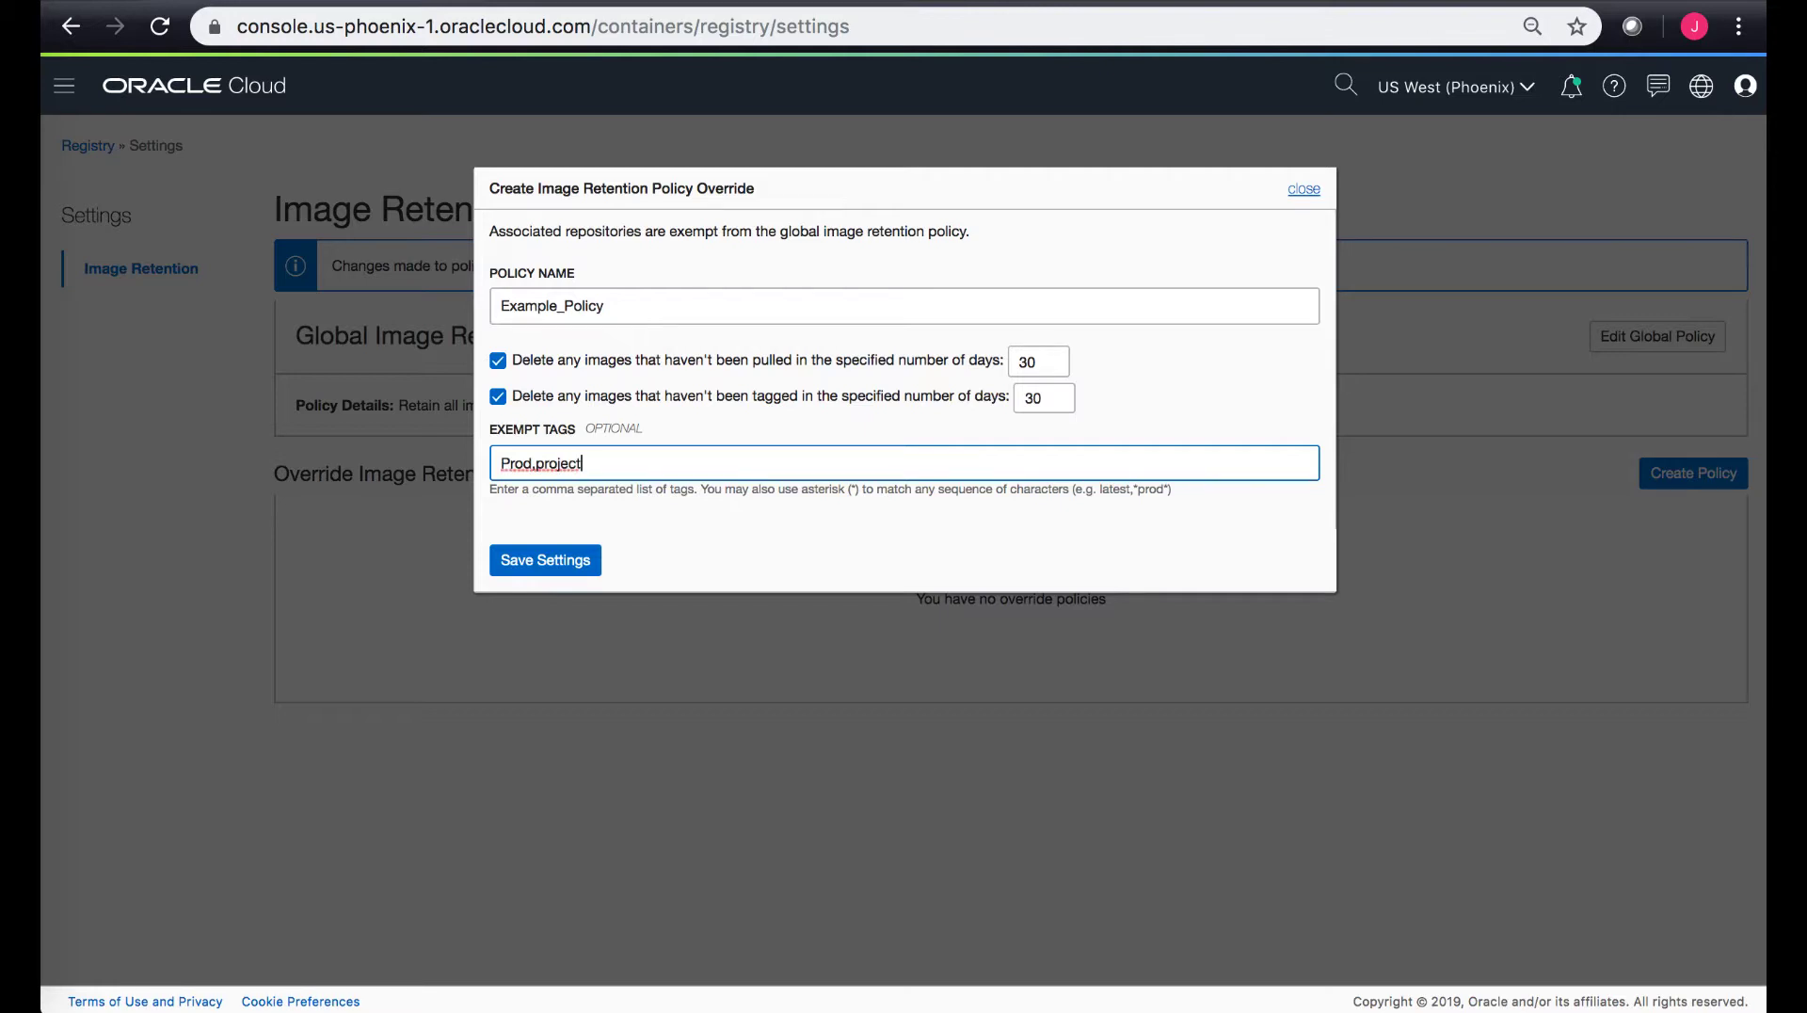
{"action": "mouse_move", "coordinate": [681, 529]}
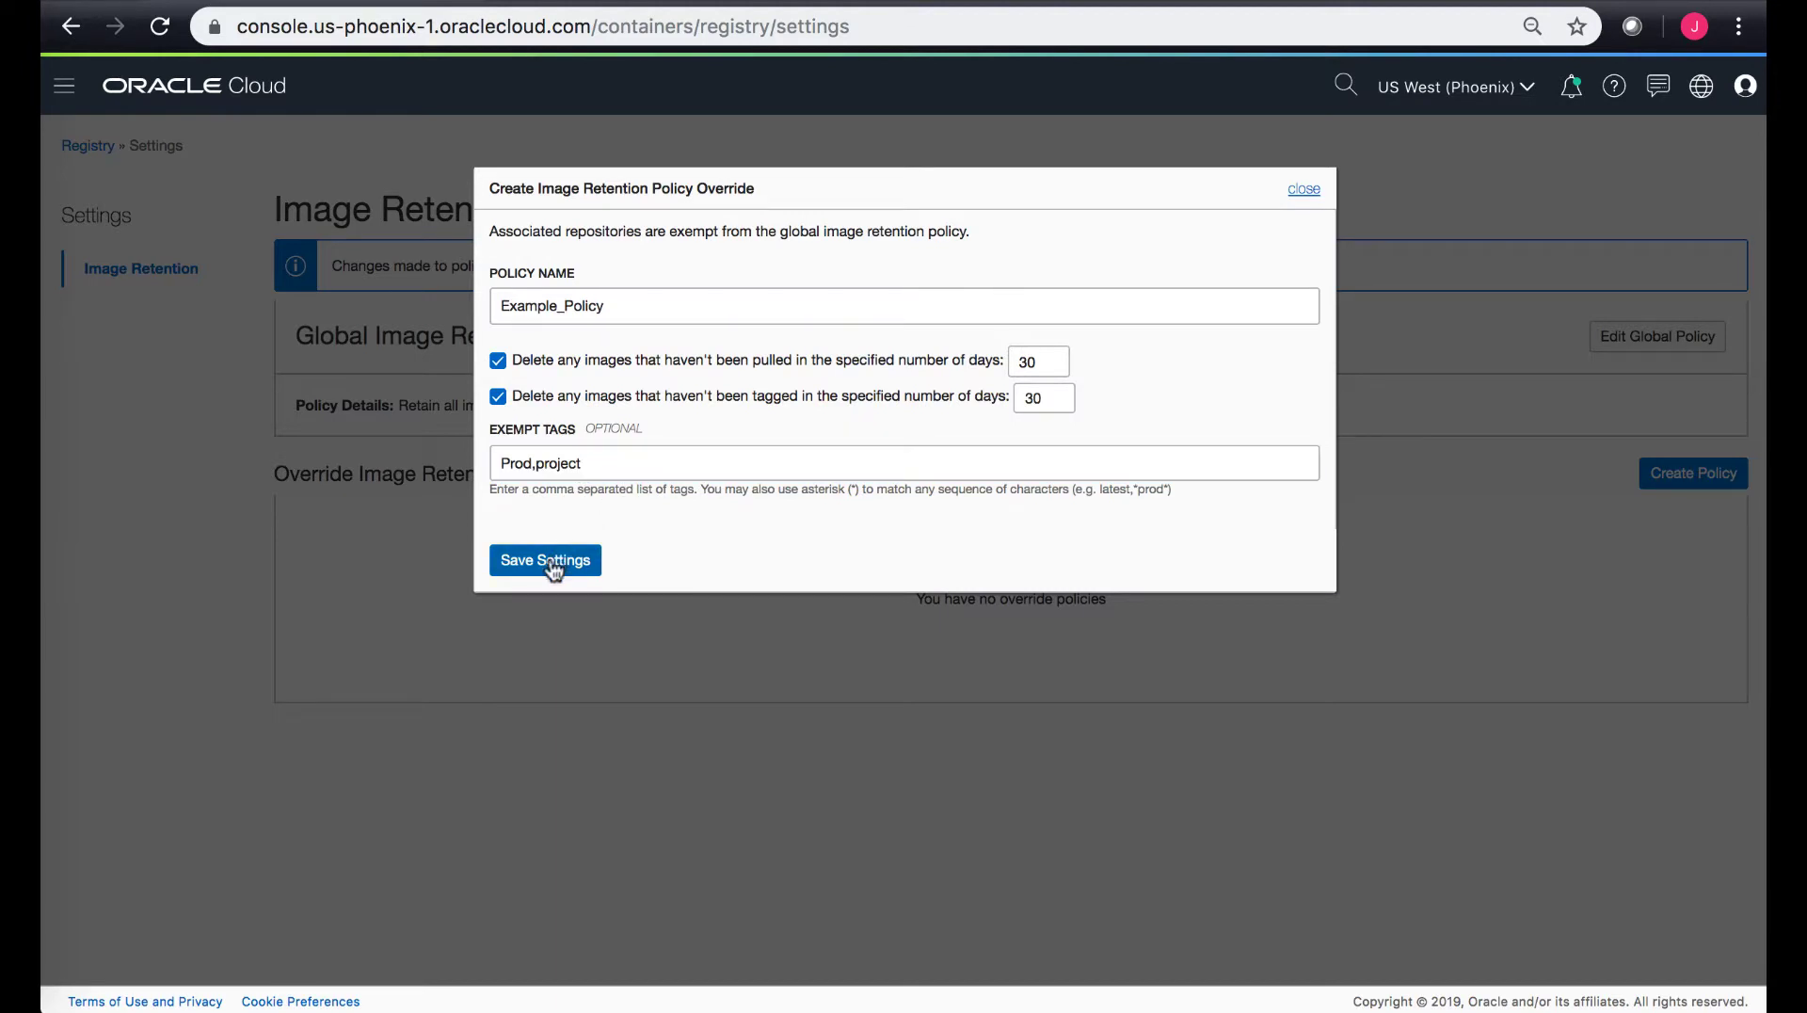
Save Example_Policy so it appears under override retention policies
{"action": "left_click", "coordinate": [543, 559]}
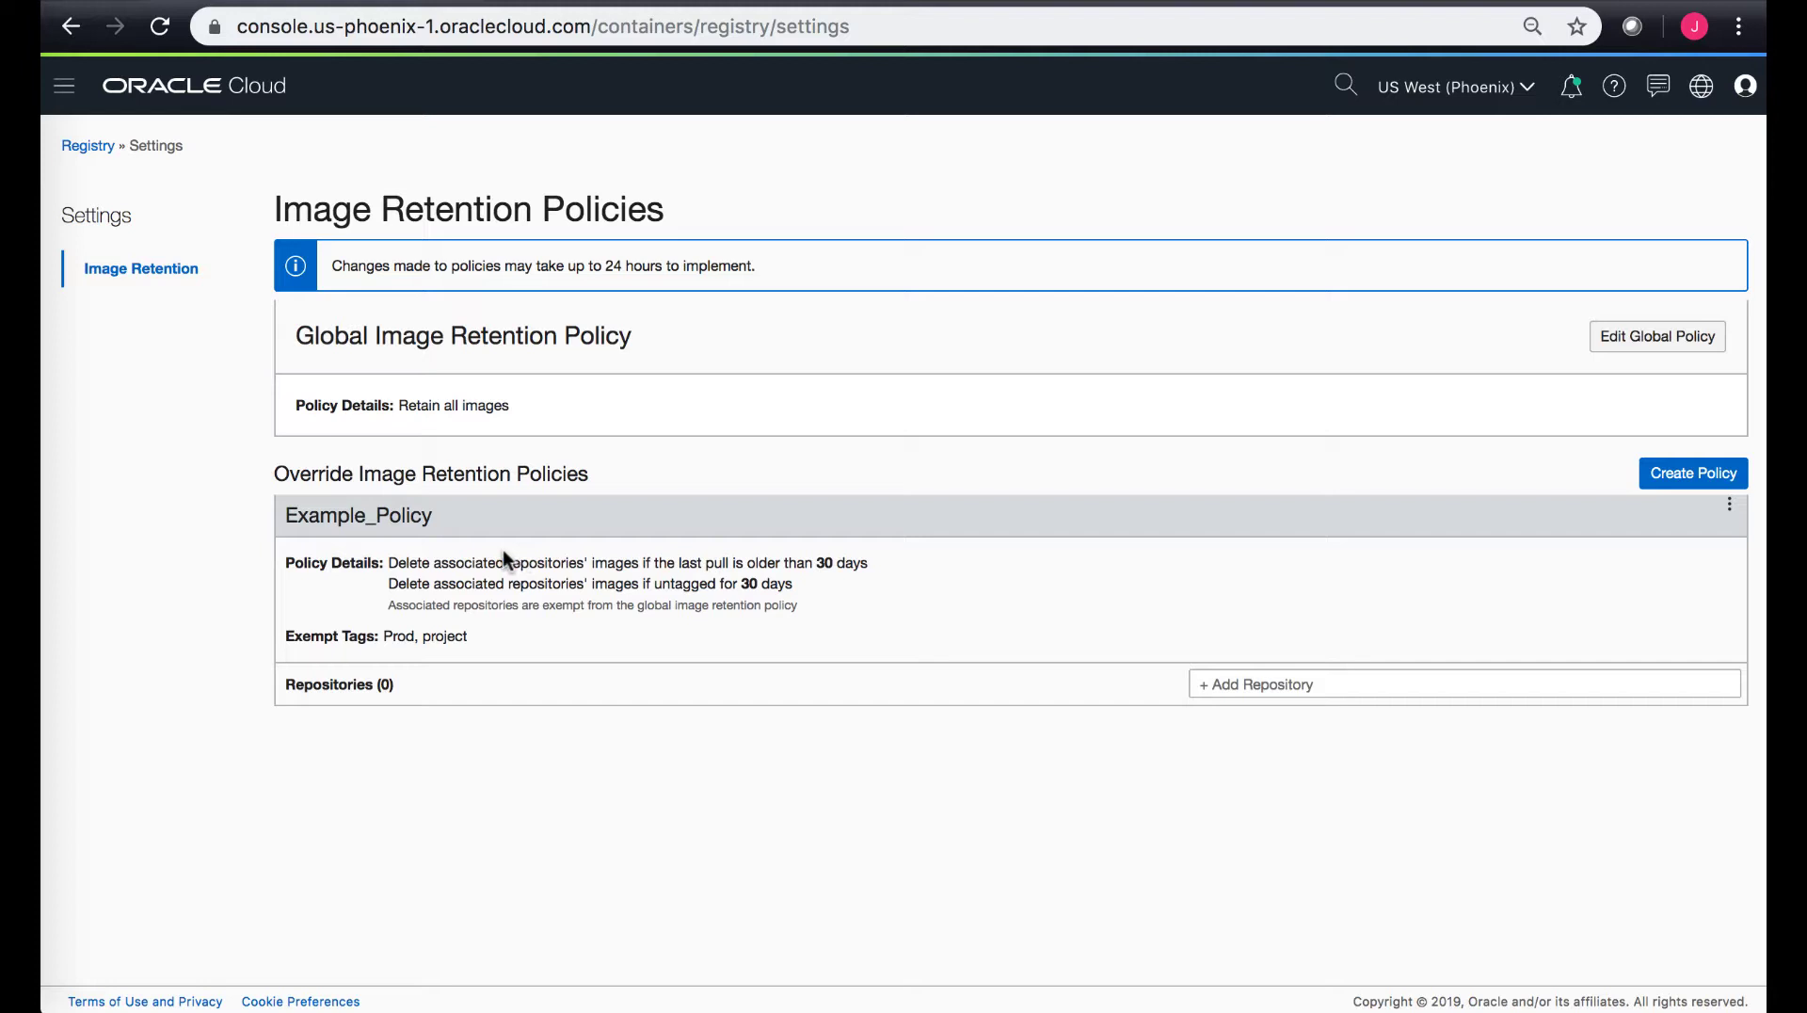
{"action": "mouse_move", "coordinate": [367, 630]}
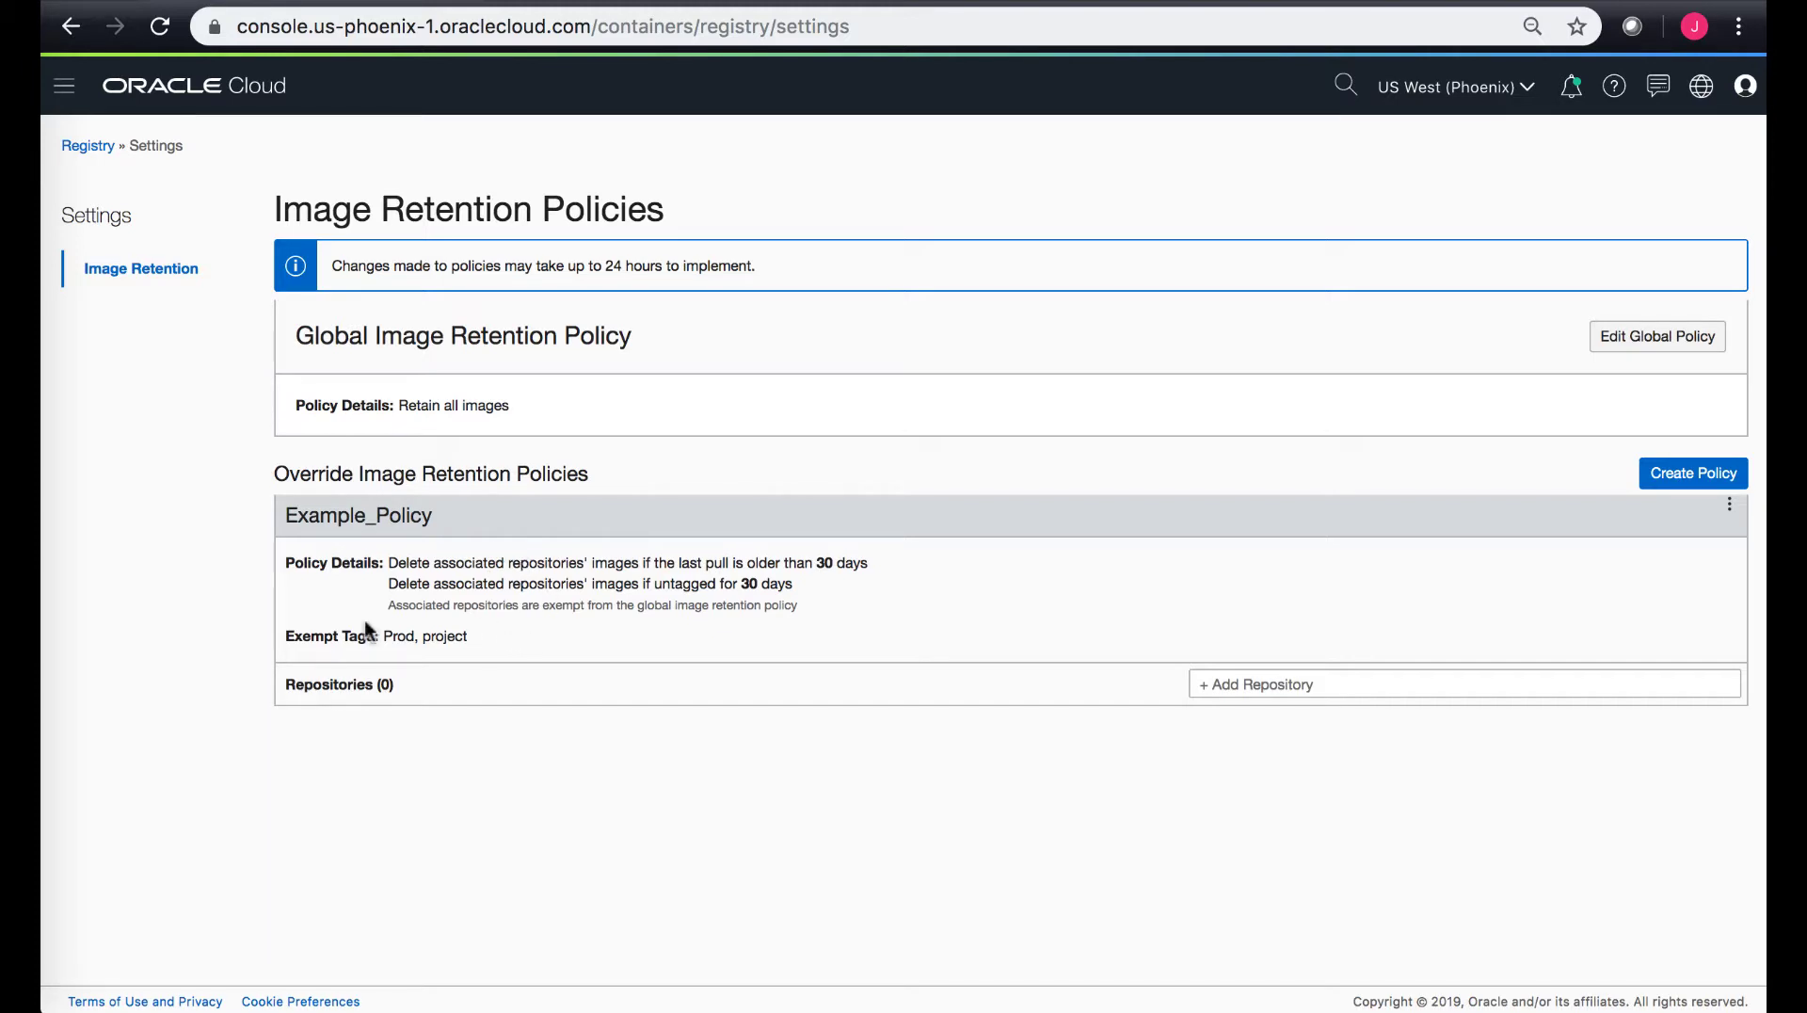
{"action": "mouse_move", "coordinate": [352, 656]}
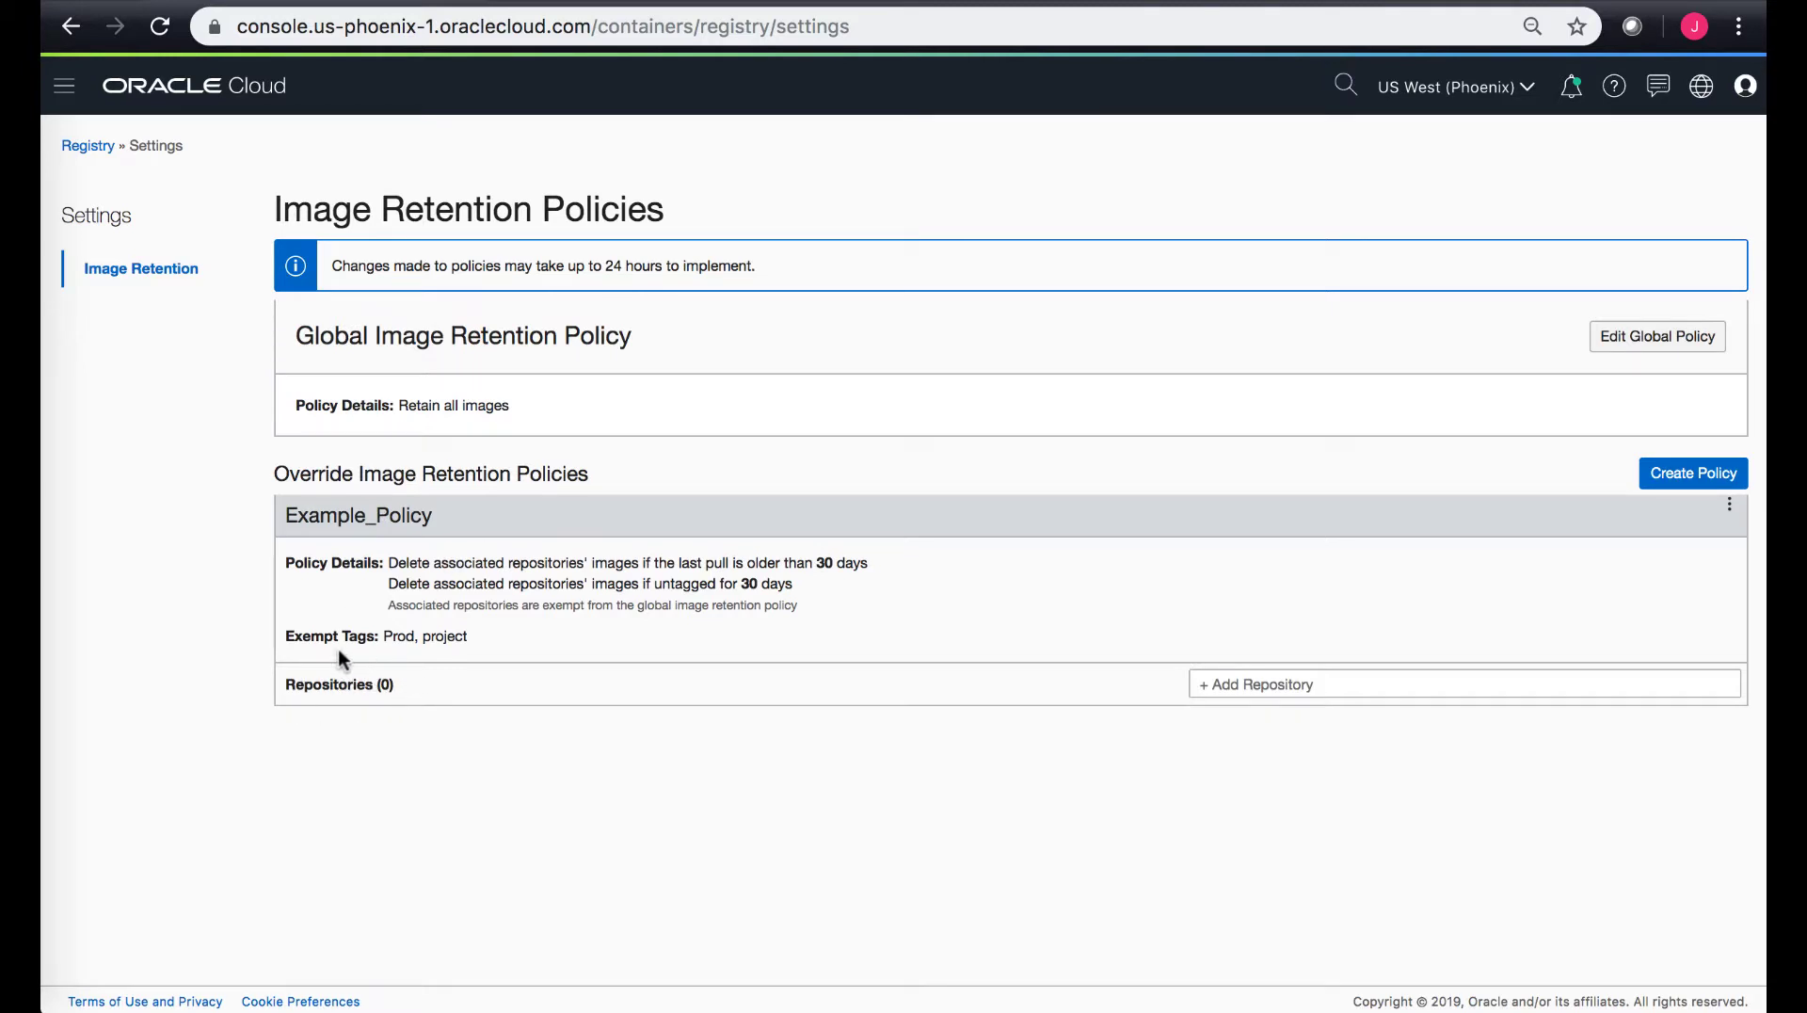
{"action": "mouse_move", "coordinate": [1222, 693]}
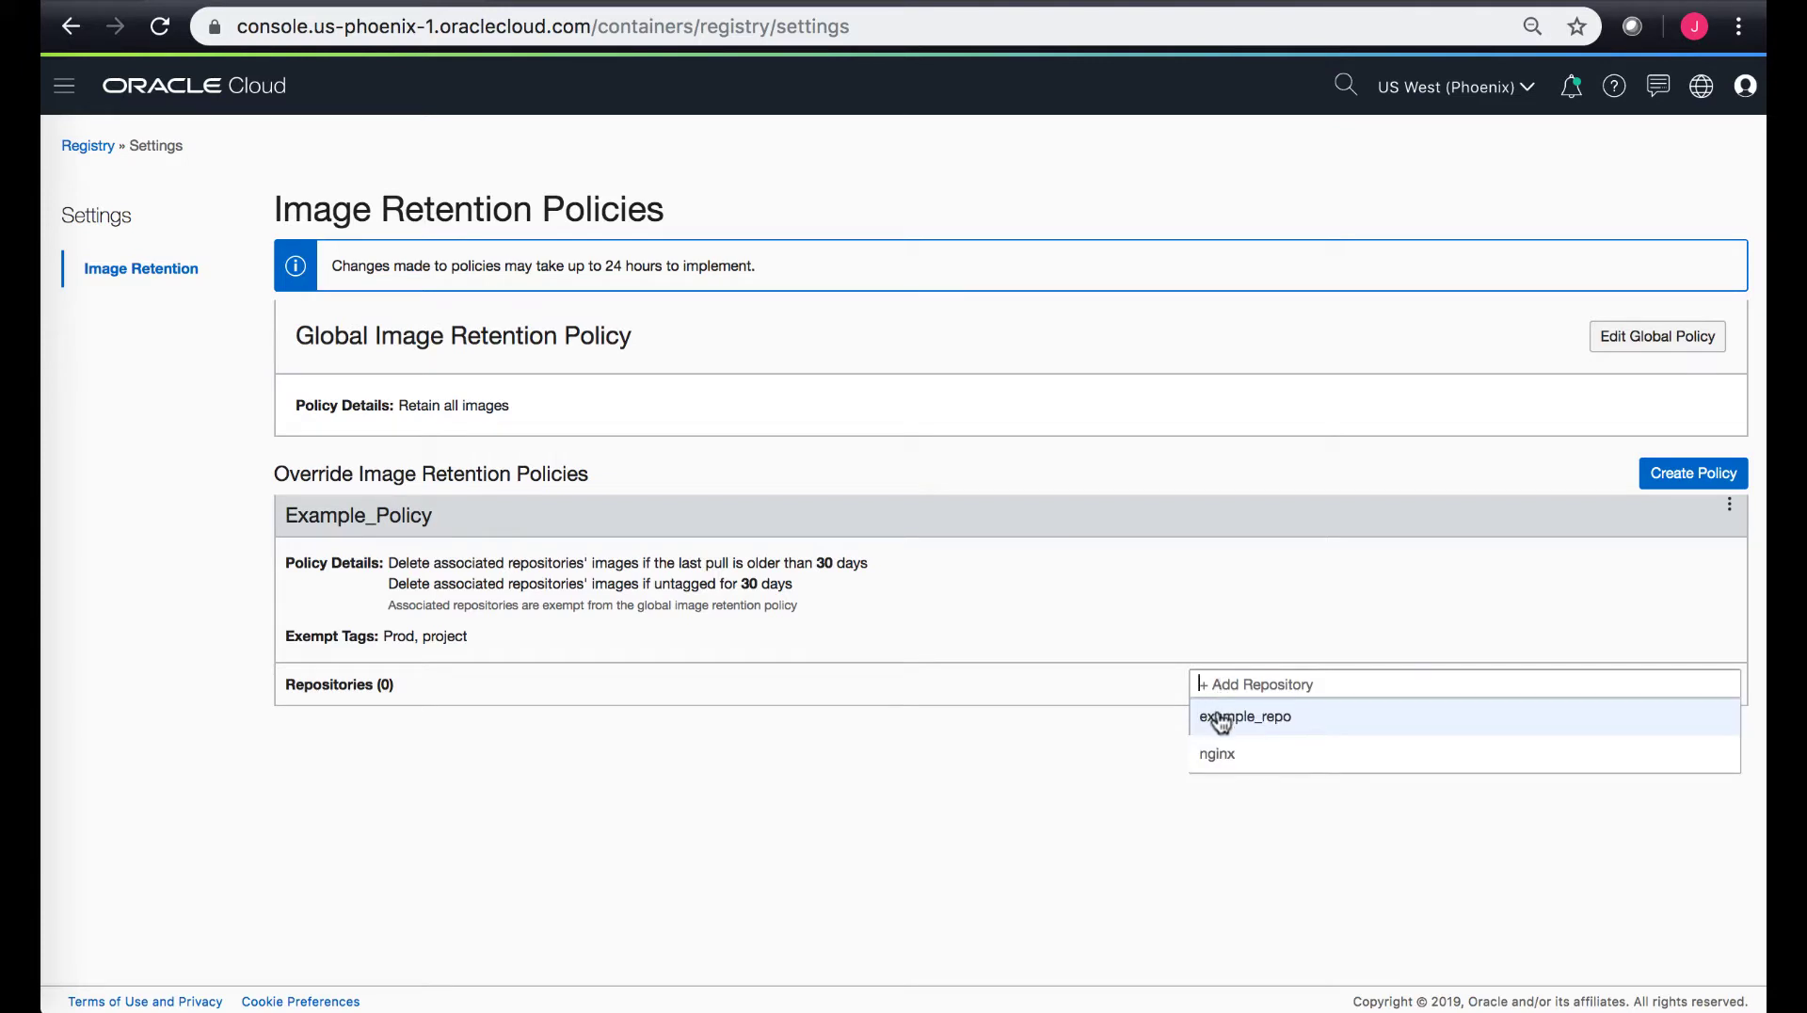
Attach example_repo to Example_Policy, adding nginx and then removing it again
{"action": "left_click", "coordinate": [1244, 715]}
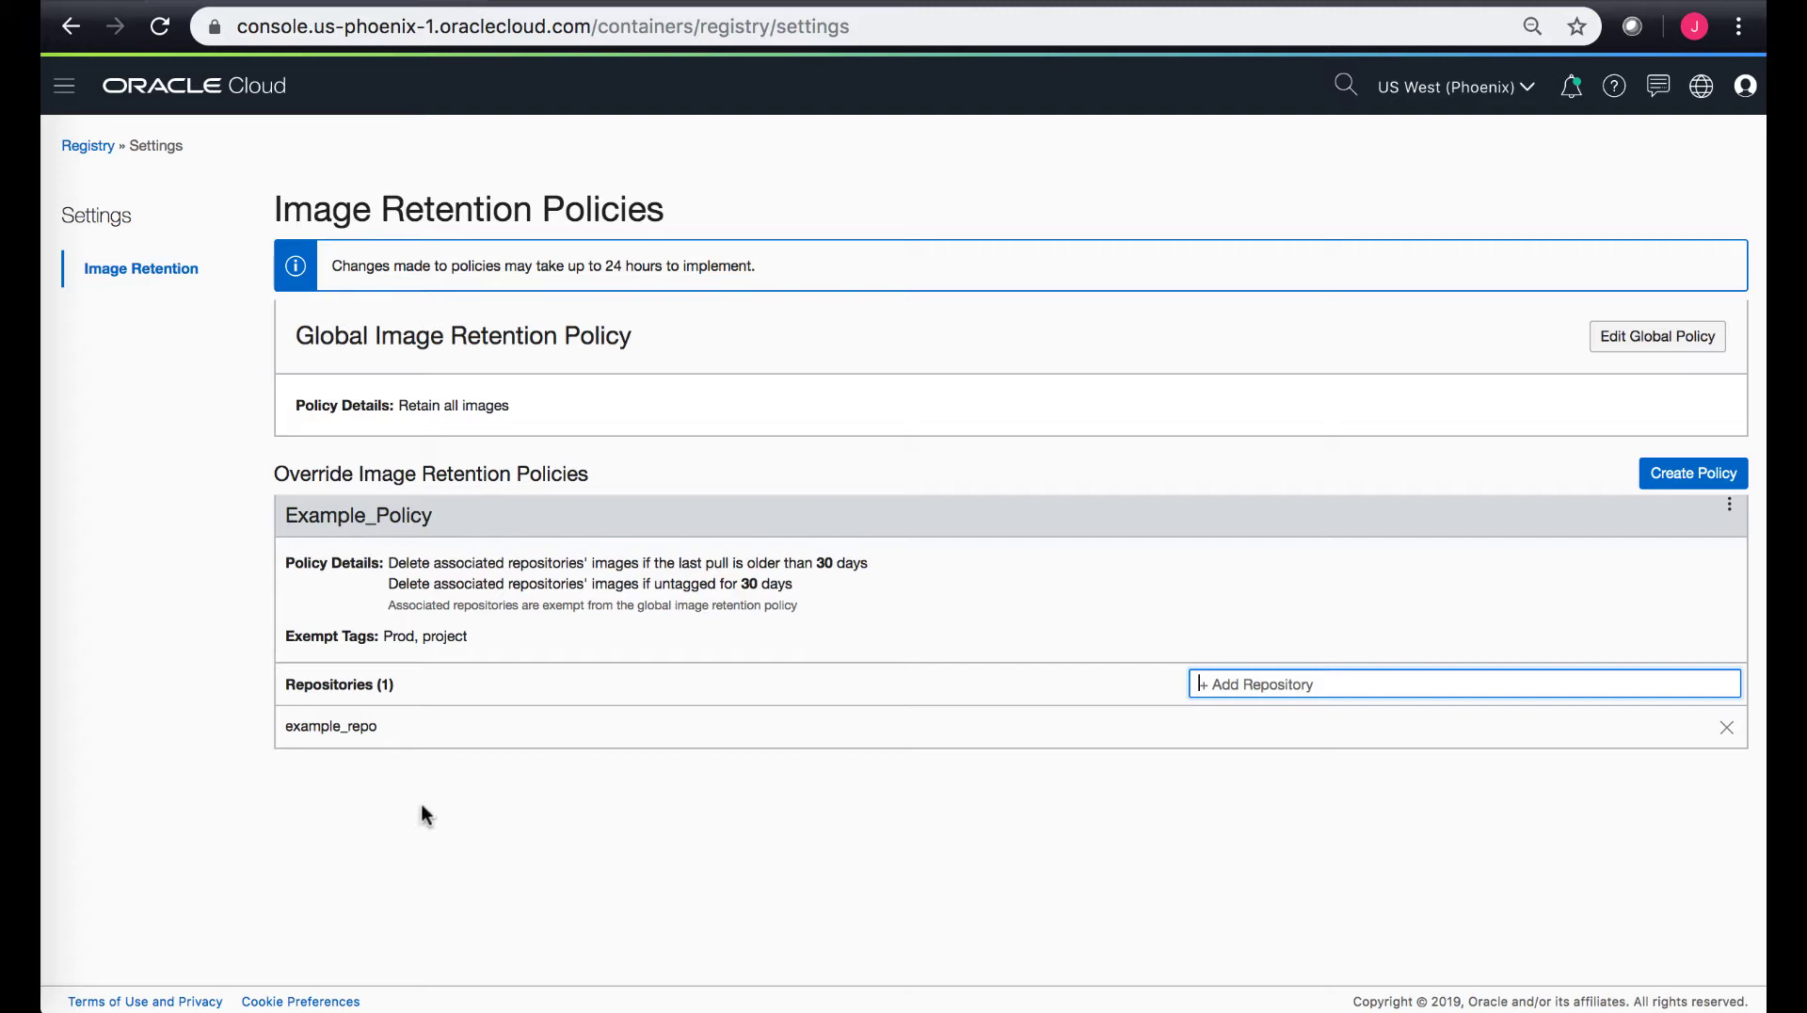
{"action": "mouse_move", "coordinate": [391, 625]}
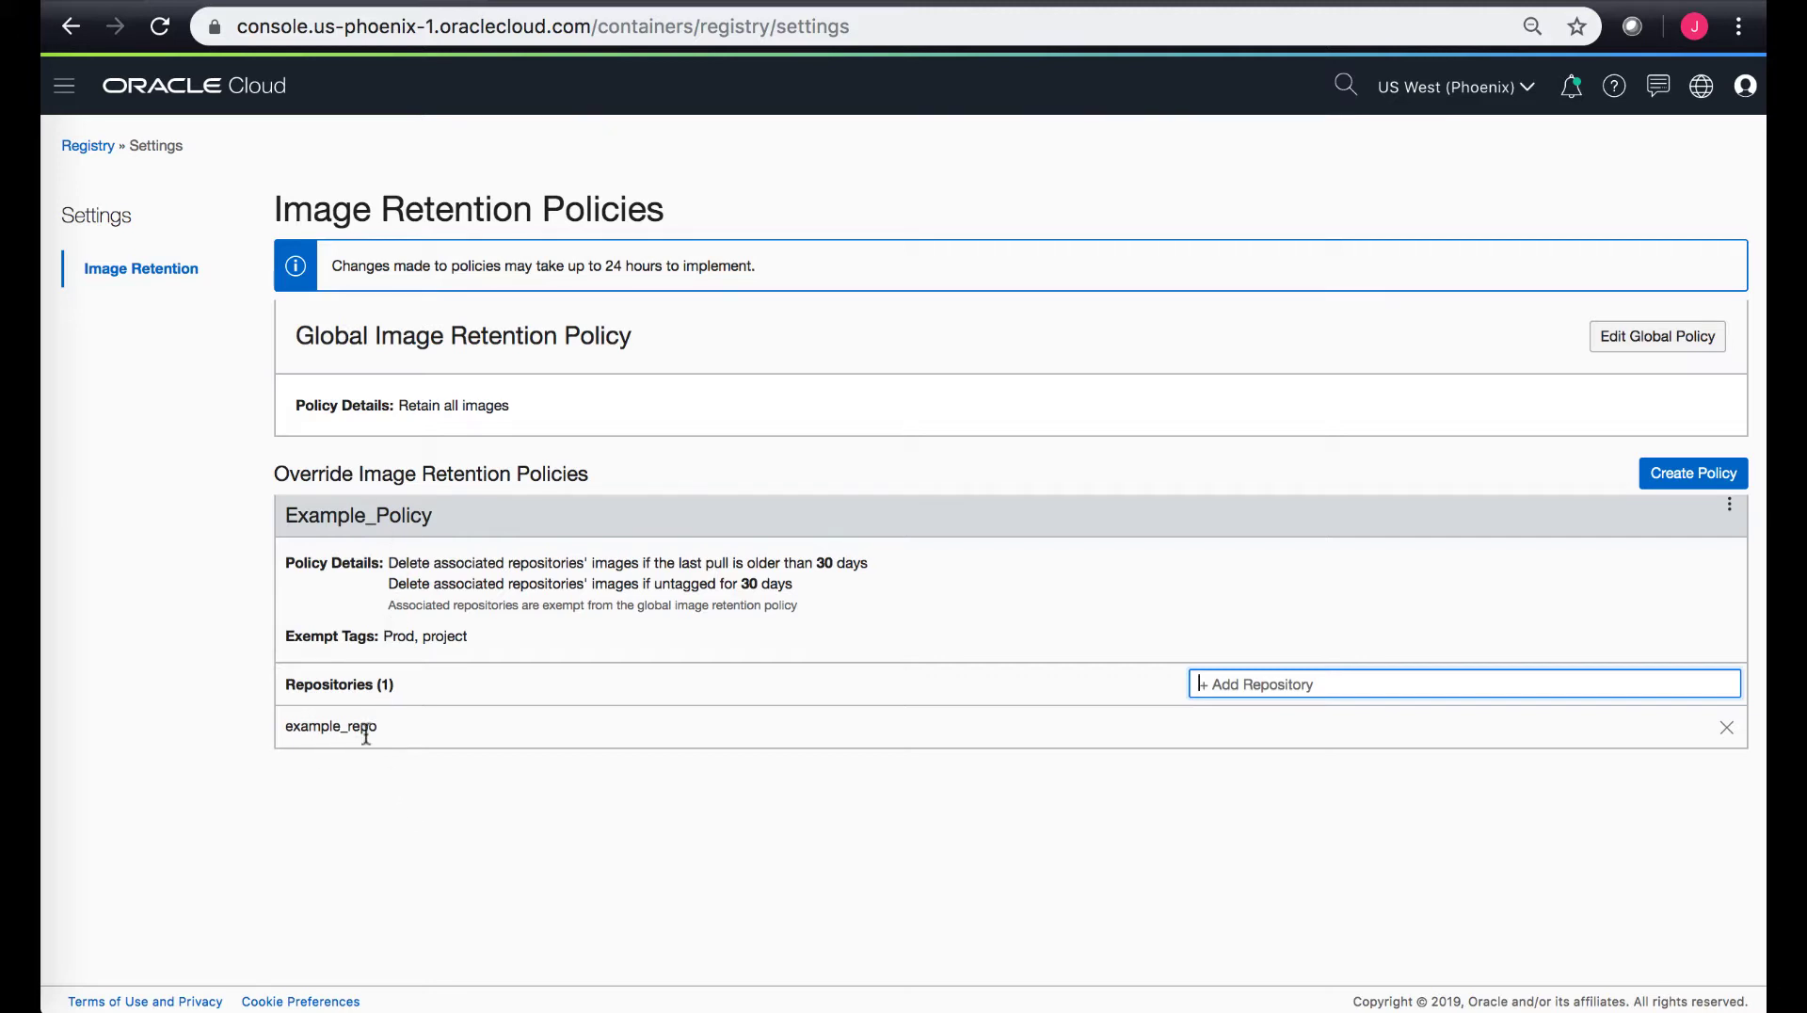
{"action": "left_click", "coordinate": [1464, 683]}
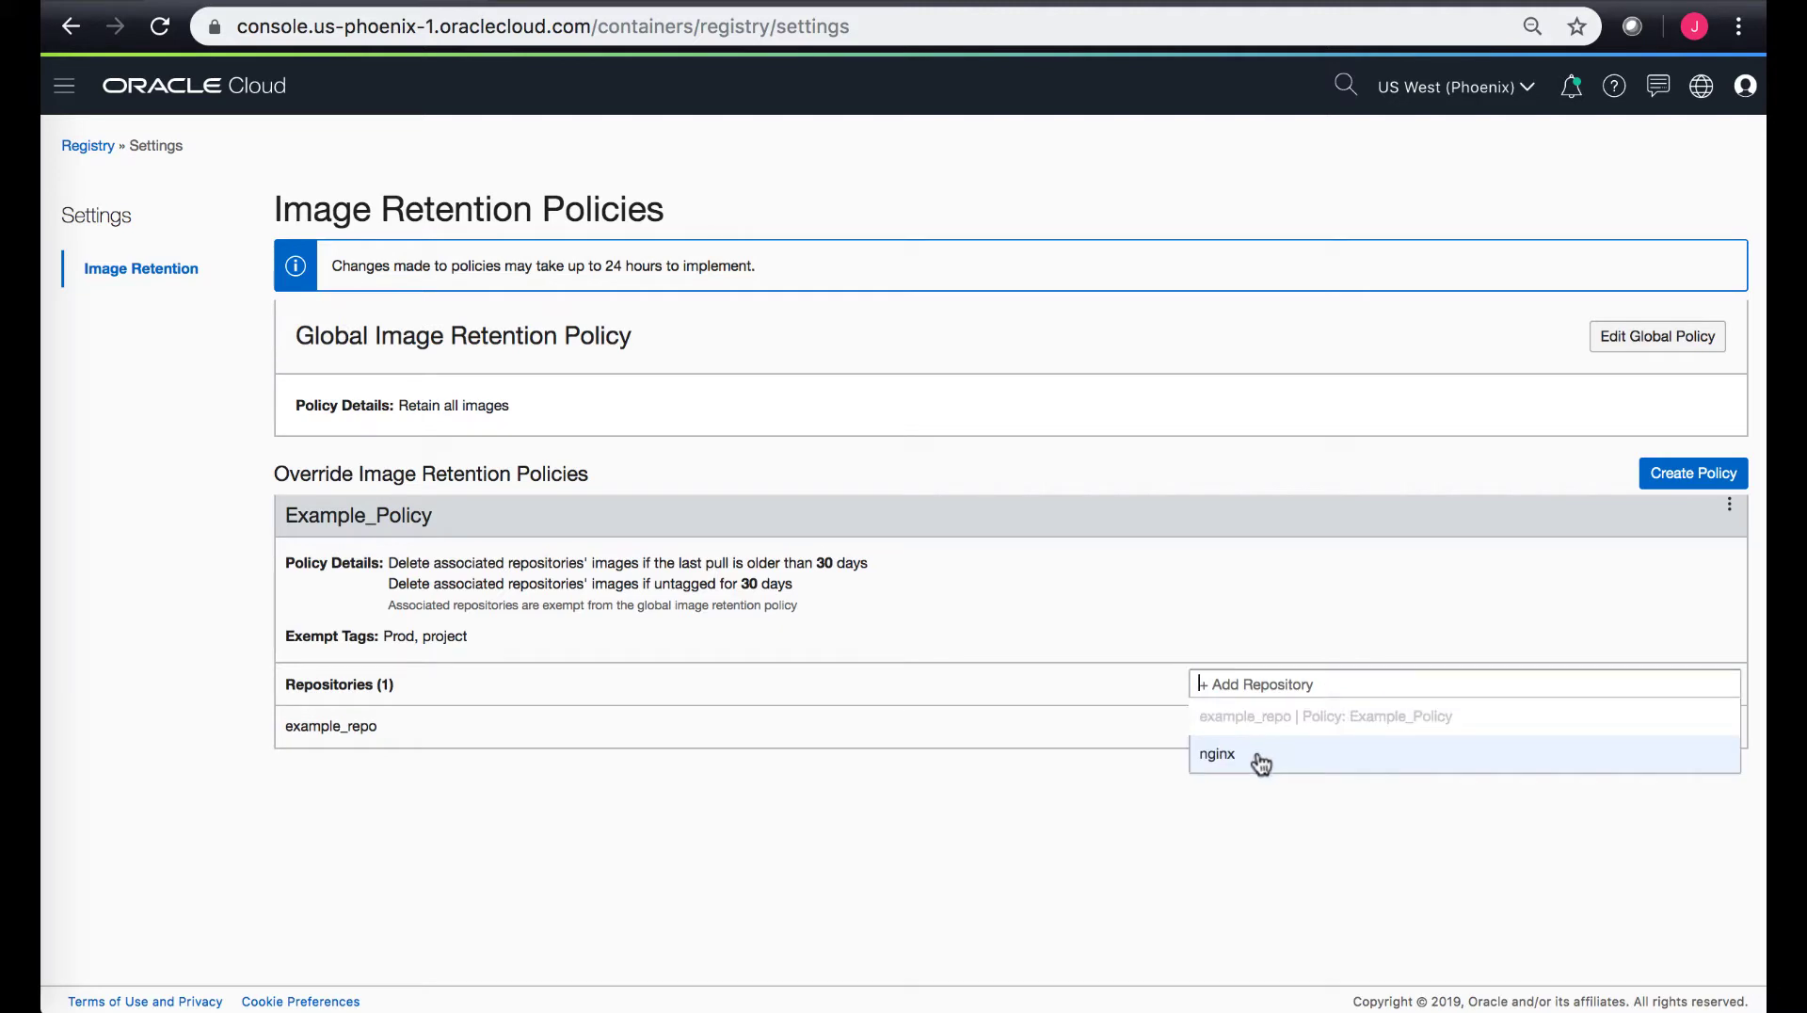
{"action": "left_click", "coordinate": [1218, 753]}
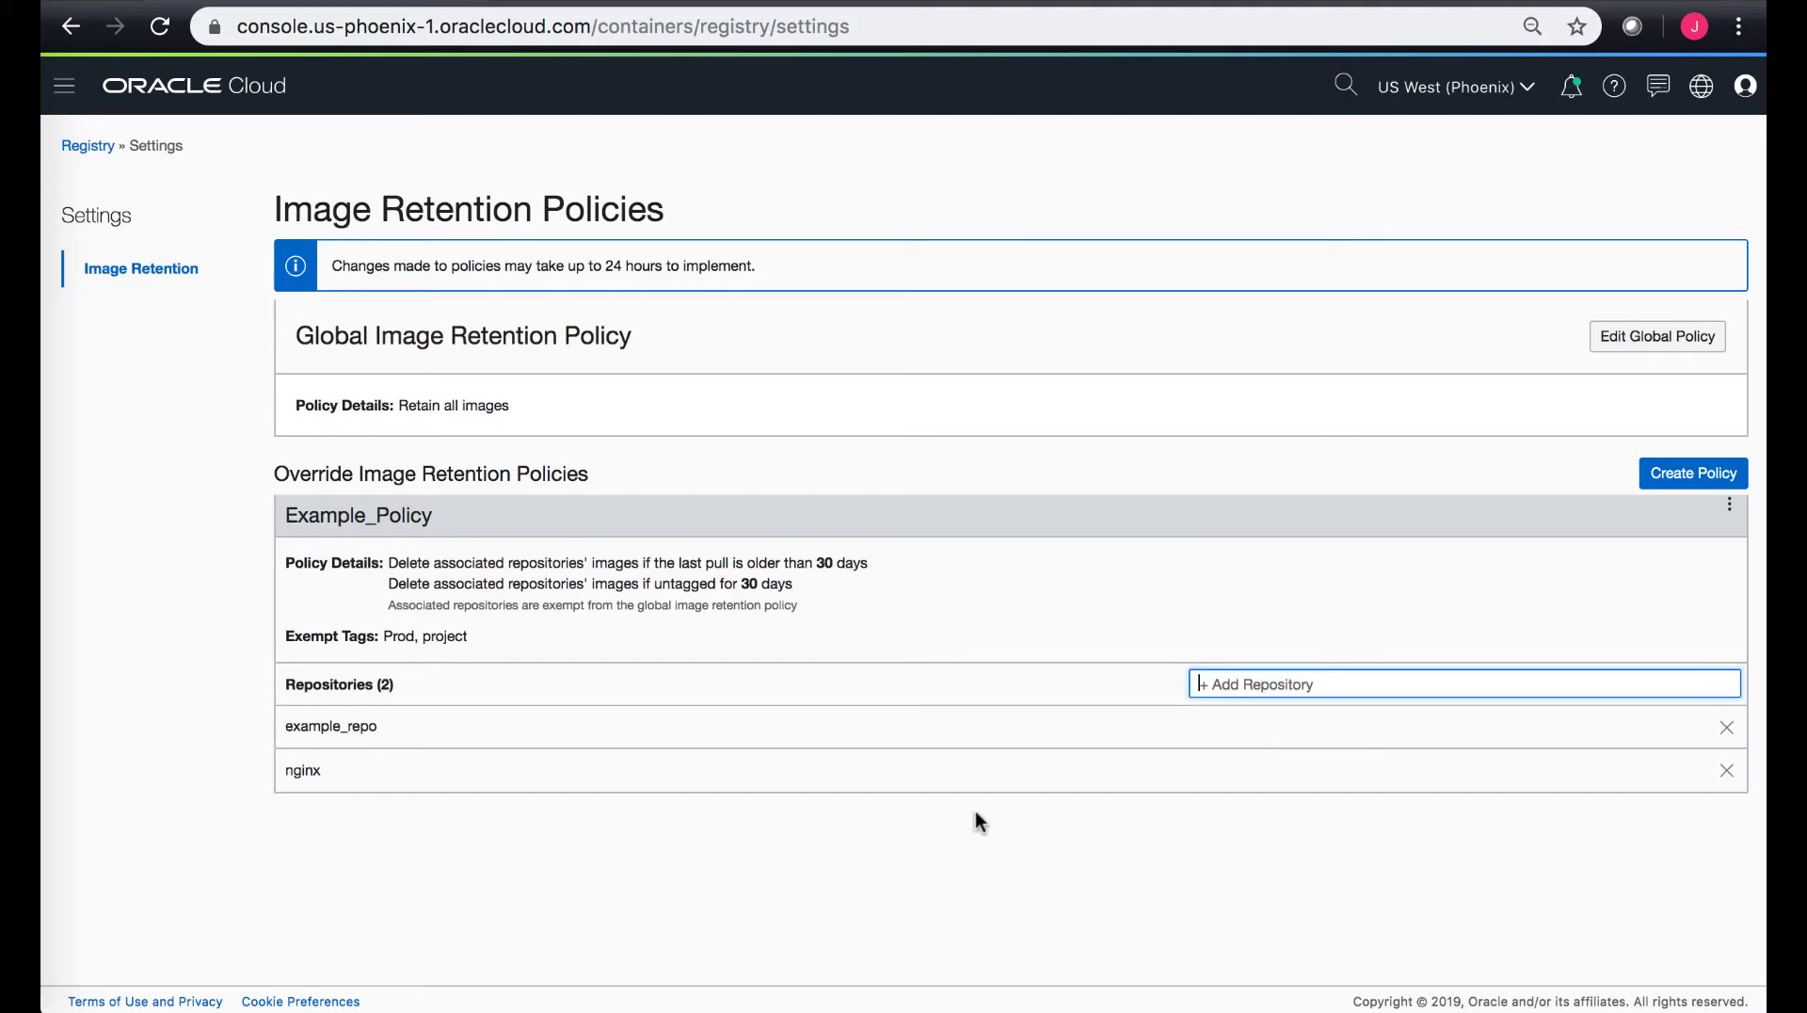
{"action": "mouse_move", "coordinate": [557, 737]}
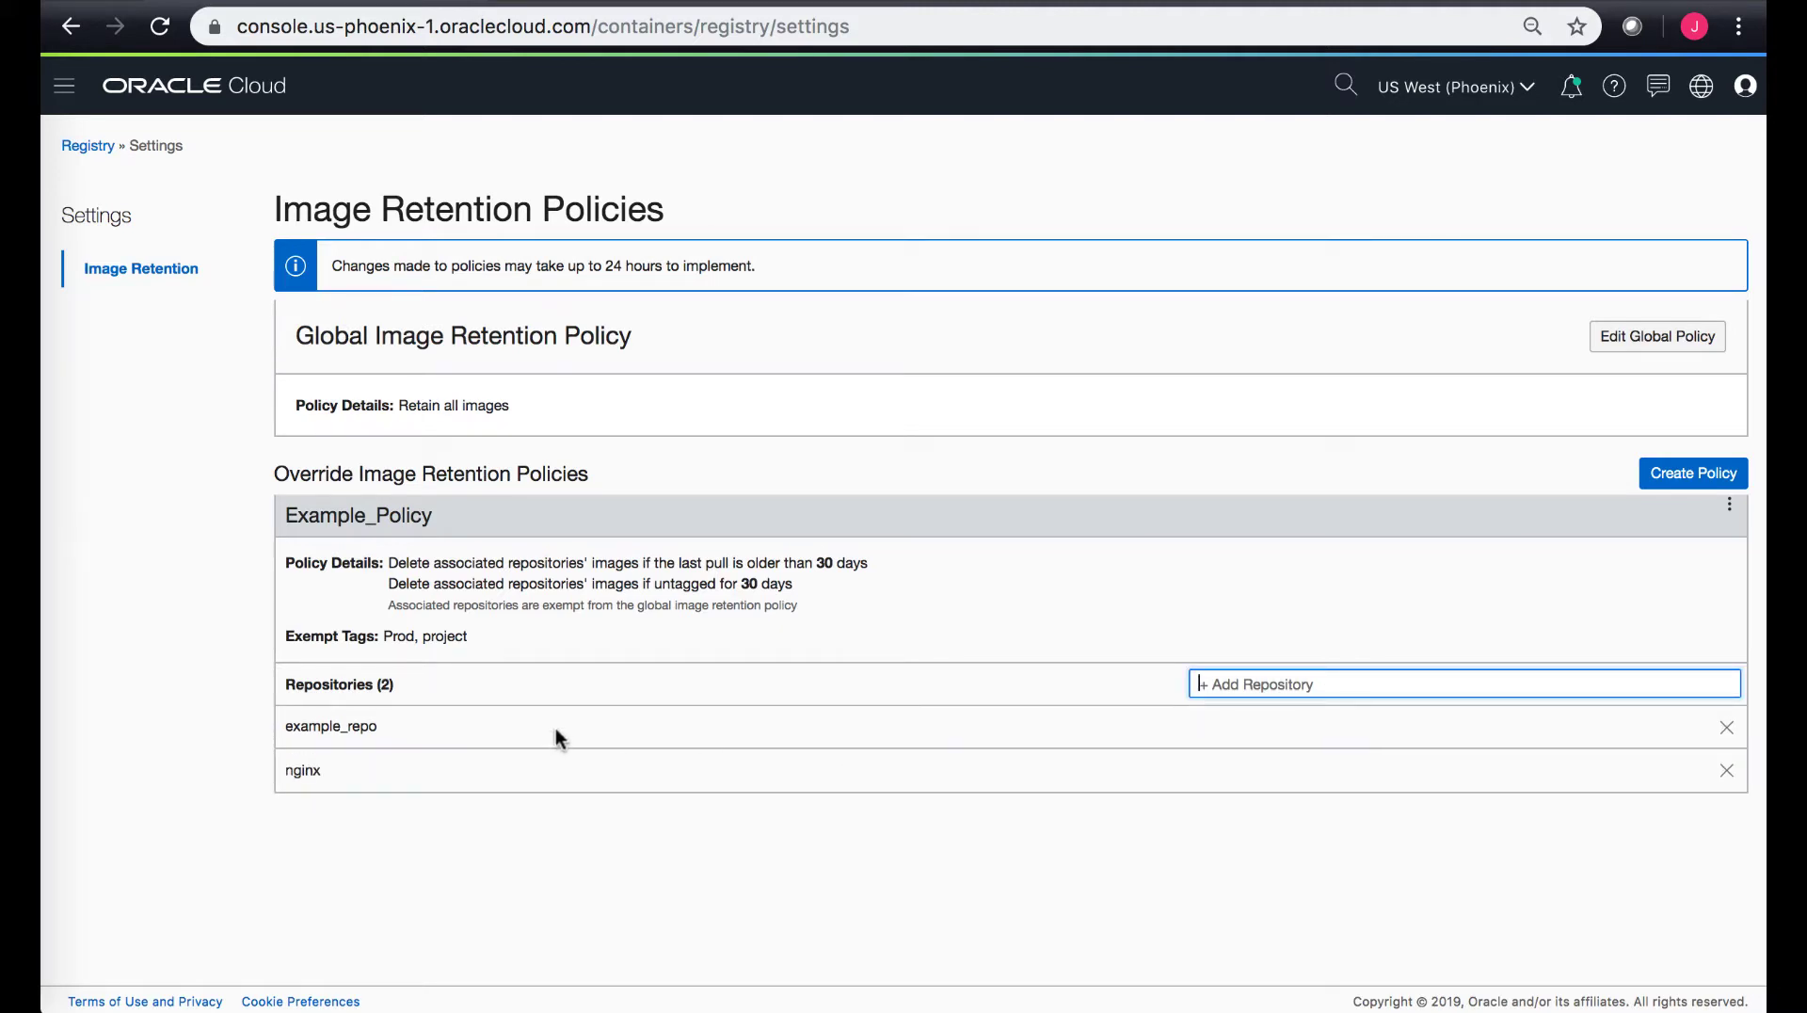
{"action": "mouse_move", "coordinate": [1726, 769]}
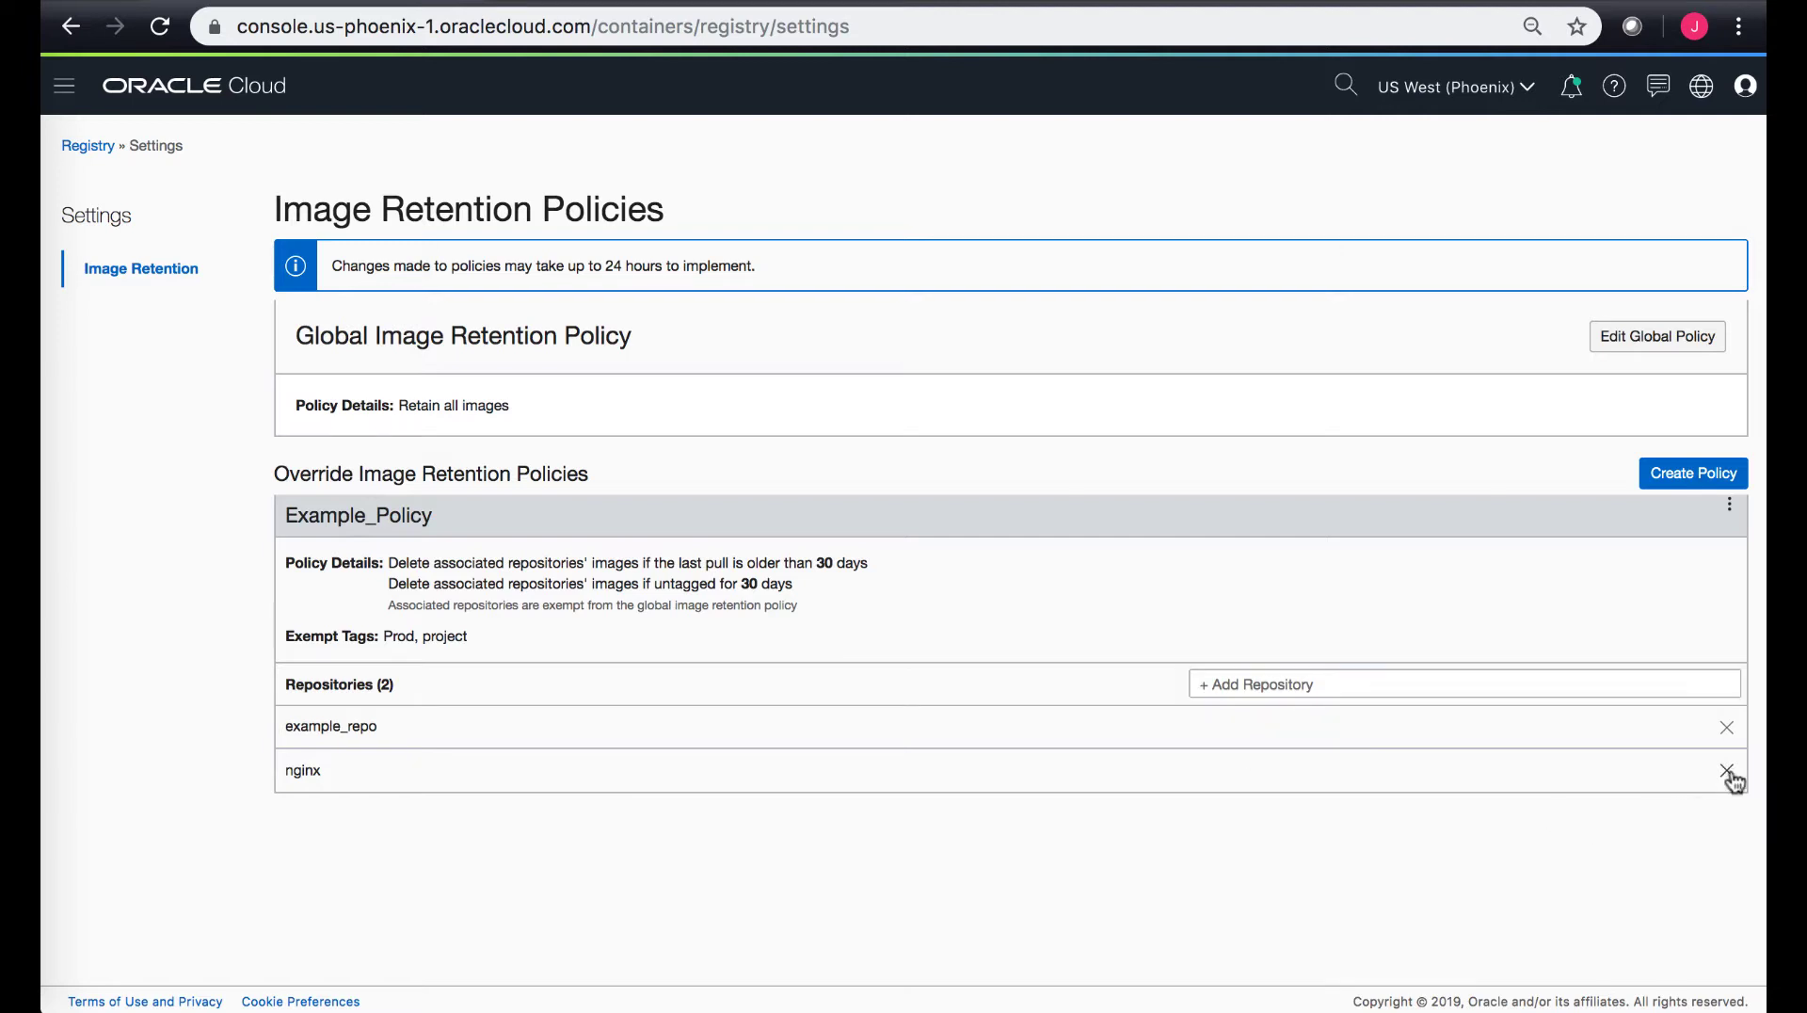
{"action": "left_click", "coordinate": [1726, 770]}
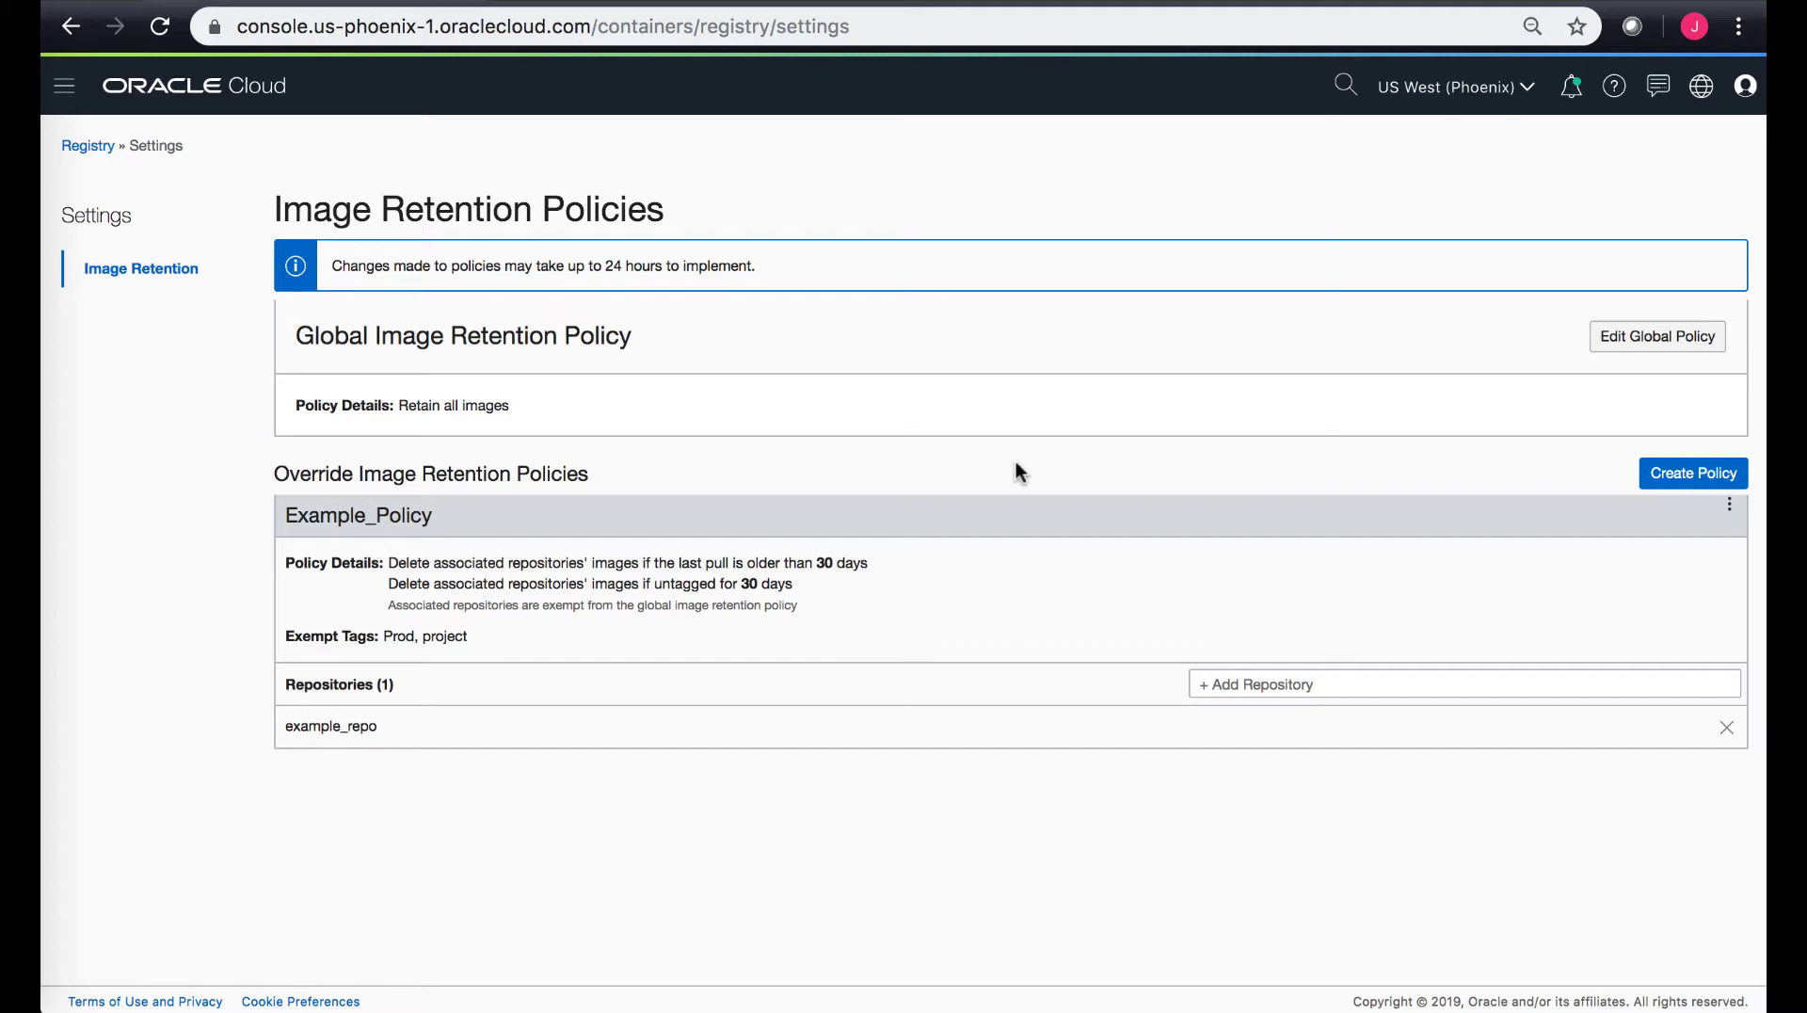
{"action": "mouse_move", "coordinate": [1643, 420]}
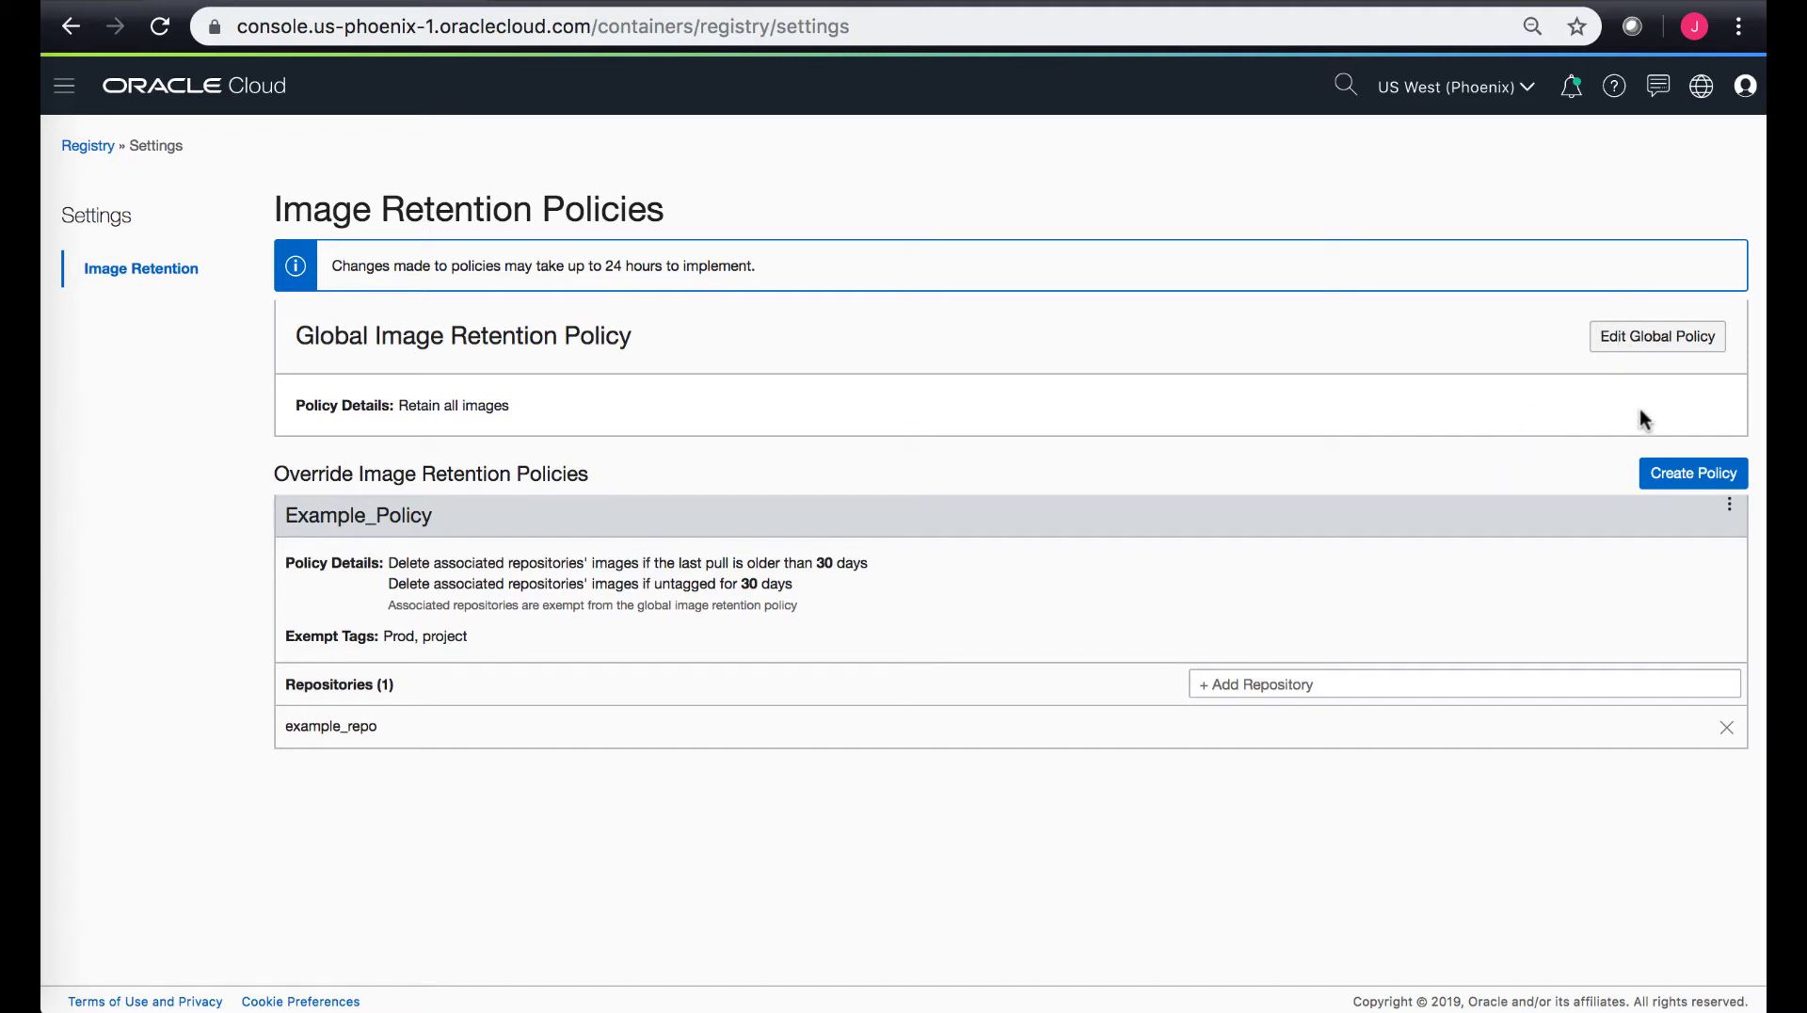
{"action": "left_click", "coordinate": [1728, 503]}
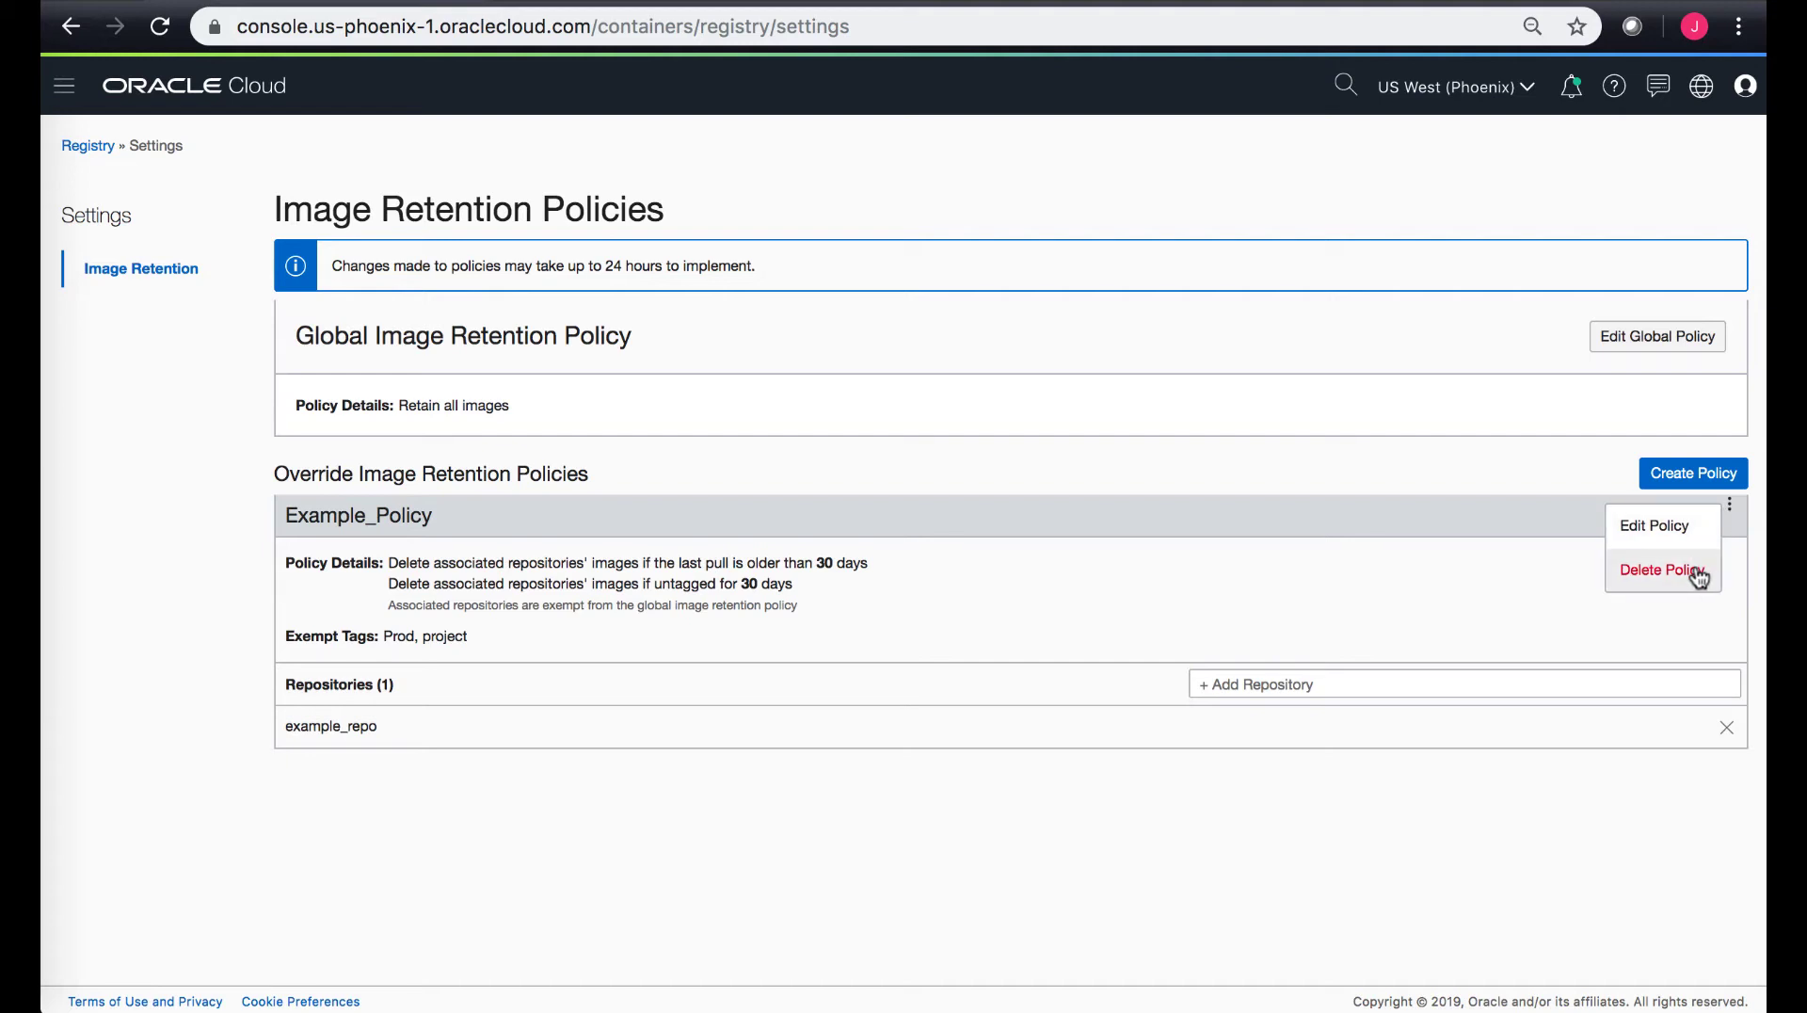
{"action": "left_click", "coordinate": [1652, 525]}
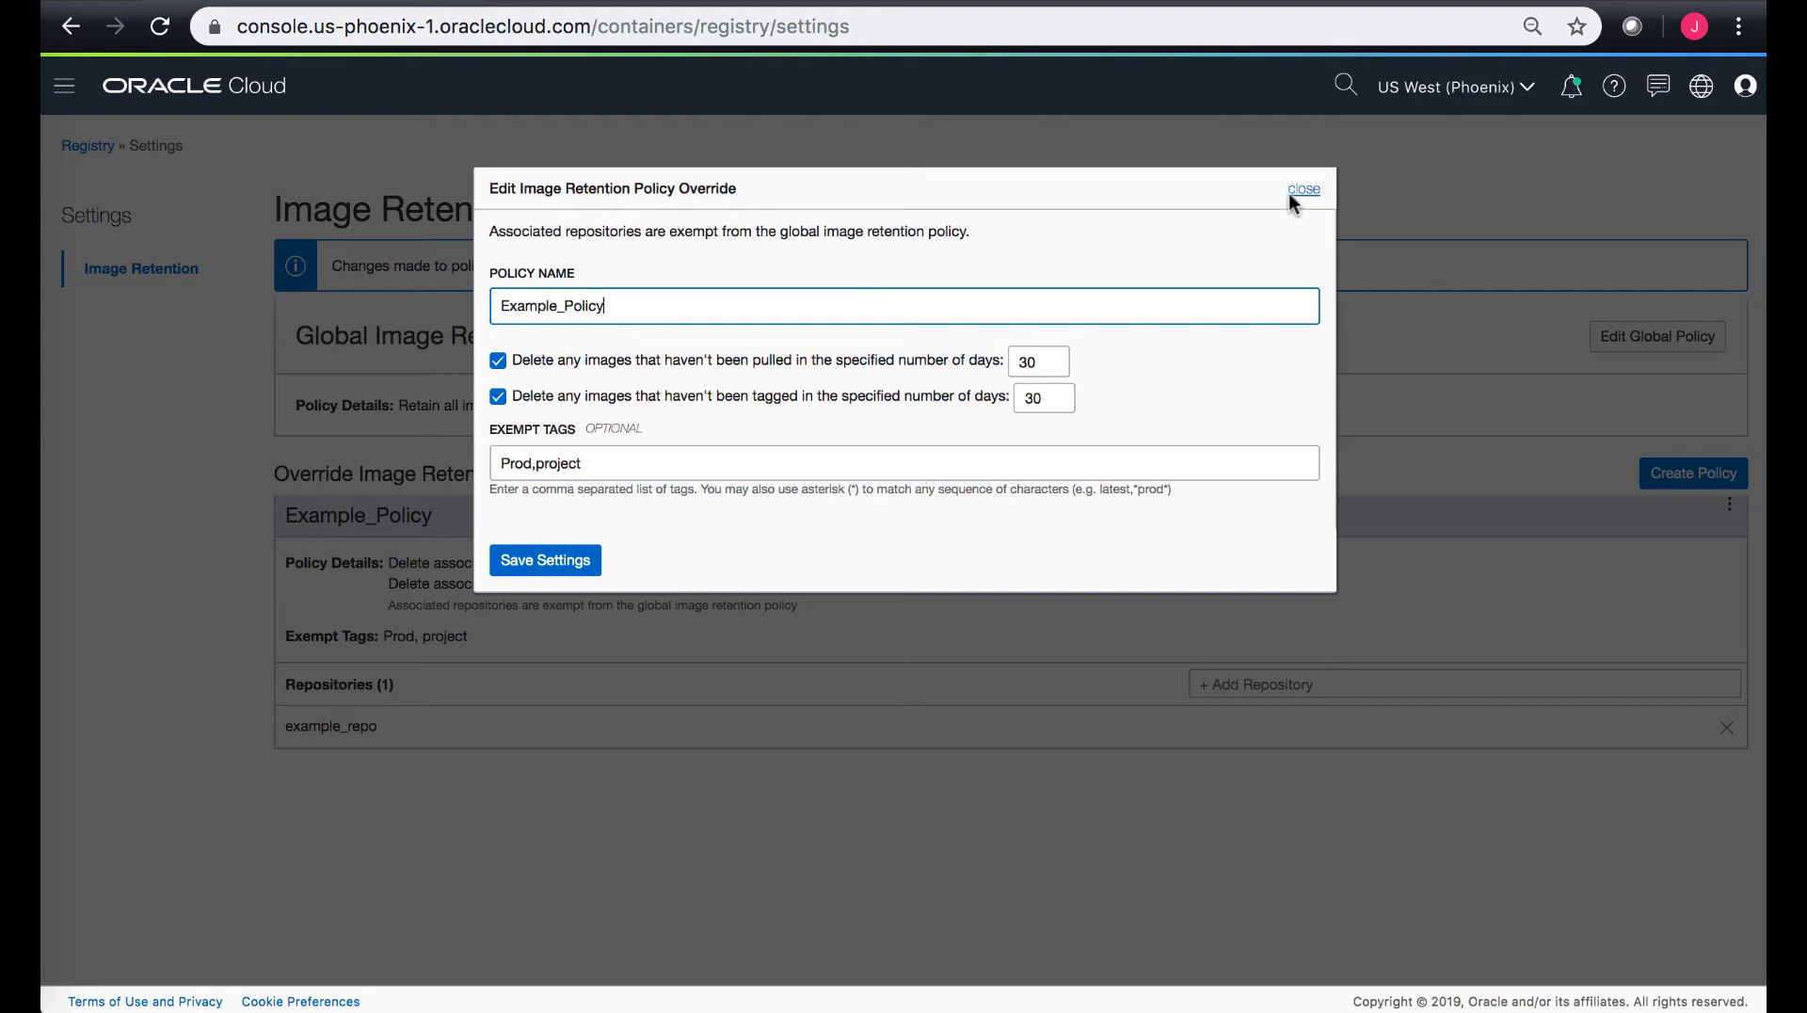
{"action": "left_click", "coordinate": [1302, 188]}
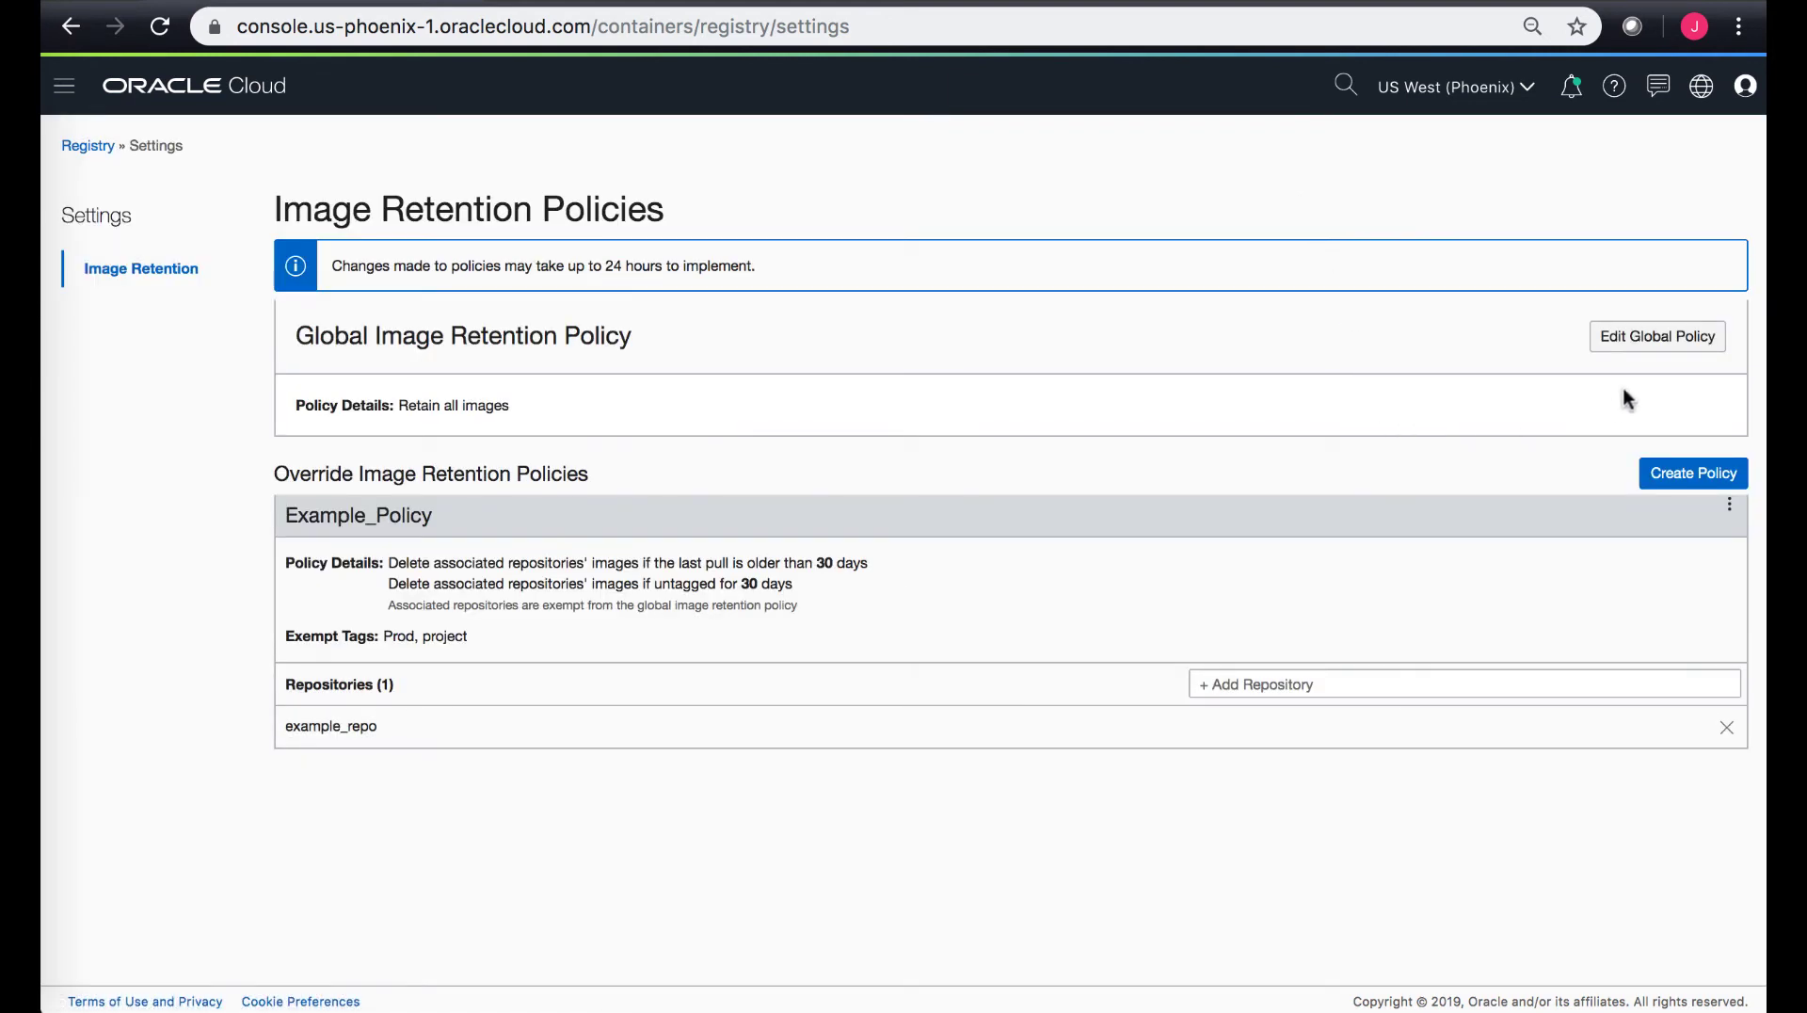
{"action": "mouse_move", "coordinate": [1657, 335]}
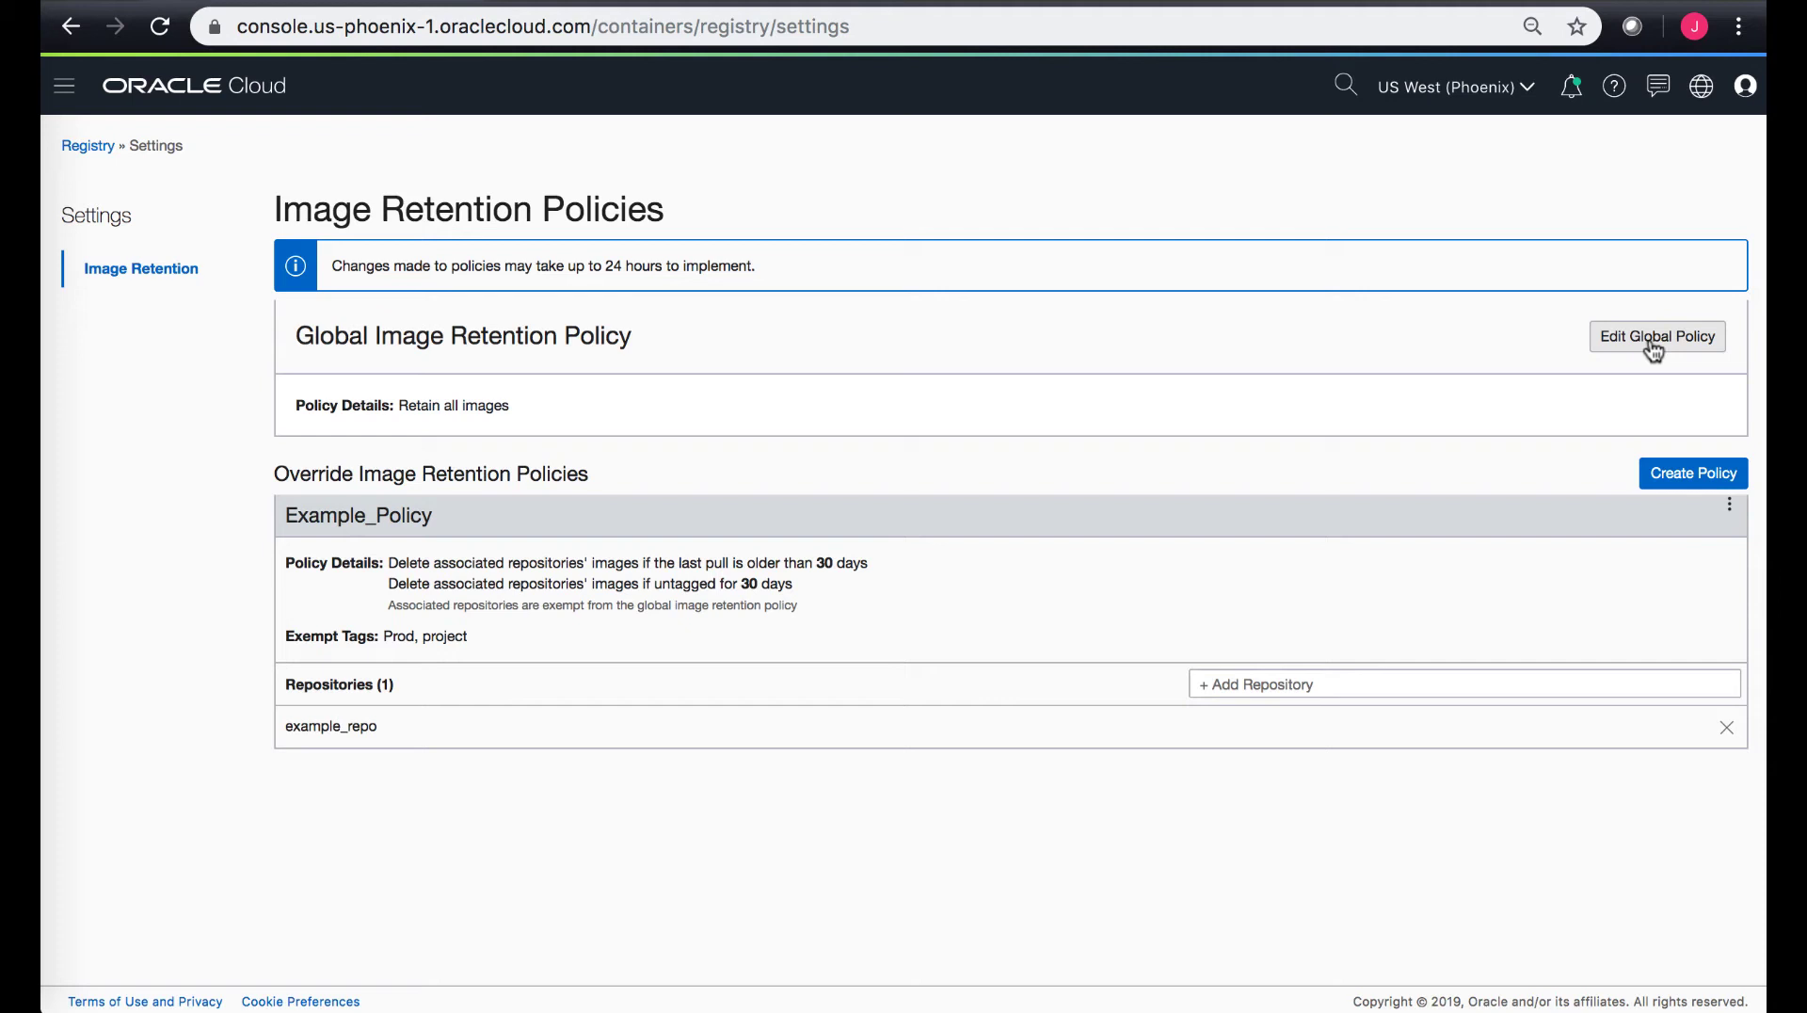
{"action": "left_click", "coordinate": [1657, 335]}
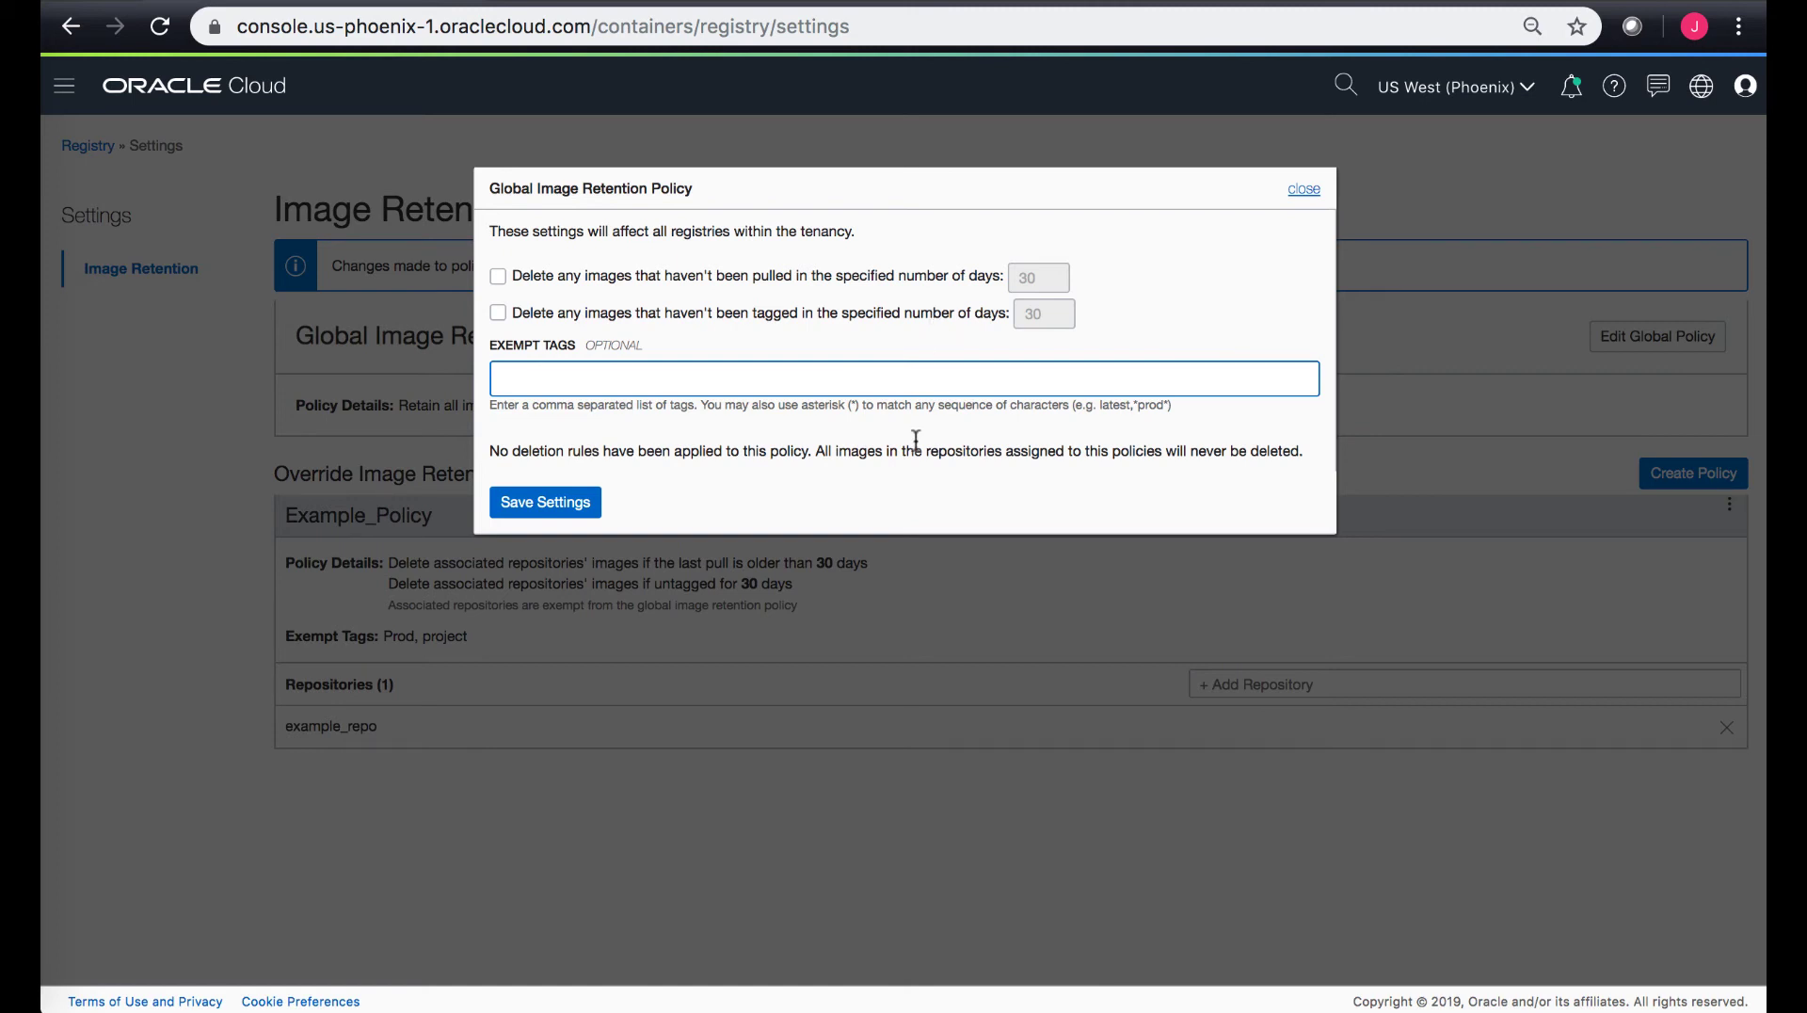
{"action": "mouse_move", "coordinate": [941, 322]}
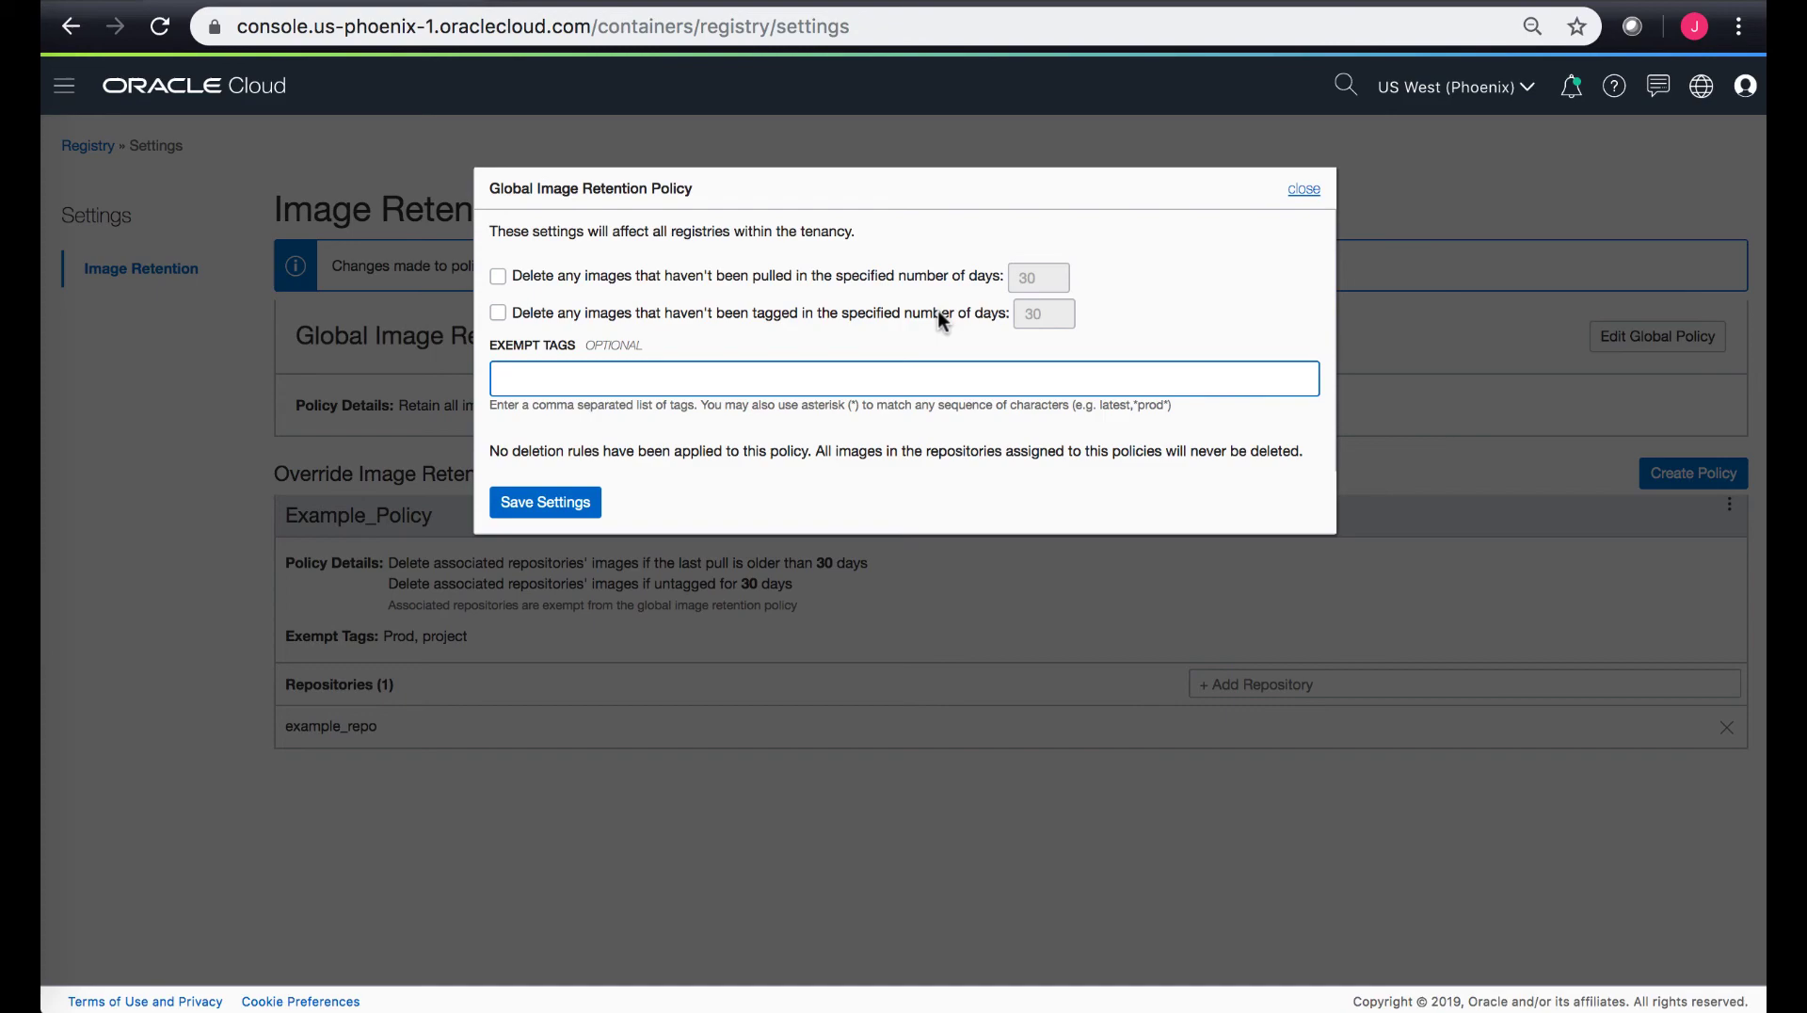
{"action": "left_click", "coordinate": [1302, 188]}
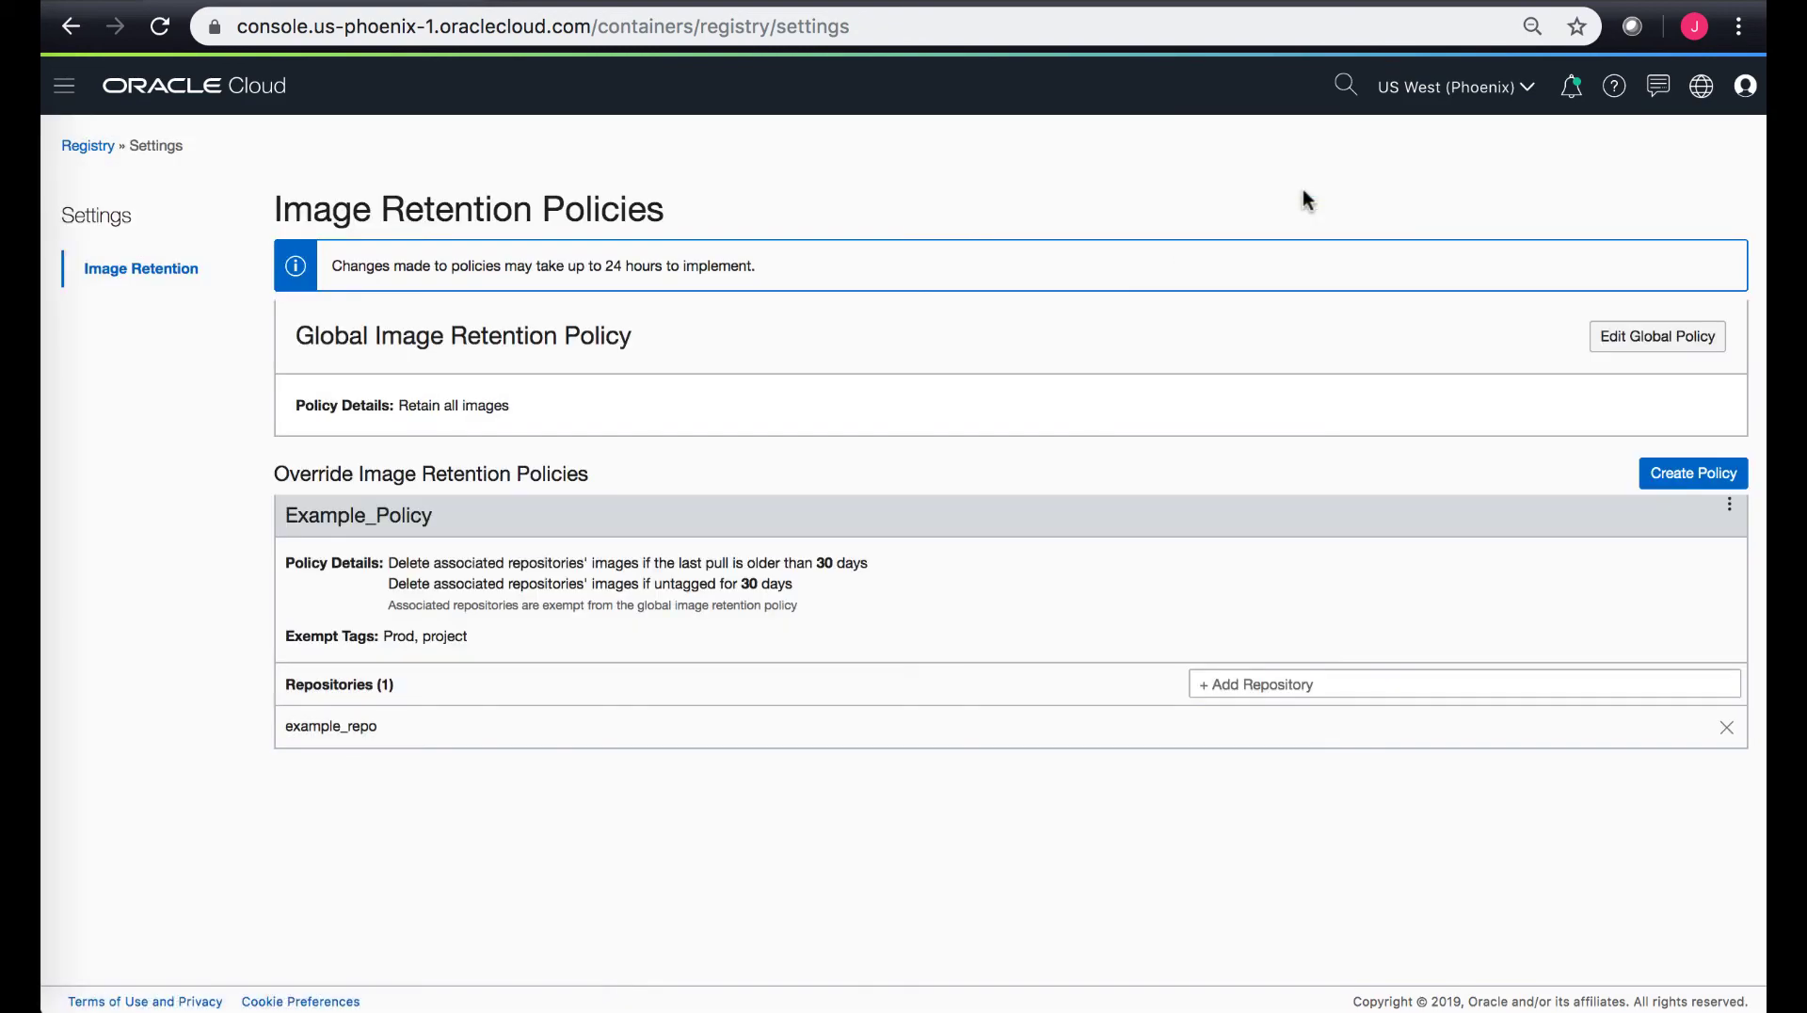